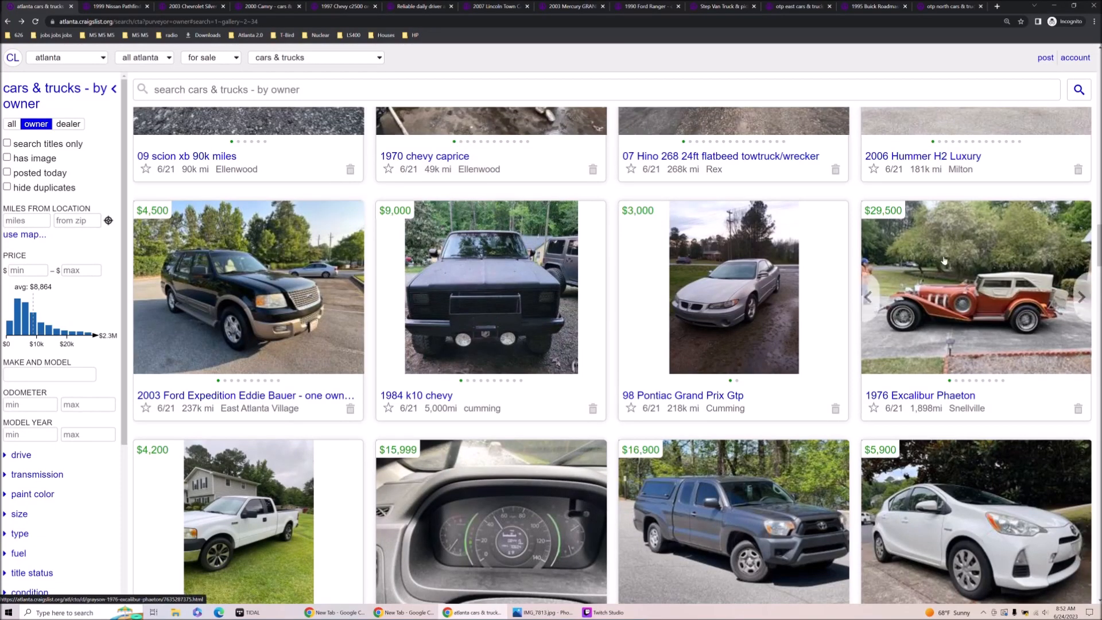
- View the 1976 Excalibur Phaeton ad and browse its and the Ford Ranger's photos
left_click(920, 395)
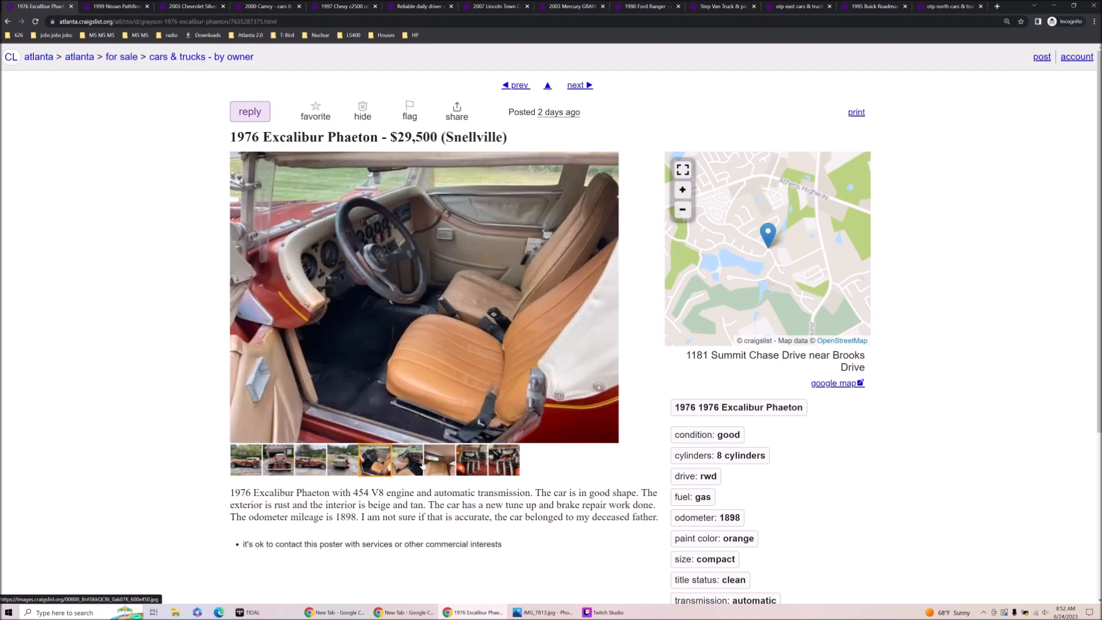
left_click(309, 459)
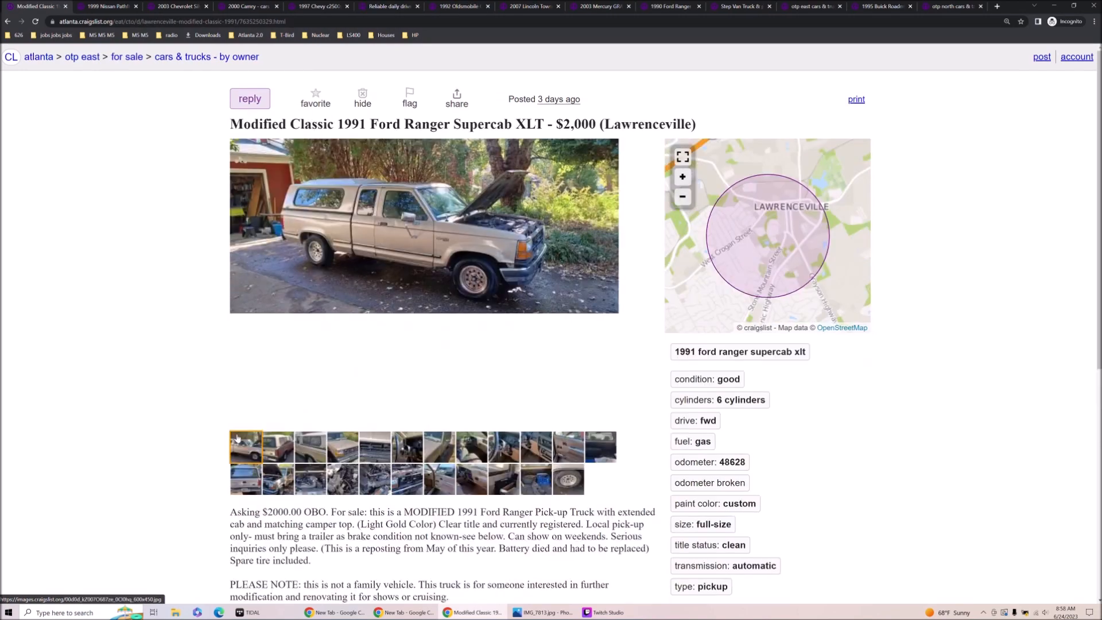
left_click(342, 446)
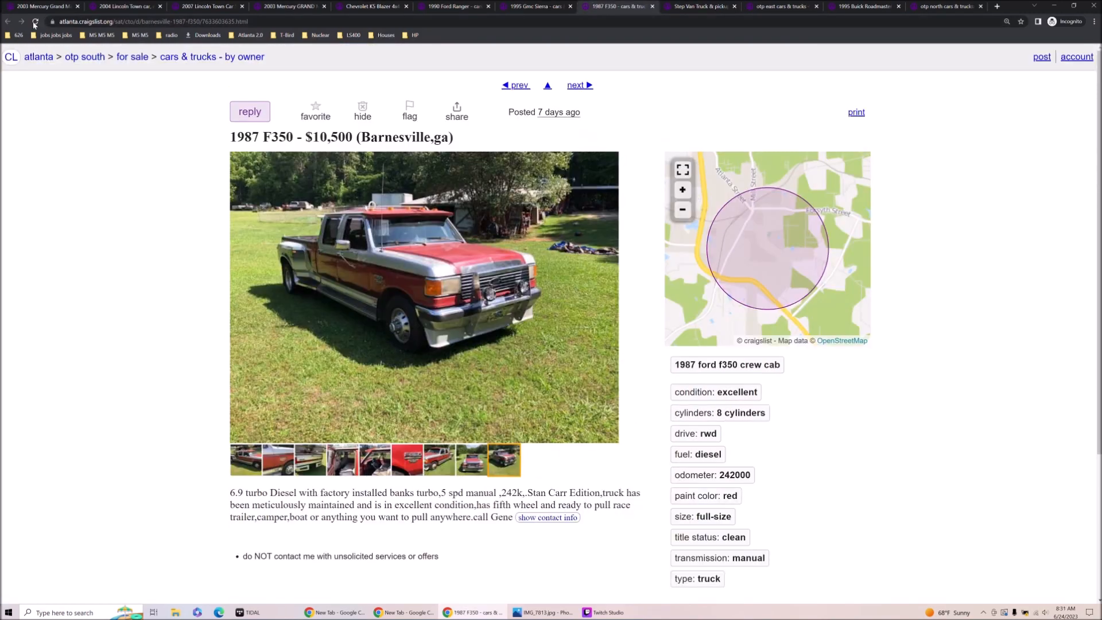
scroll("down", 3)
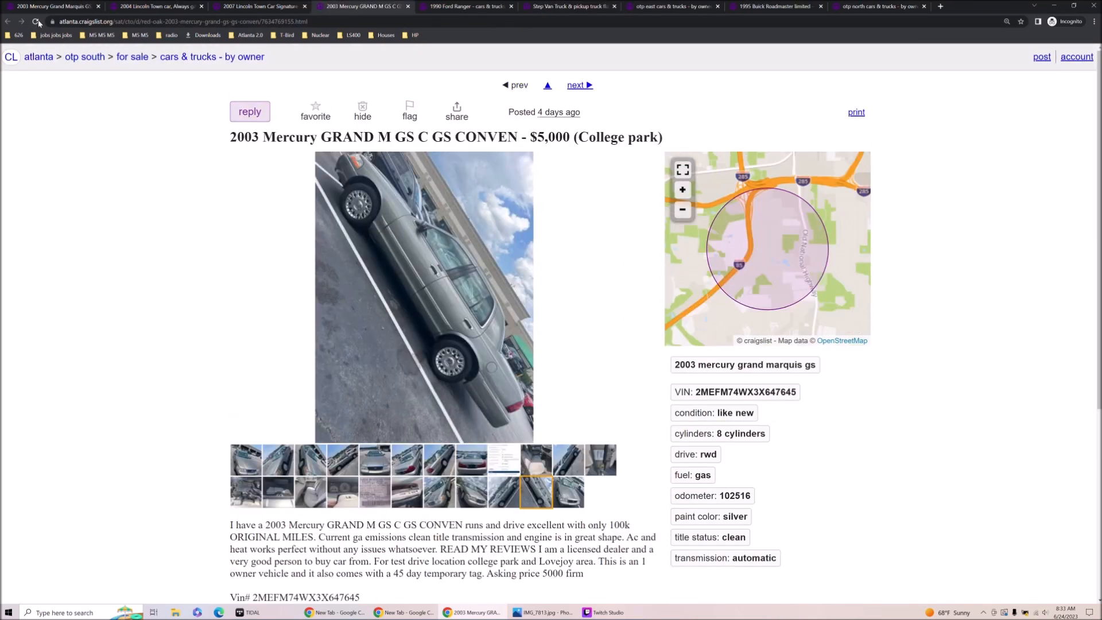
- Go back to the Atlanta cars & trucks results showing all 8,551 listings
left_click(260, 7)
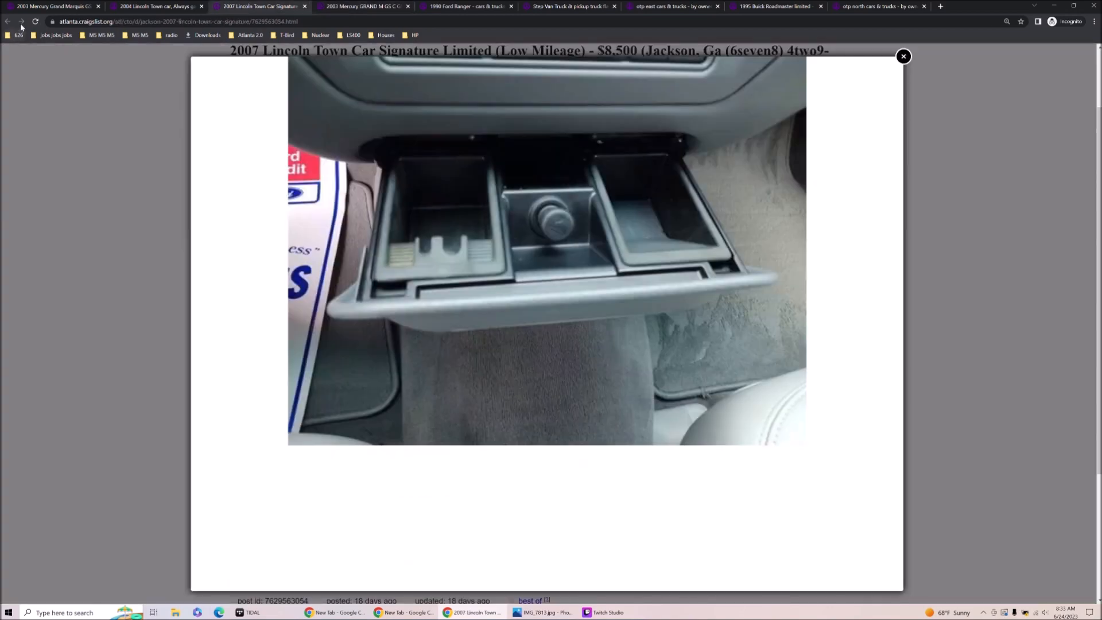
left_click(903, 57)
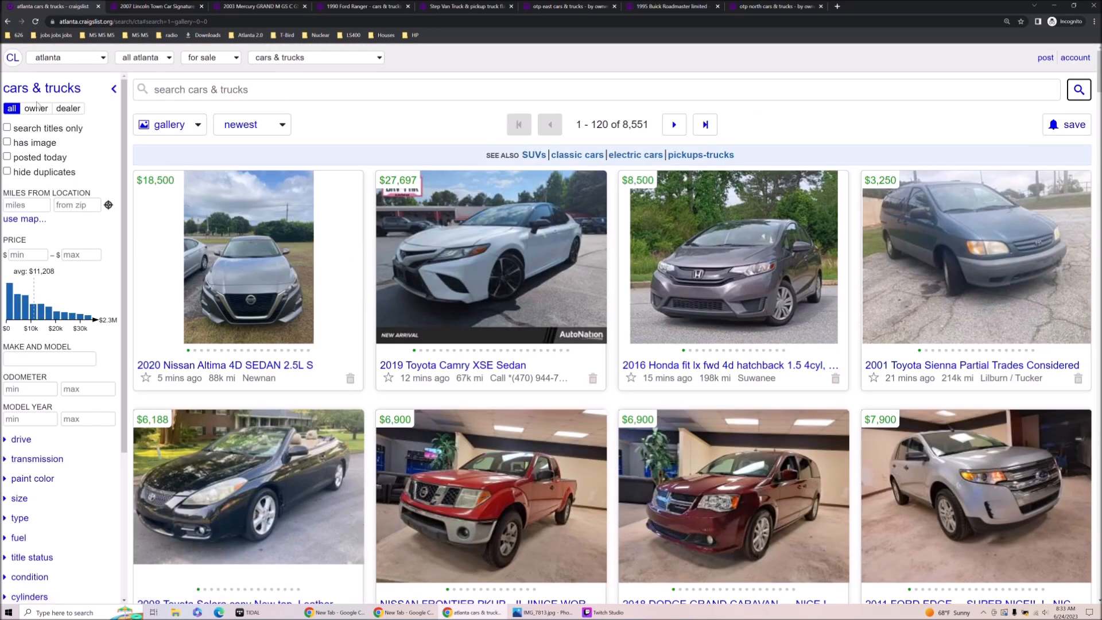
- Filter to owner-posted listings and read through the 1995 Jaguar XJ6 ad
left_click(35, 108)
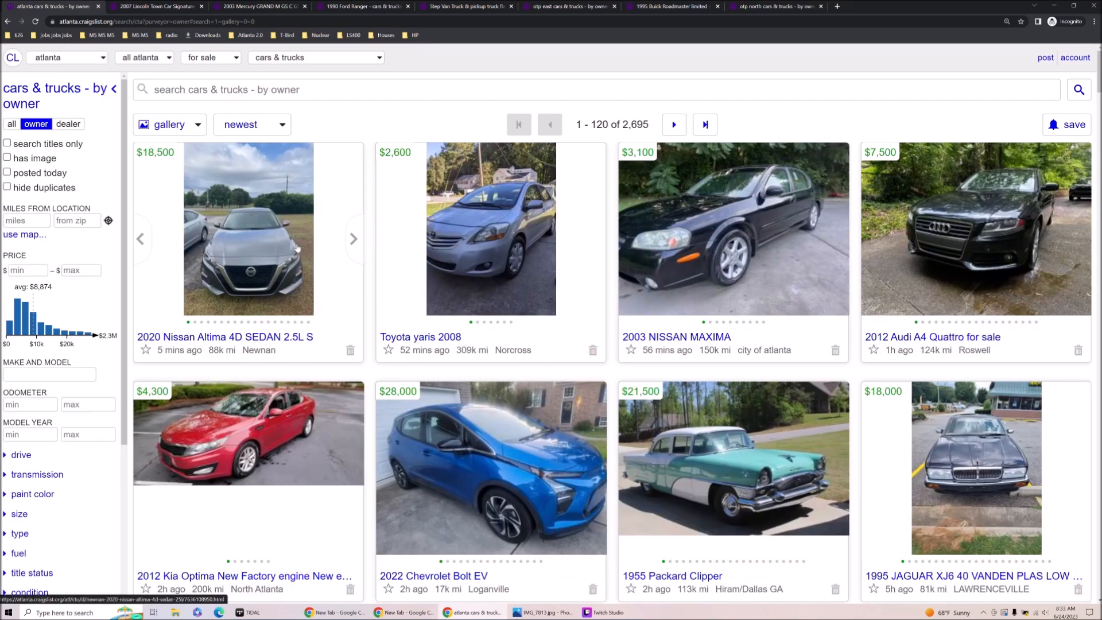
mouse_move(615, 318)
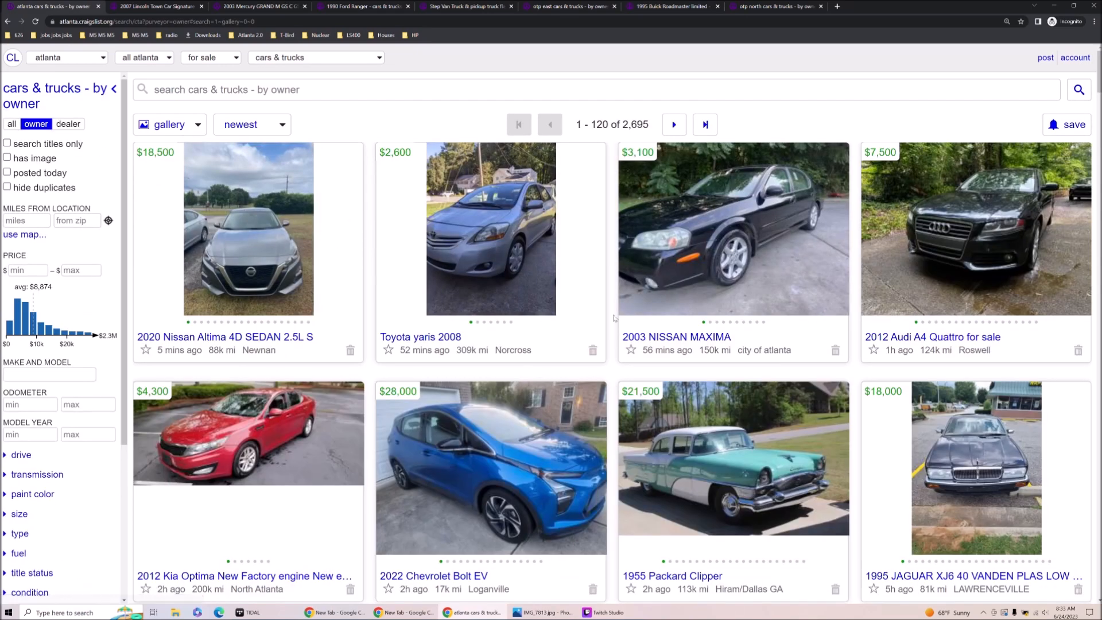
left_click(974, 468)
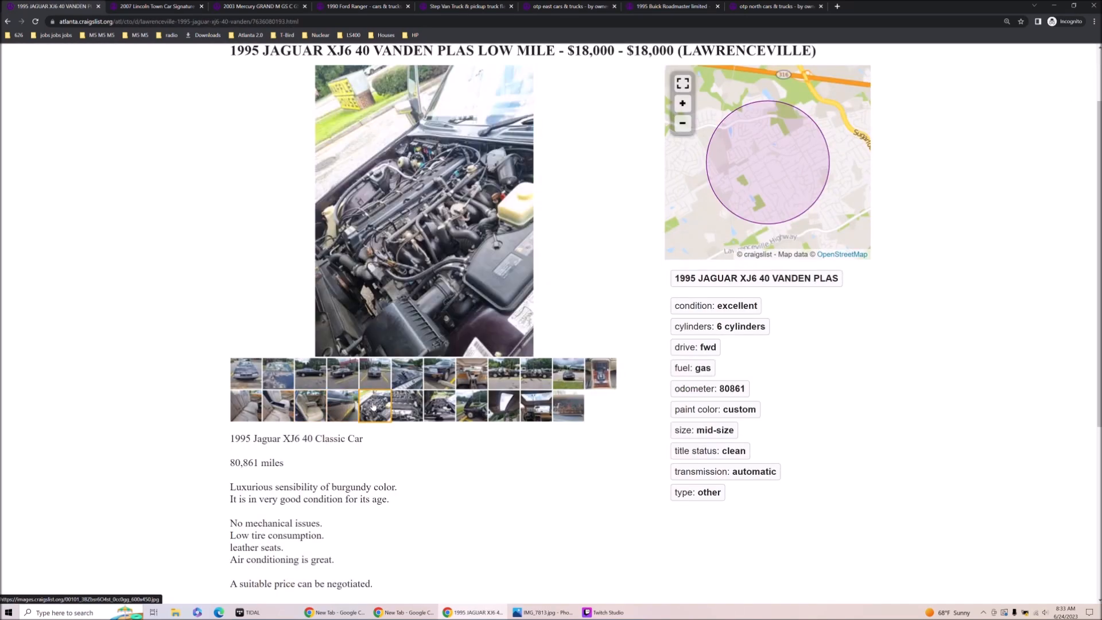
scroll("down", 3)
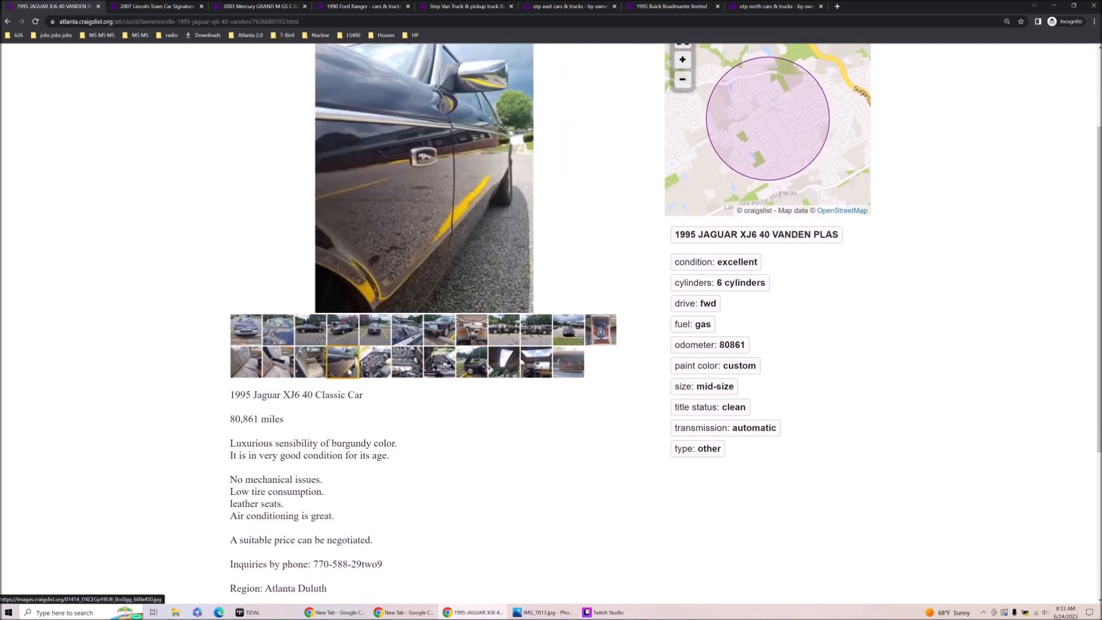
scroll("down", 3)
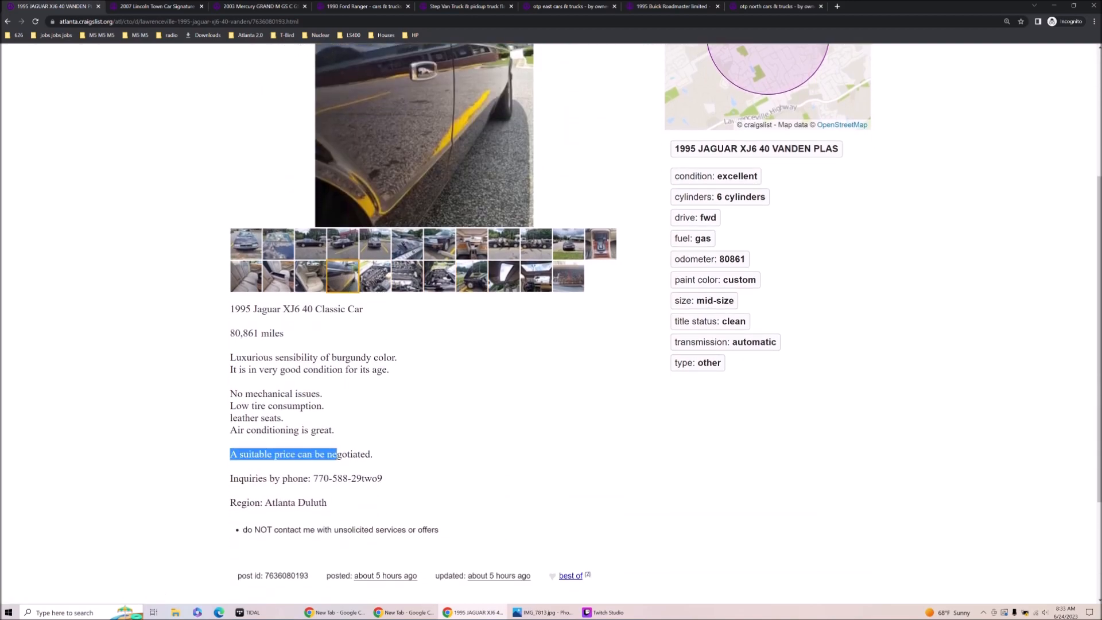
scroll("up", 3)
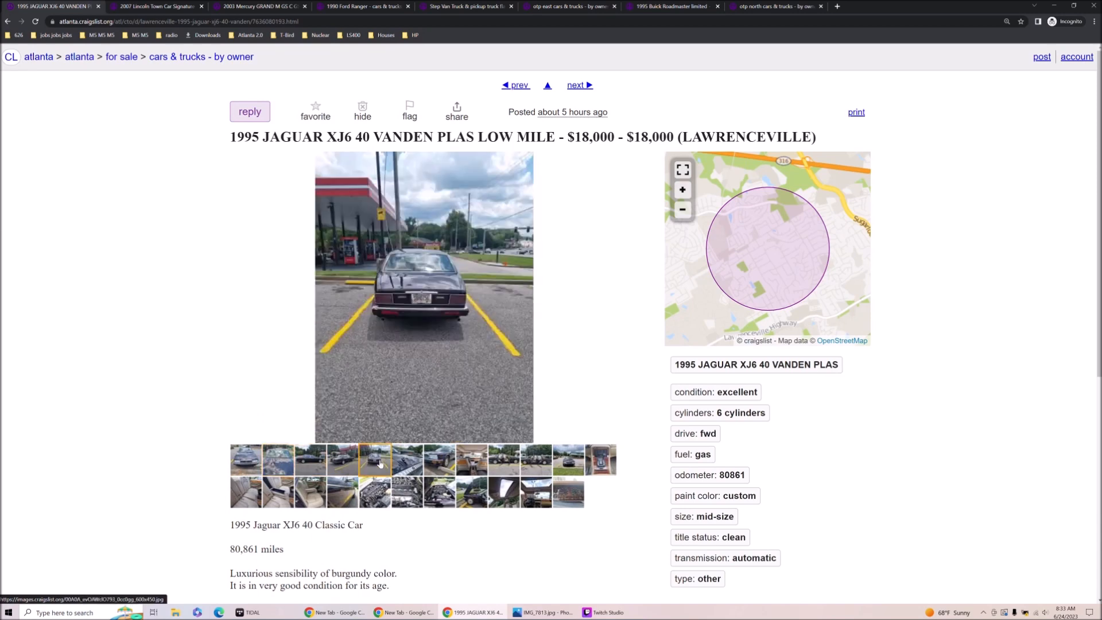
- Browse several Jaguar XJ6 Vanden Plas gallery photos, including the front view
left_click(536, 460)
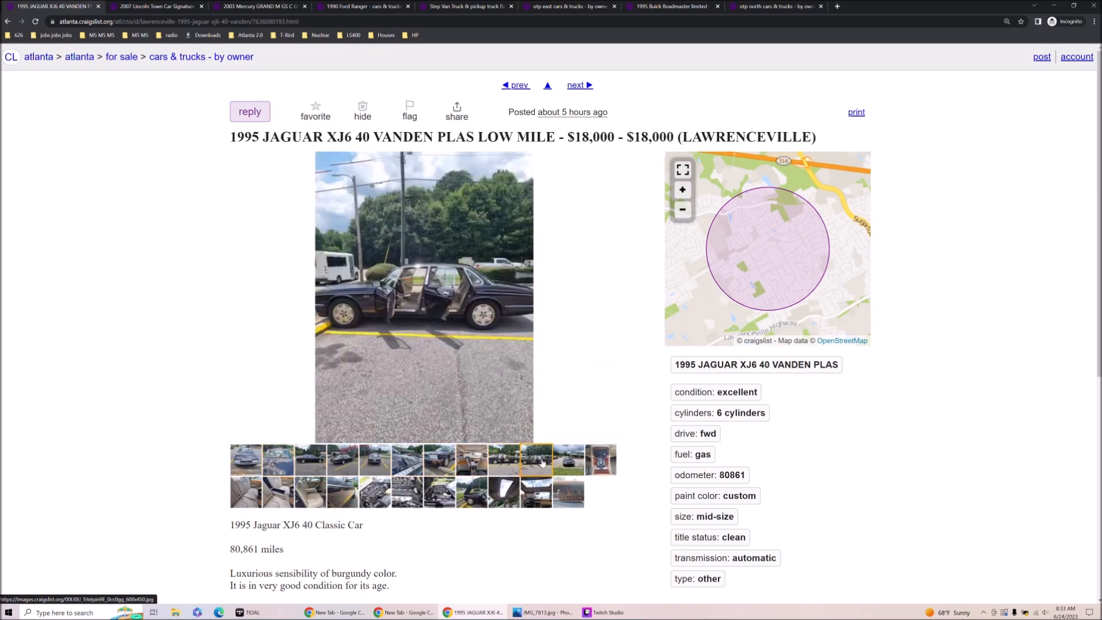
left_click(569, 490)
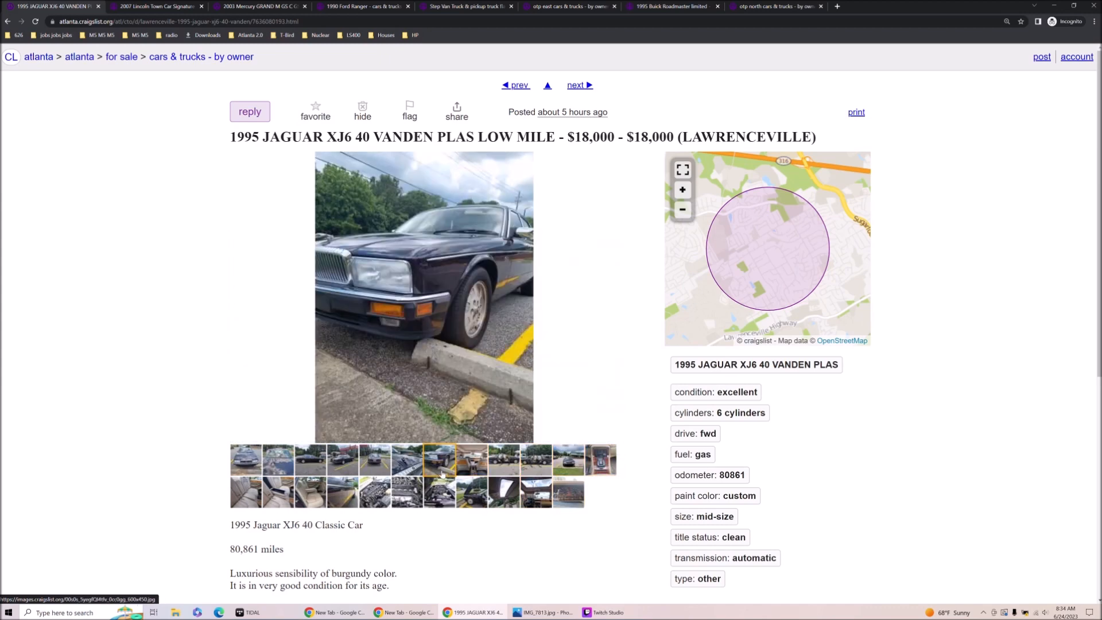
left_click(276, 459)
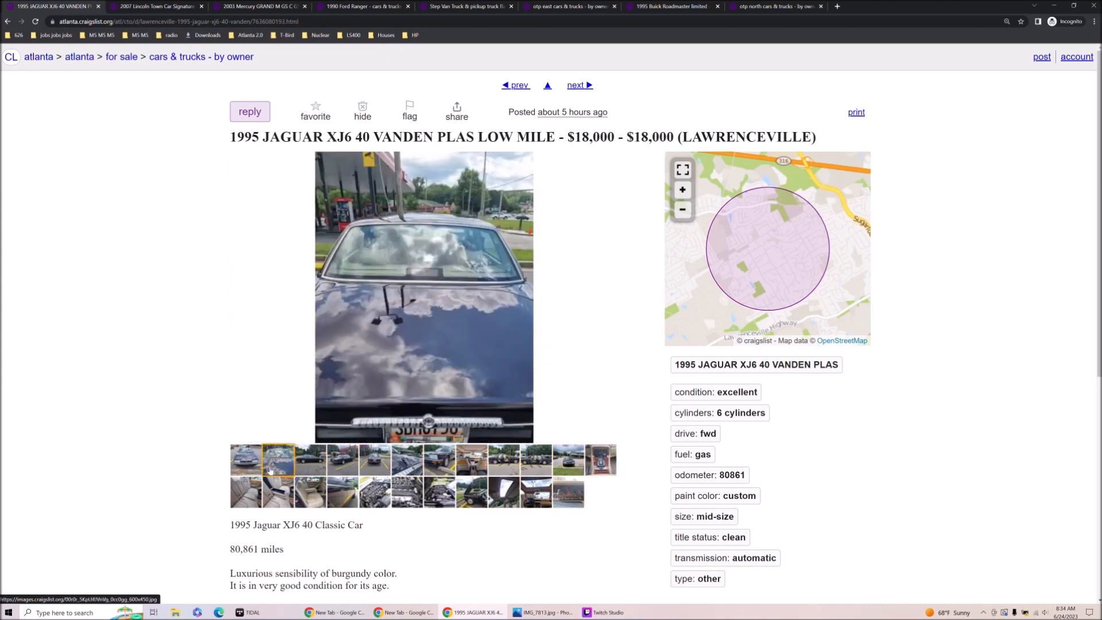
left_click(439, 460)
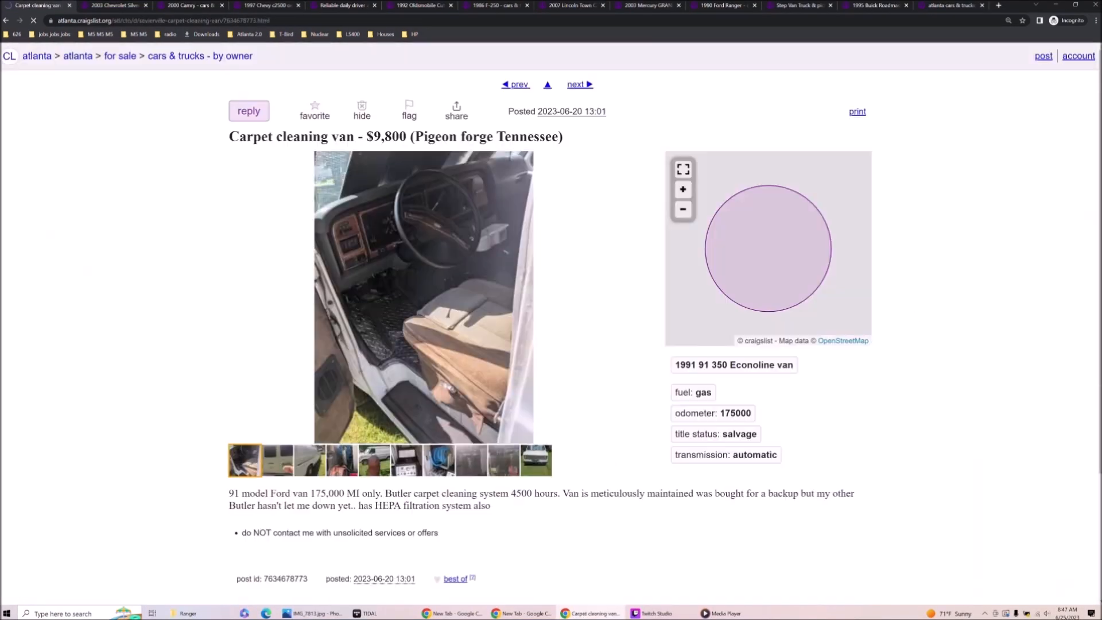
- View the carpet cleaning van's equipment, side, rear-door and interior photos, then reach the 300ZX ad
left_click(340, 460)
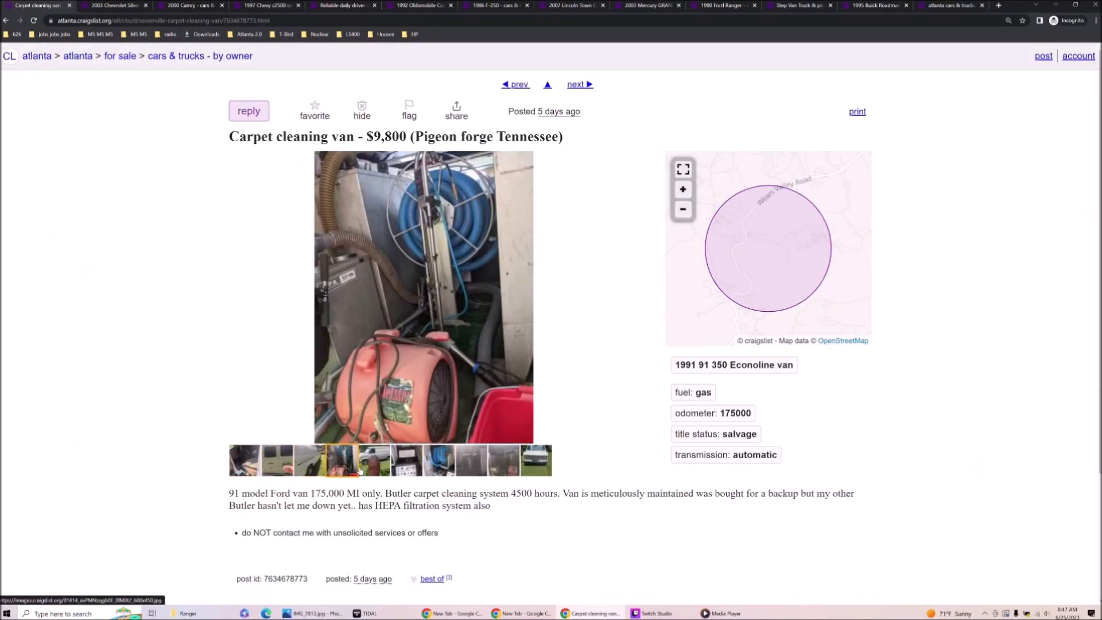
left_click(307, 460)
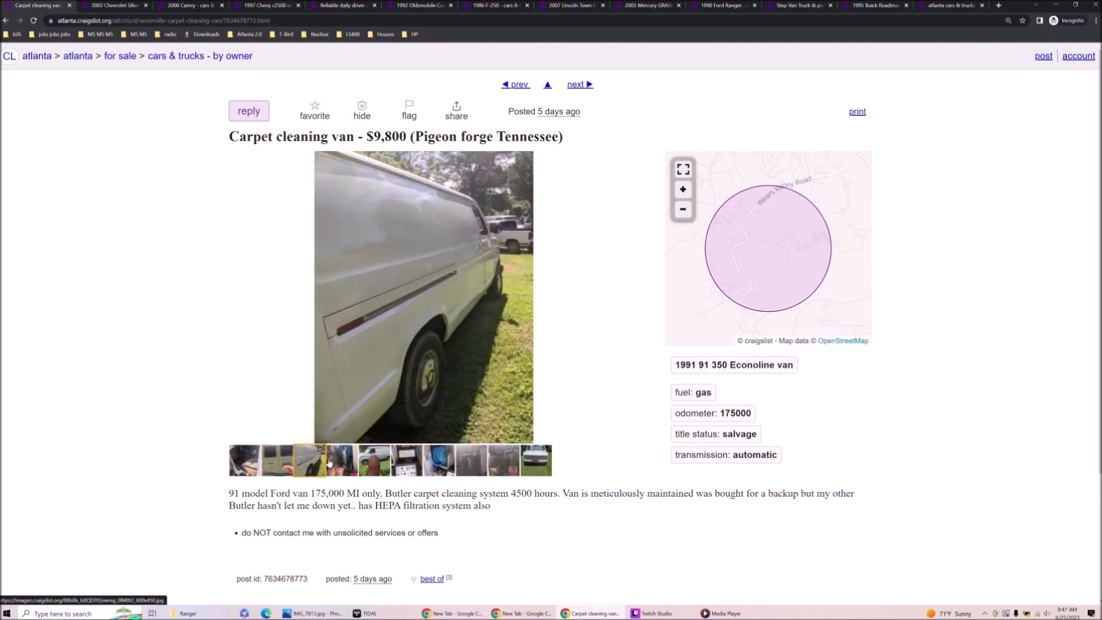
left_click(277, 460)
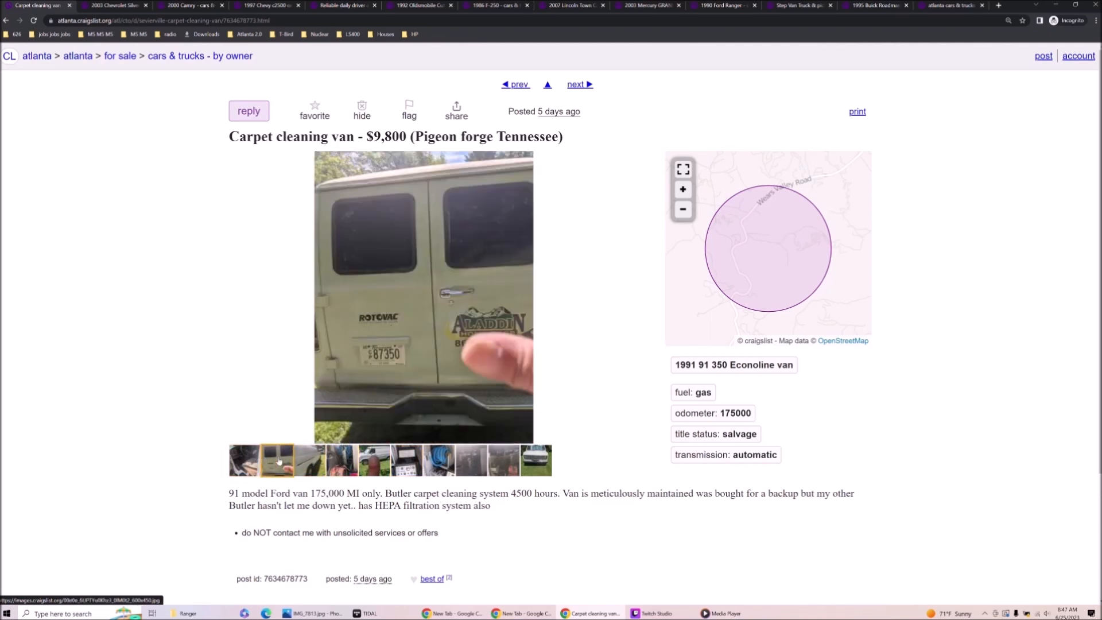
left_click(471, 461)
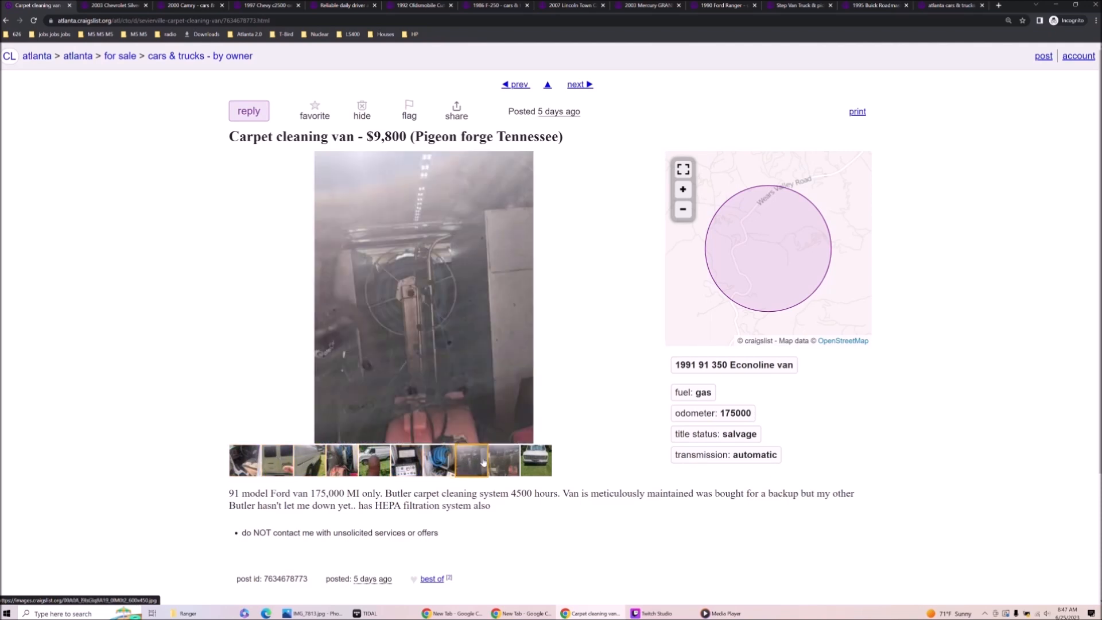
left_click(502, 460)
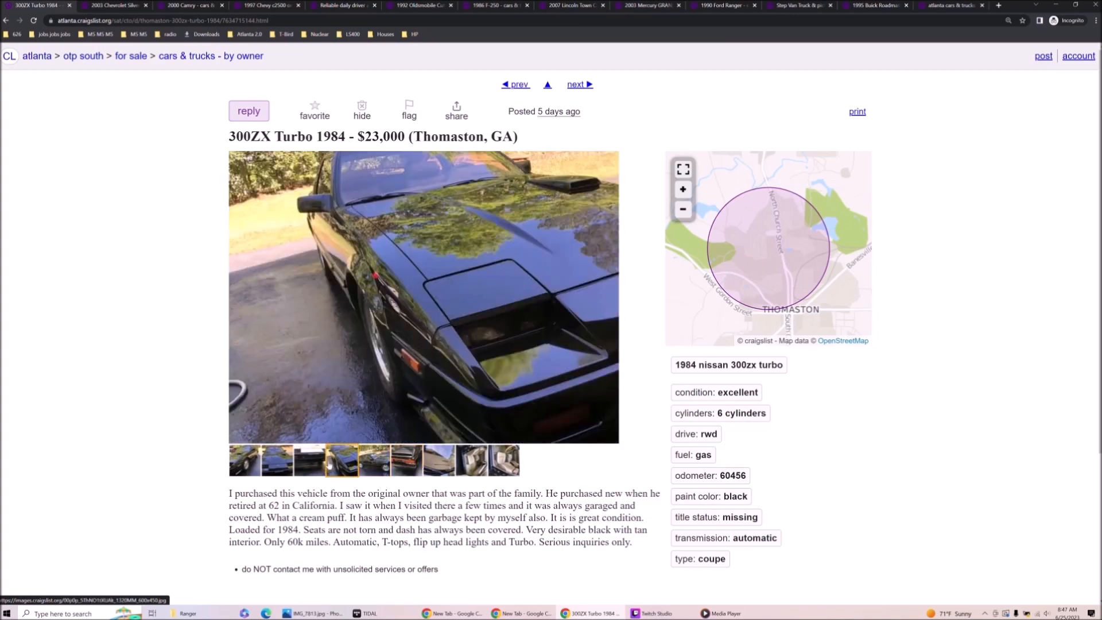
- Browse the 2000 Chevy S10's driveway, rear and engine bay photos, enlarging the engine bay as image 2 of 8
left_click(579, 84)
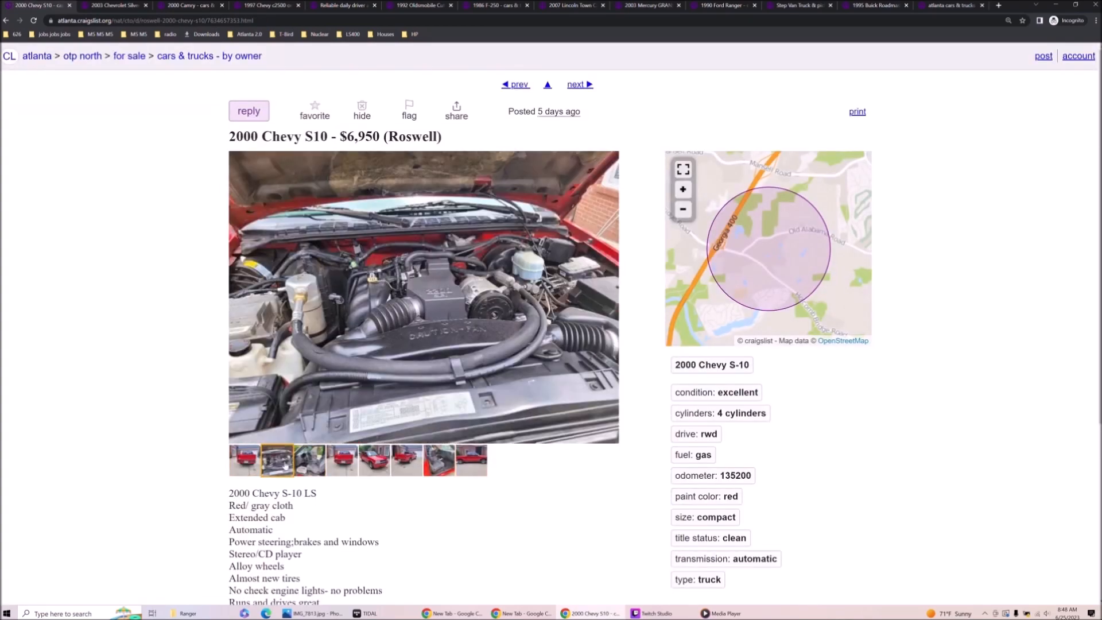
left_click(405, 460)
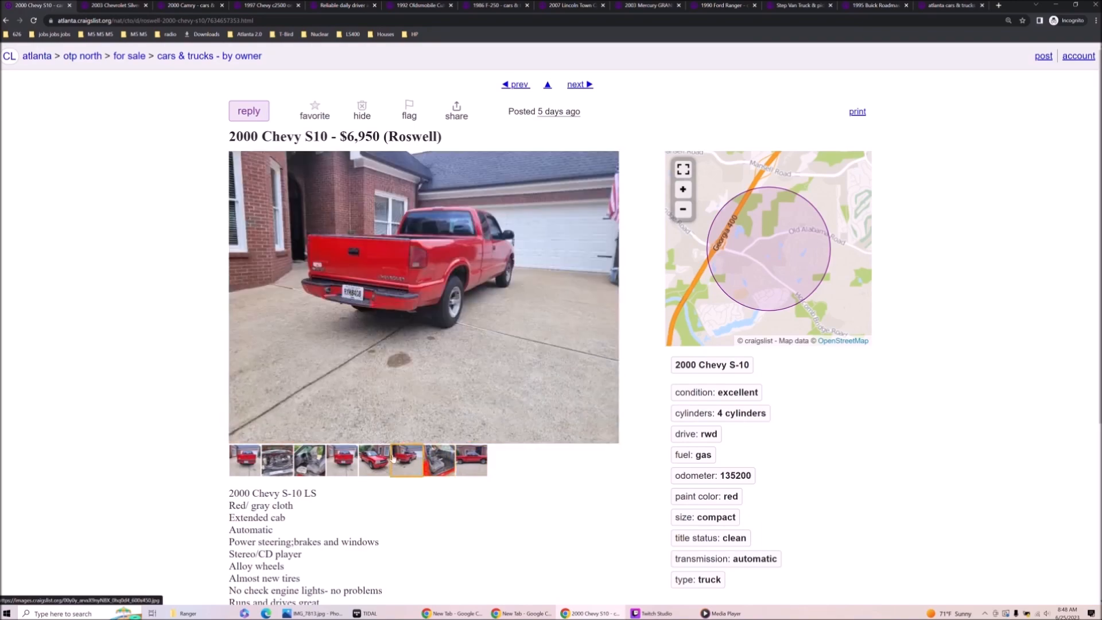
left_click(309, 460)
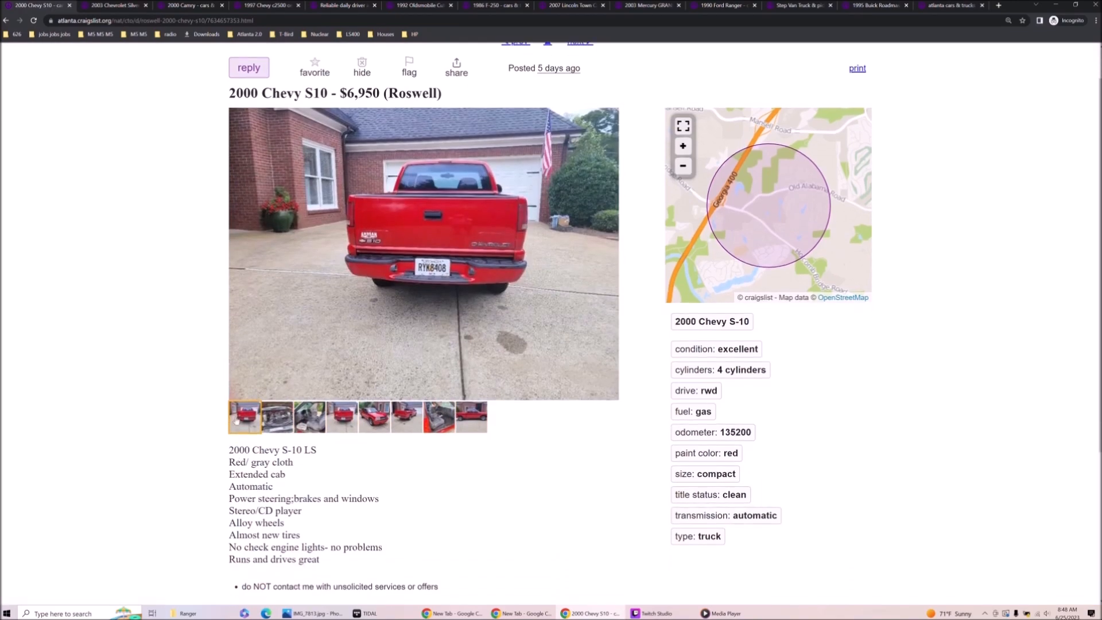
left_click(277, 415)
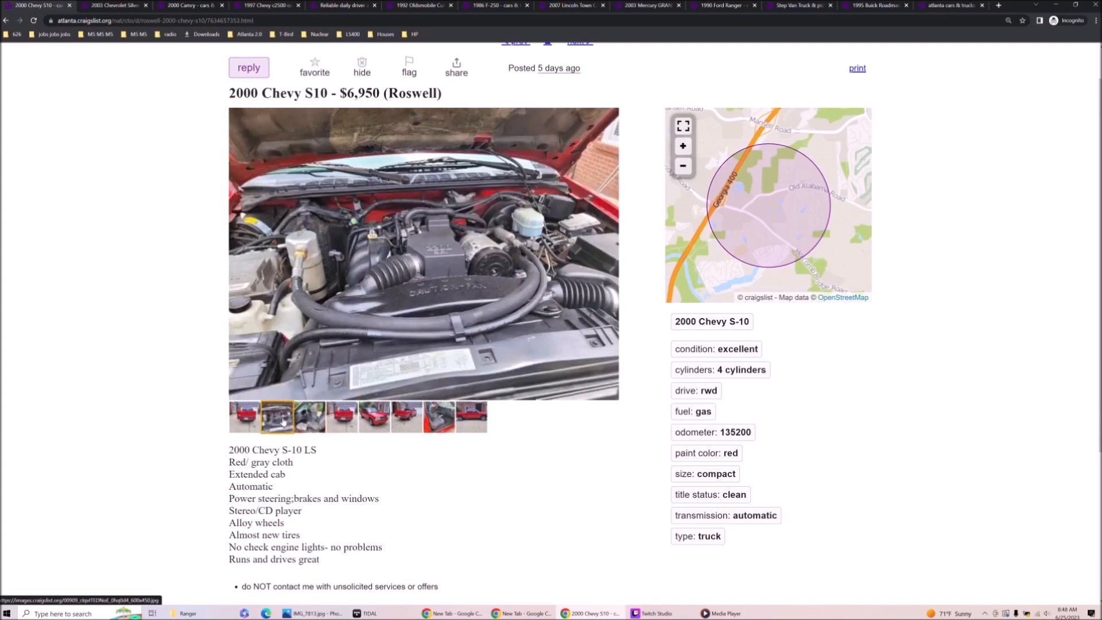
left_click(423, 254)
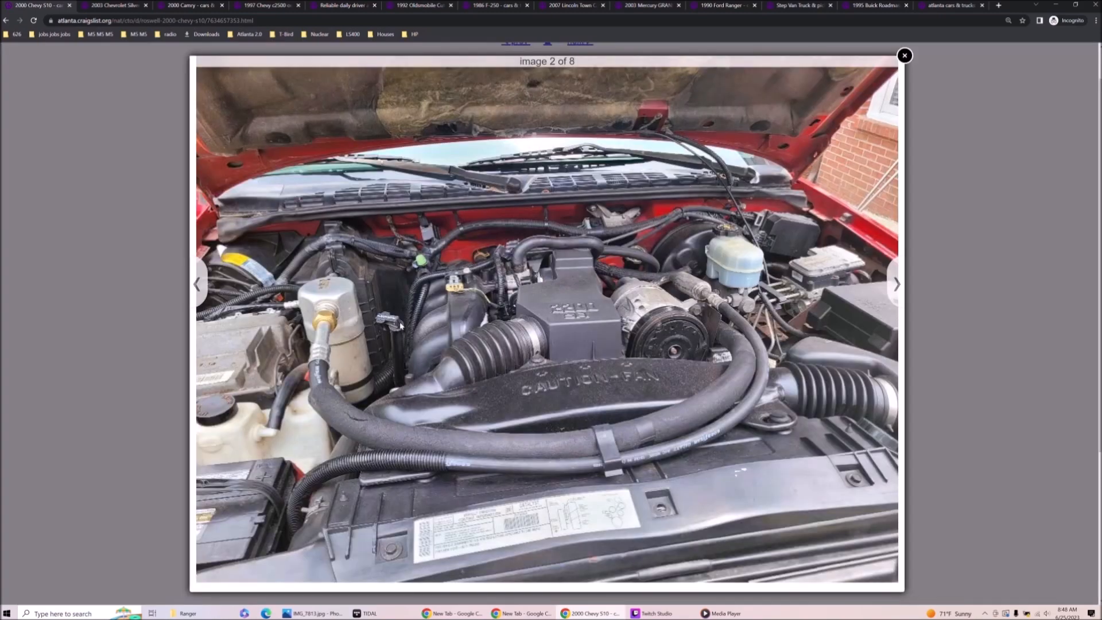
- From the by-owner results, view the 2009 Jeep Grand Cherokee parts ad, then reach the 2003 Silverado LT 1500 ad
left_click(904, 56)
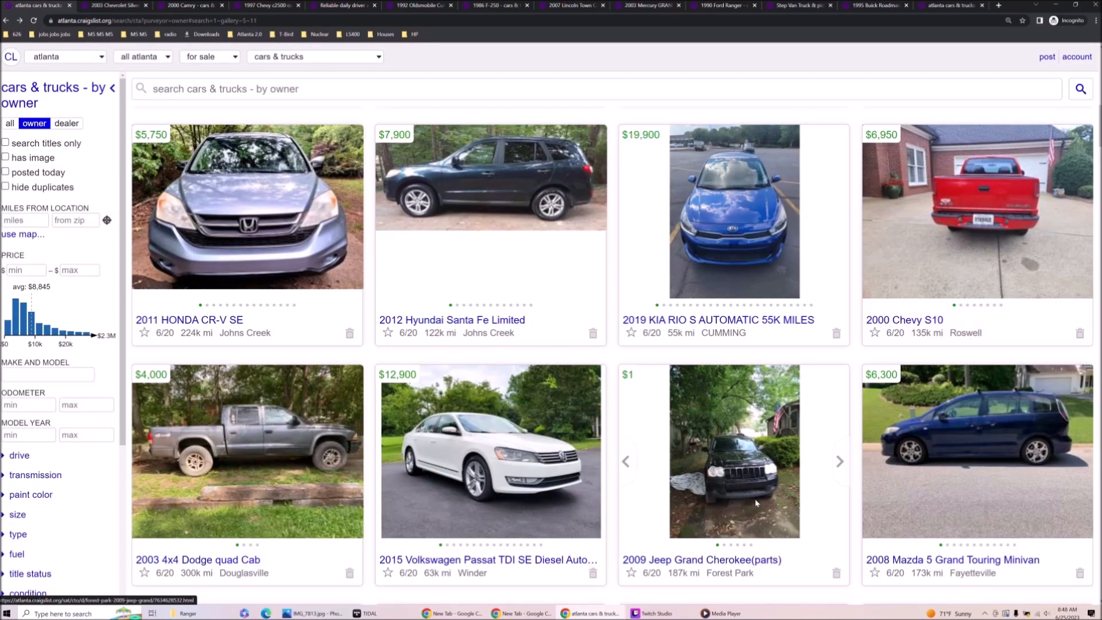
left_click(708, 559)
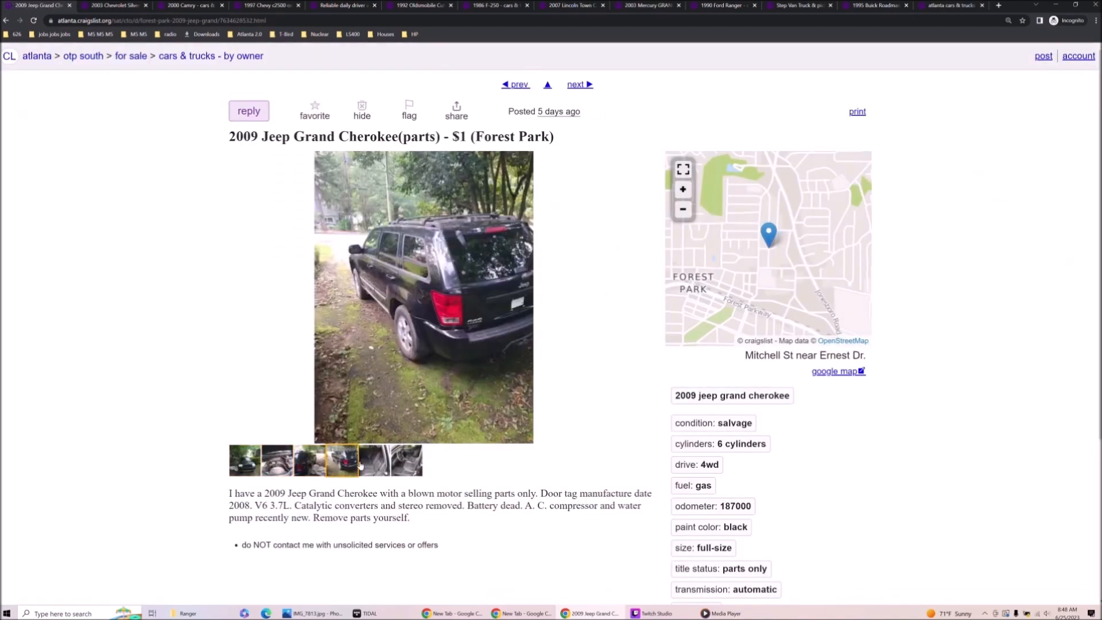
left_click(308, 460)
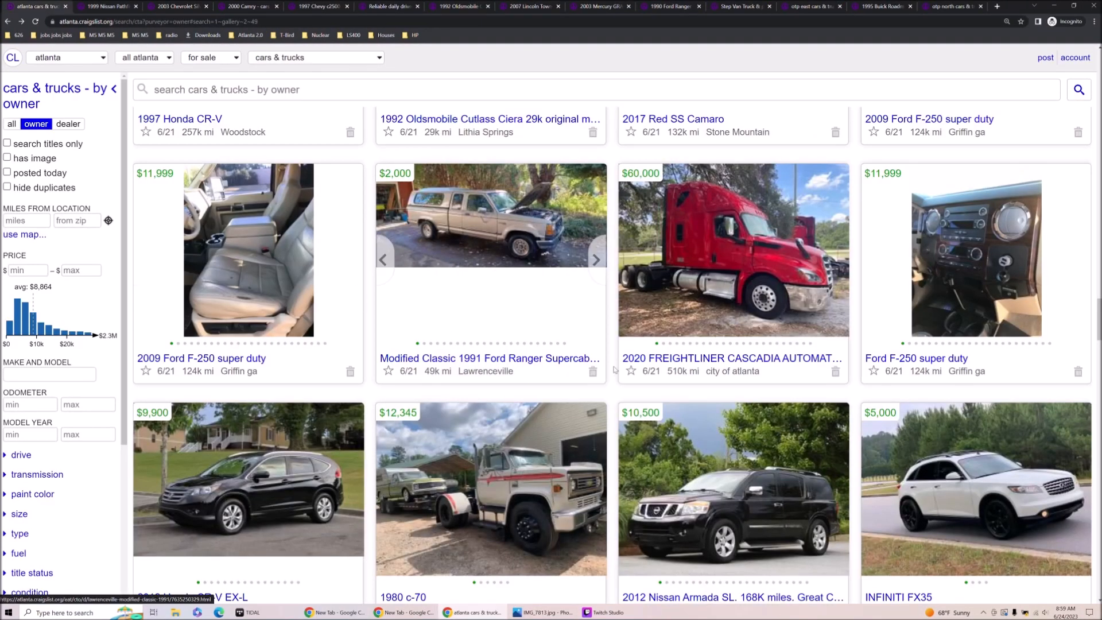
scroll("down", 3)
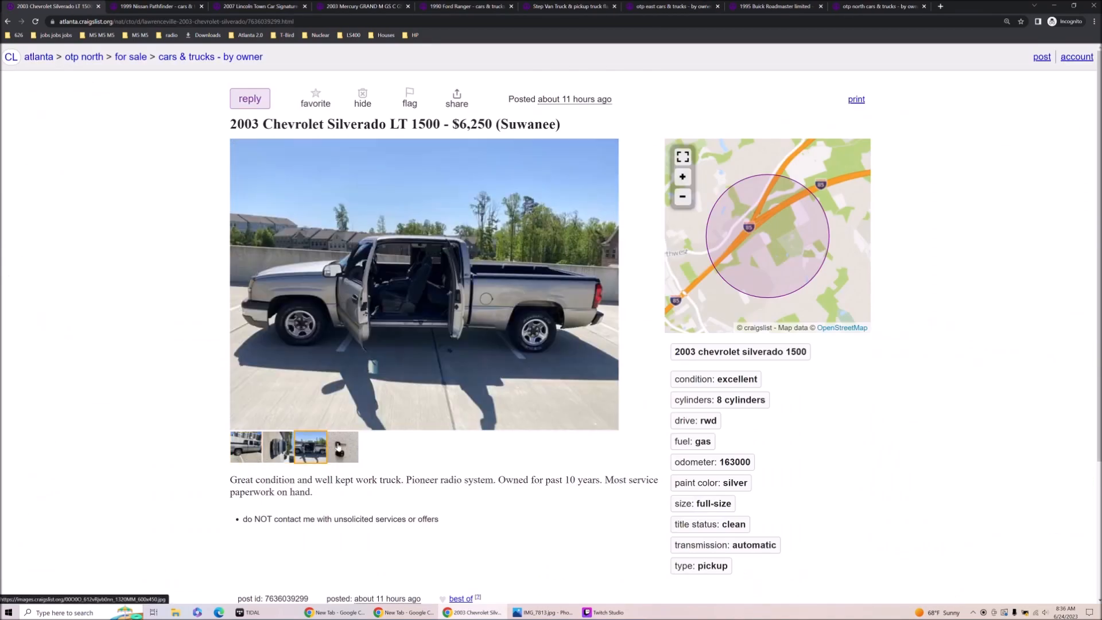
- View the Silverado's front, doors-open and keys photos, then enlarge the first photo
left_click(278, 446)
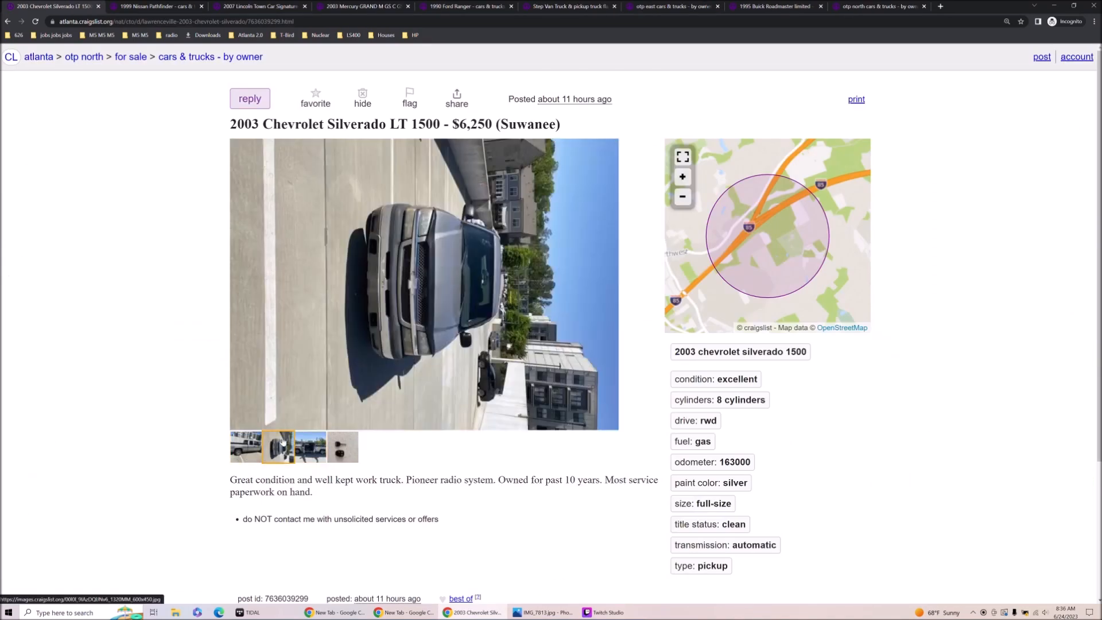
left_click(309, 447)
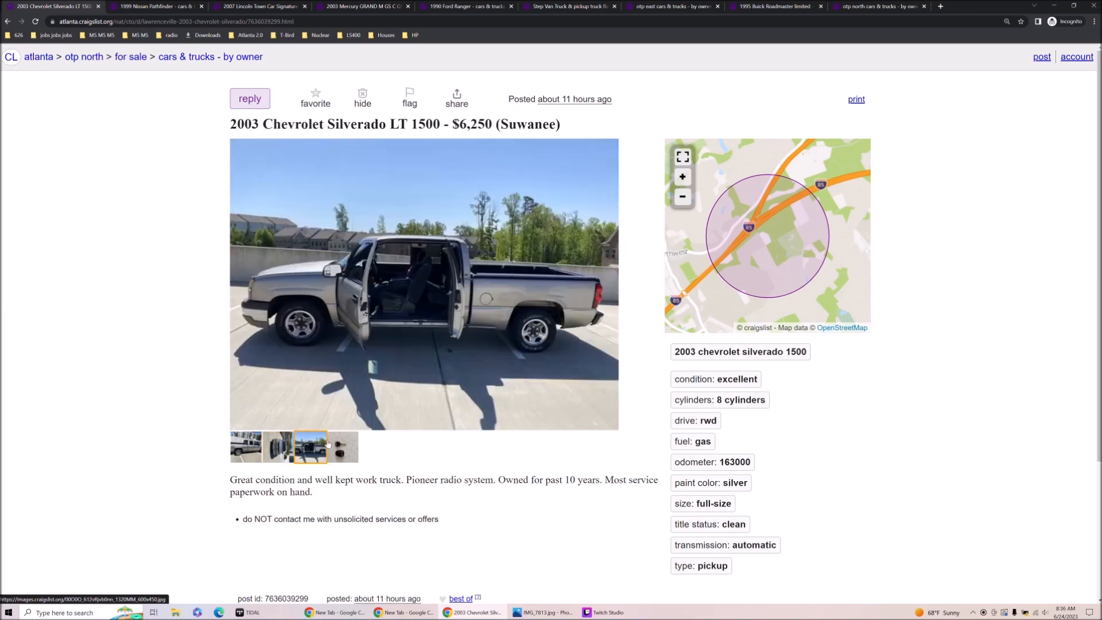
left_click(343, 446)
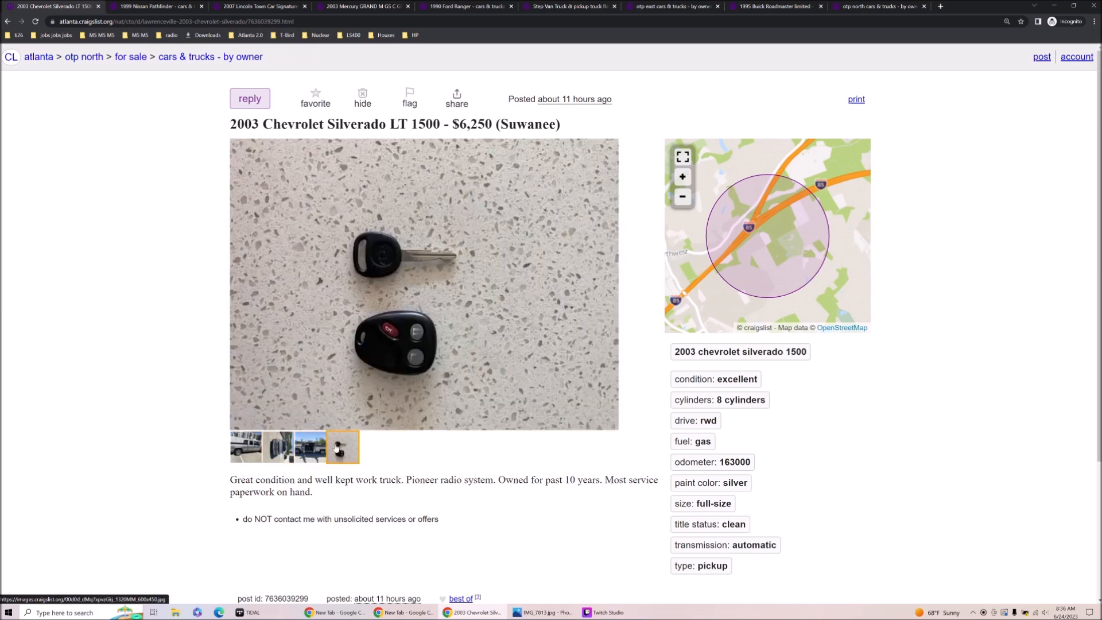
left_click(245, 446)
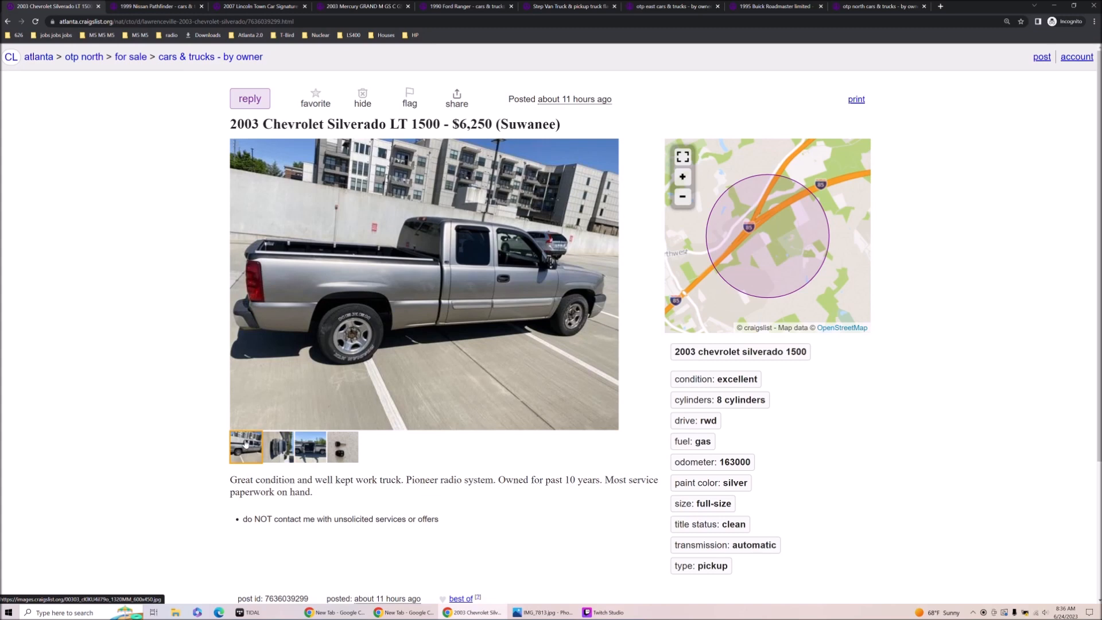
left_click(422, 284)
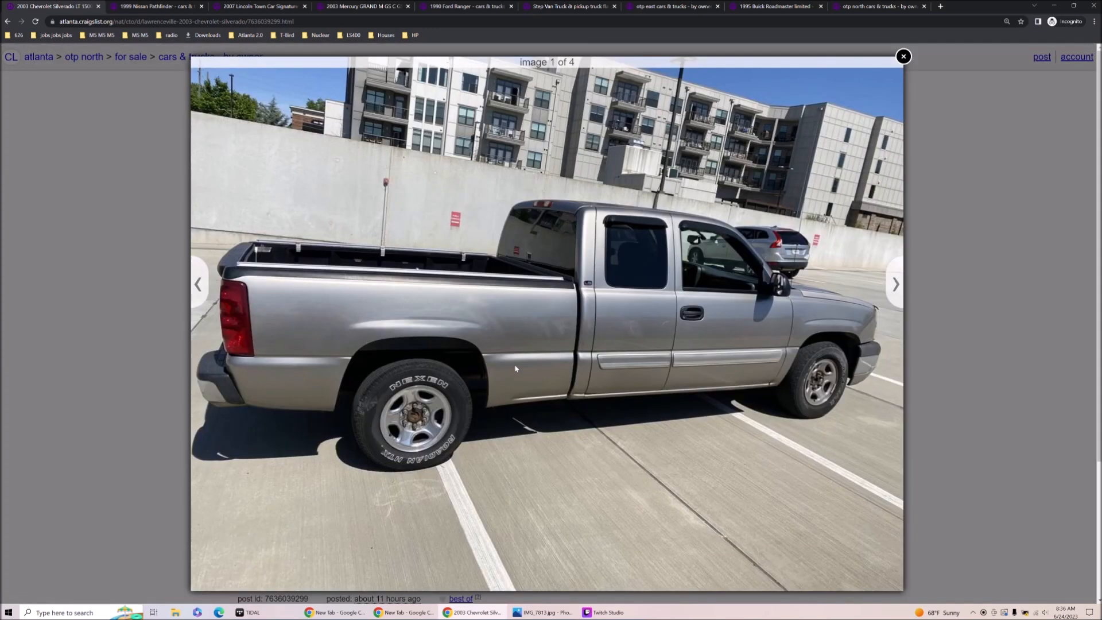
mouse_move(500, 332)
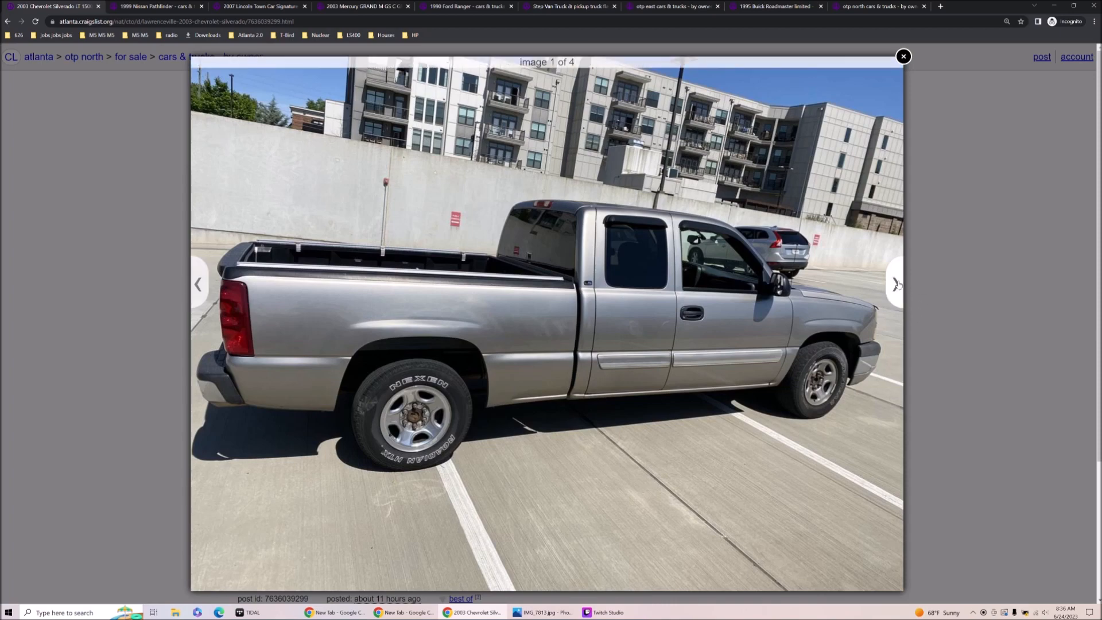
- Page through all four enlarged Silverado photos, close the viewer and return to results
left_click(893, 283)
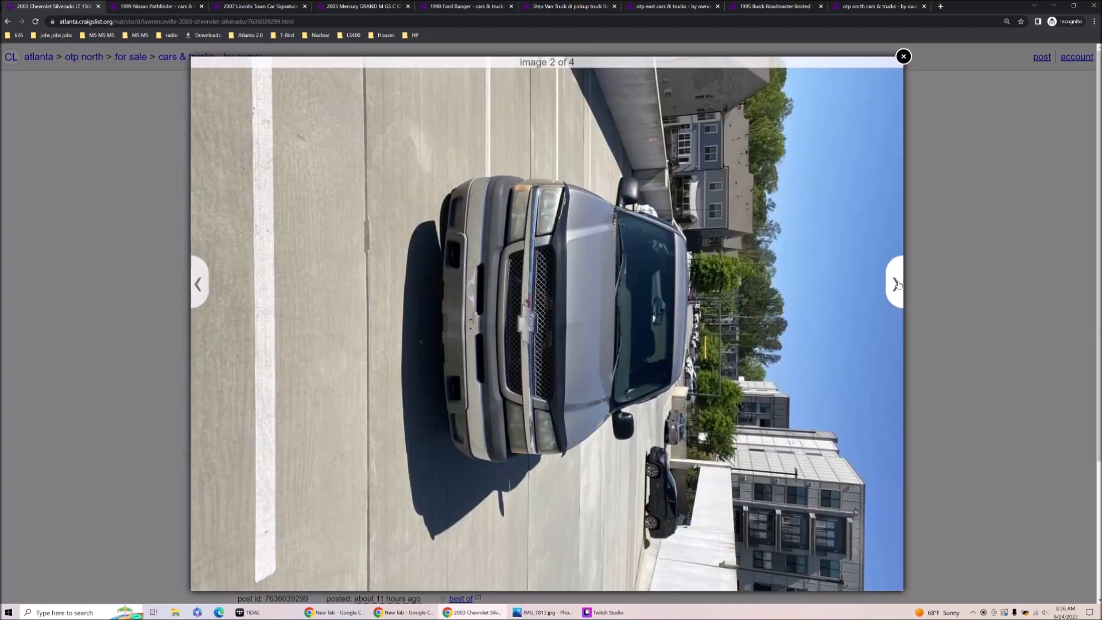
left_click(895, 284)
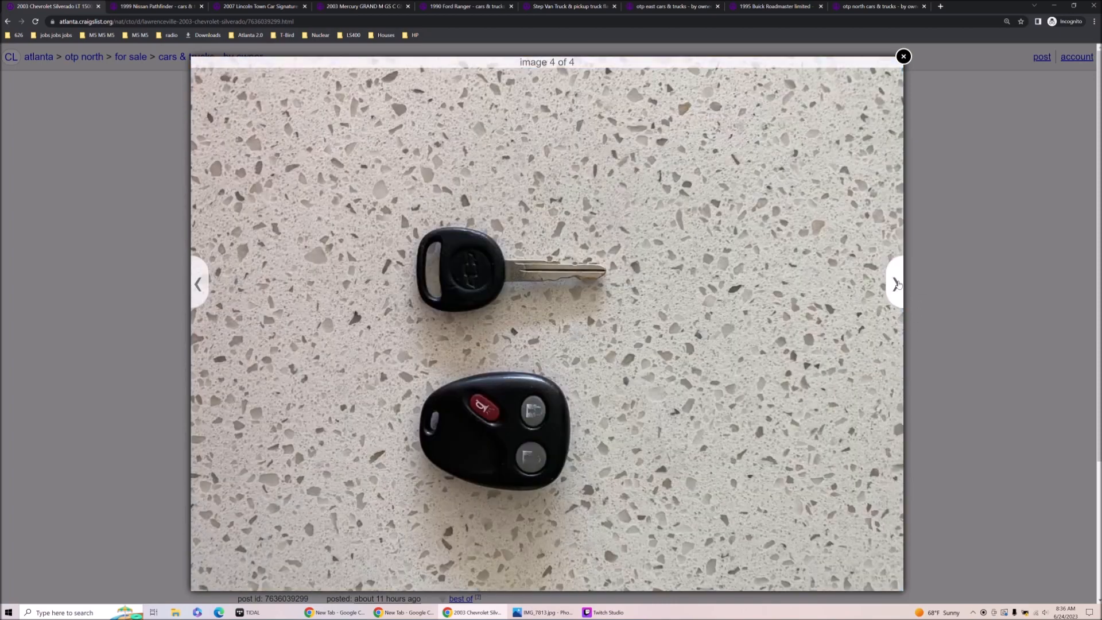
left_click(199, 283)
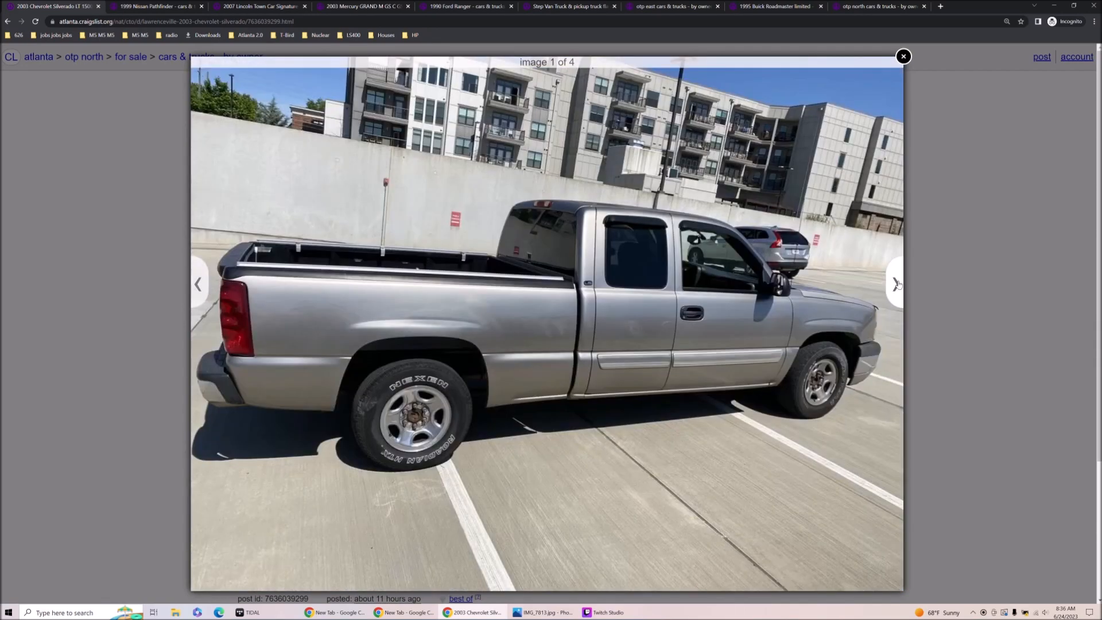
left_click(893, 283)
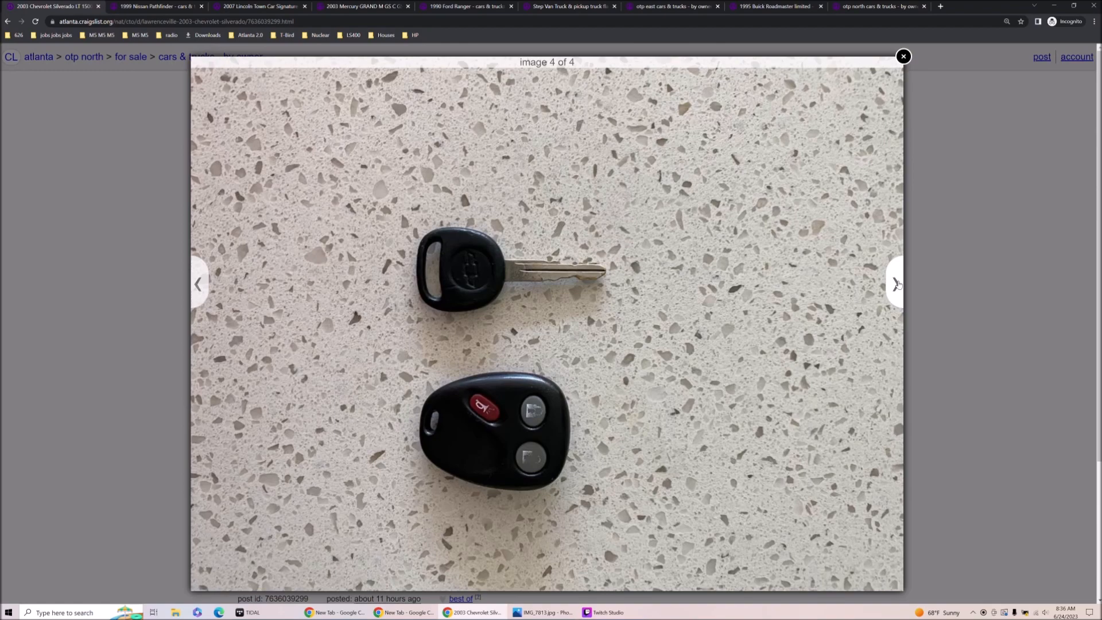
left_click(903, 56)
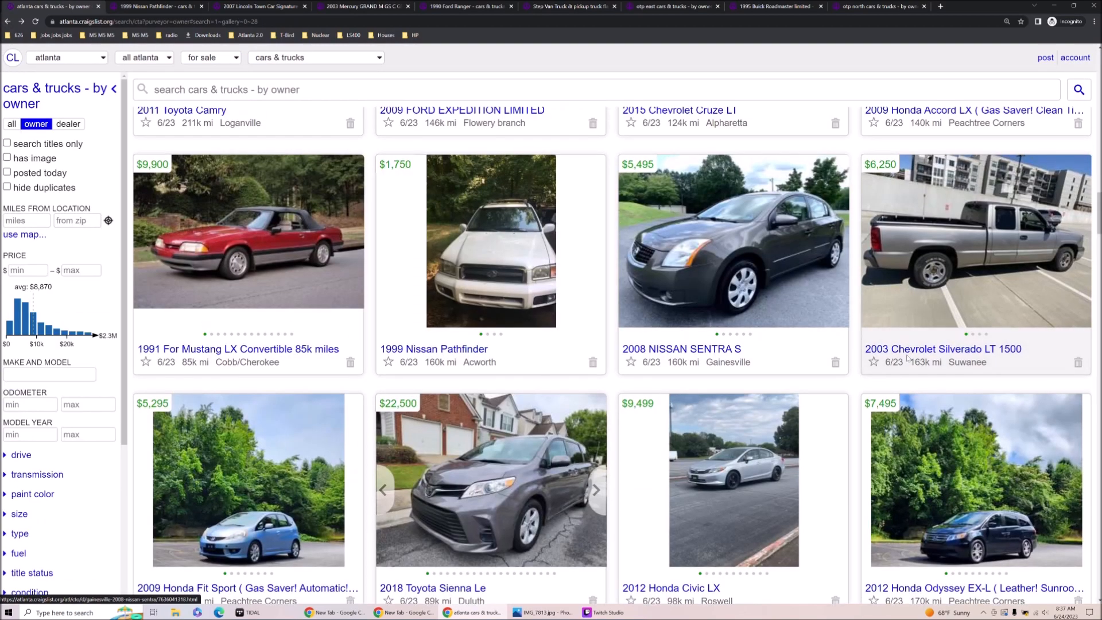
- Scroll further down the by-owner results and open the 2005 Ford Taurus SE ad from Acworth
scroll("down", 3)
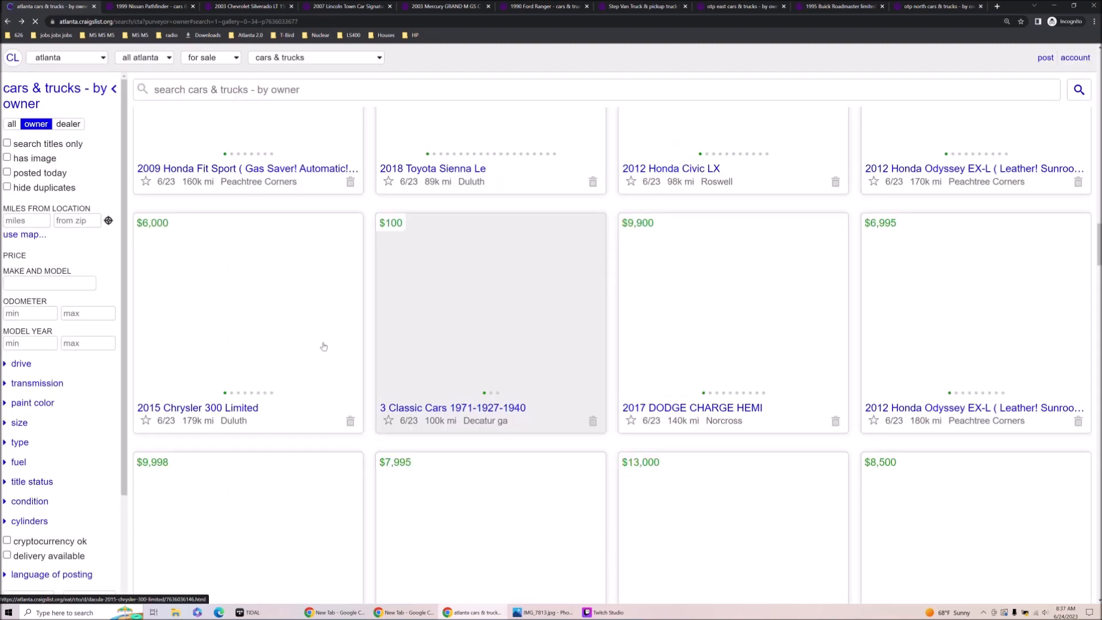
scroll("down", 3)
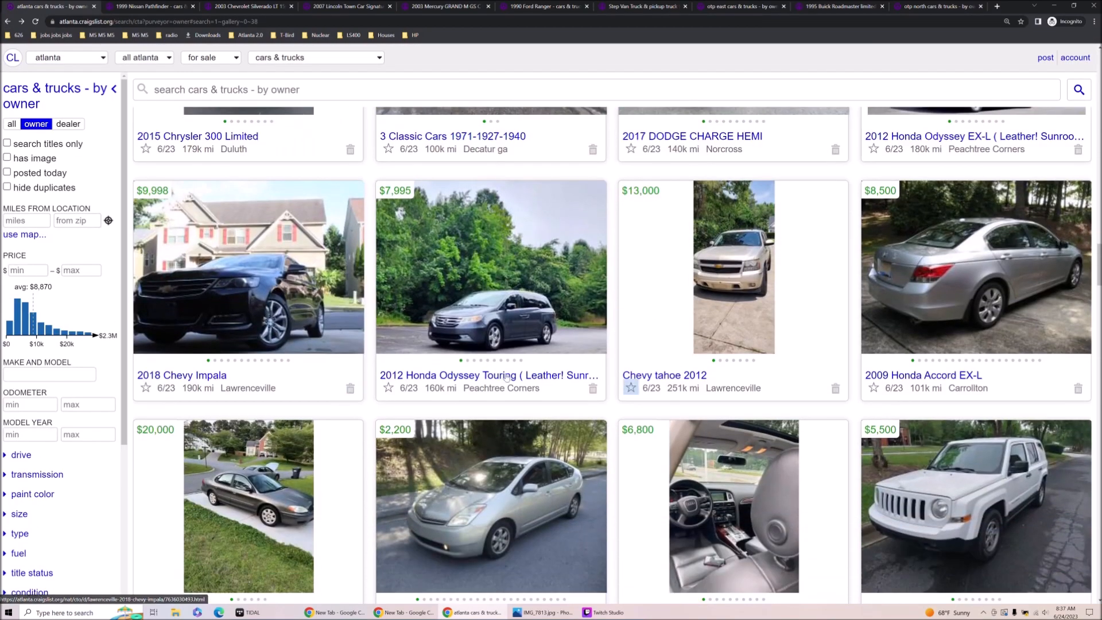
left_click(247, 506)
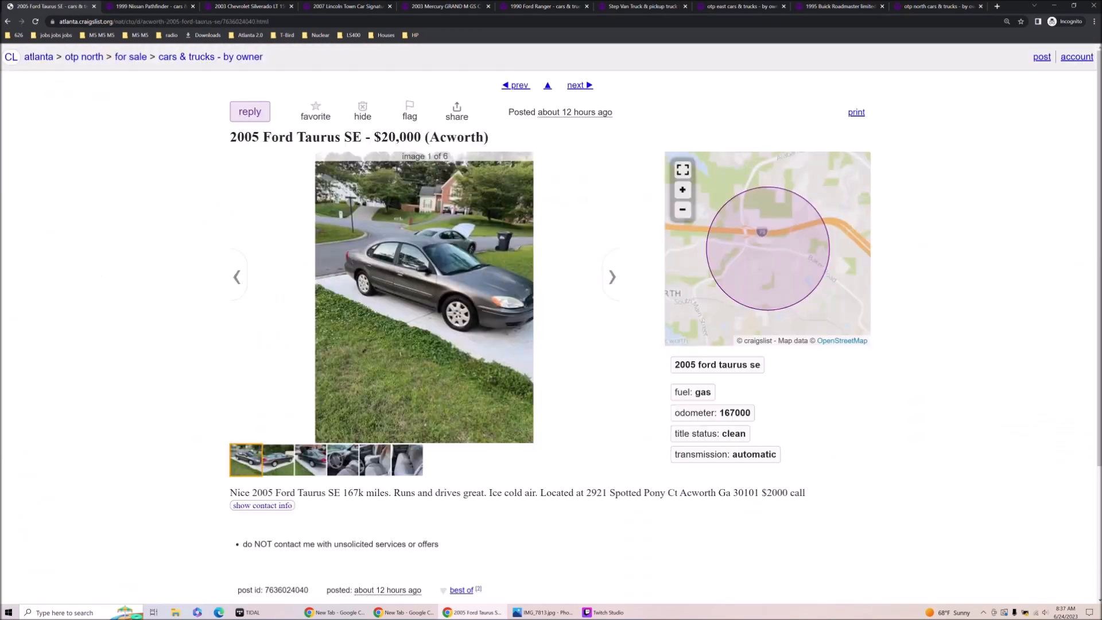
- Browse the Taurus interior, side and back seat photos, then move on to the 1997 Toyota Avalon ad
left_click(342, 460)
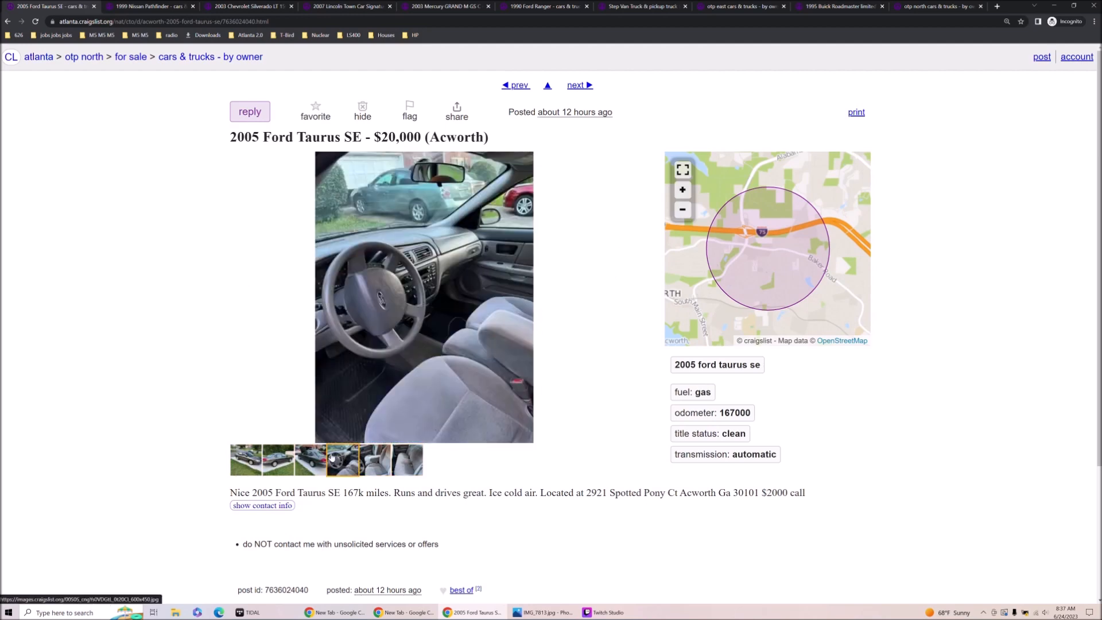
left_click(277, 460)
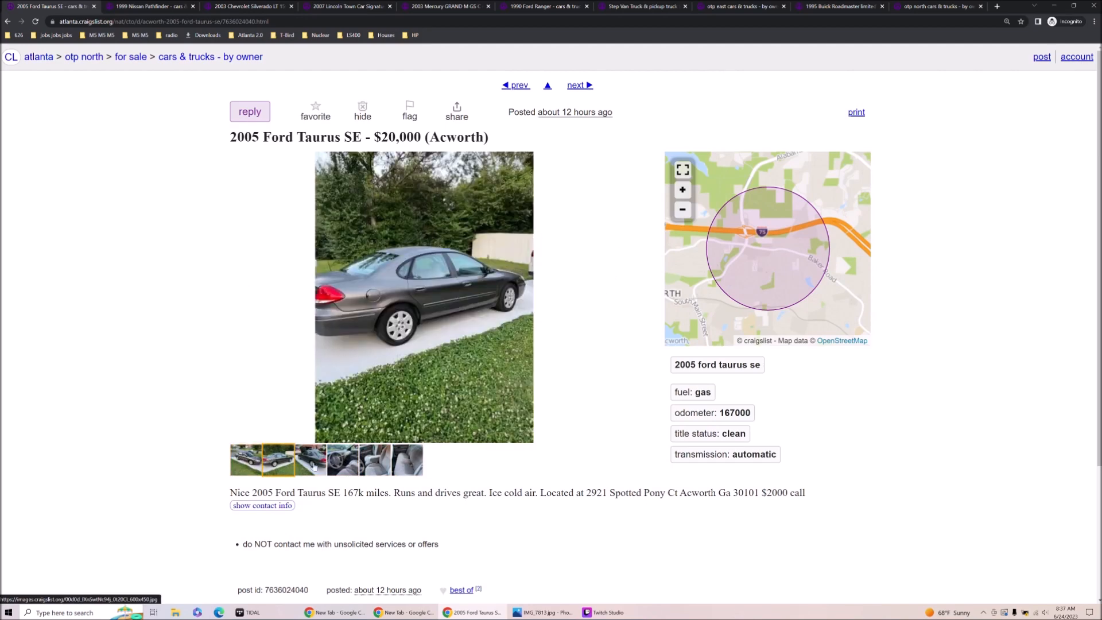
left_click(405, 459)
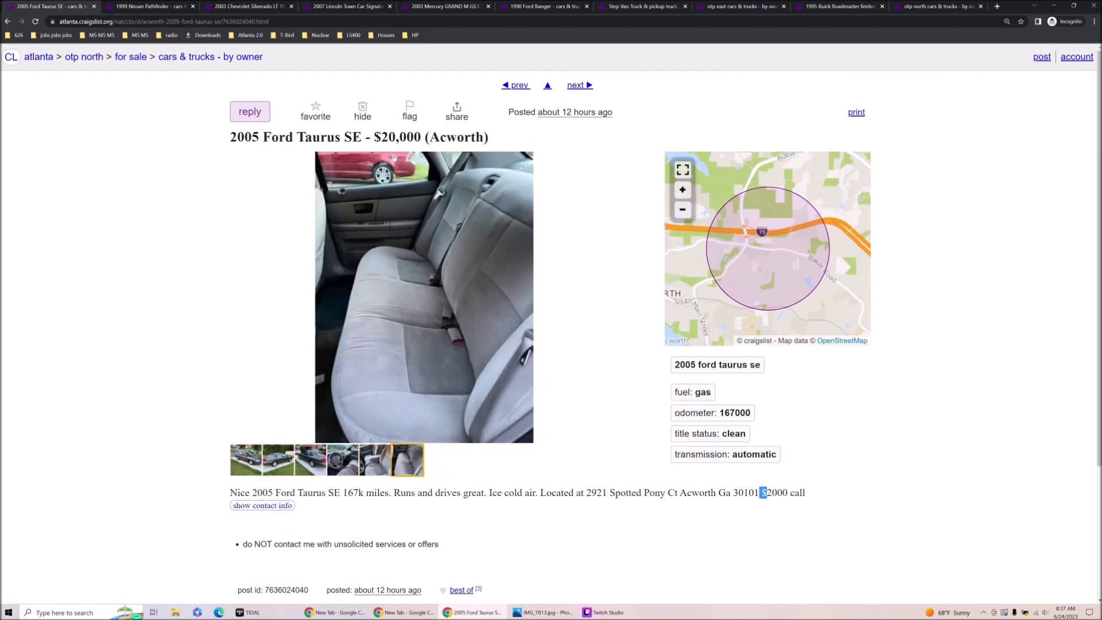
left_click(276, 460)
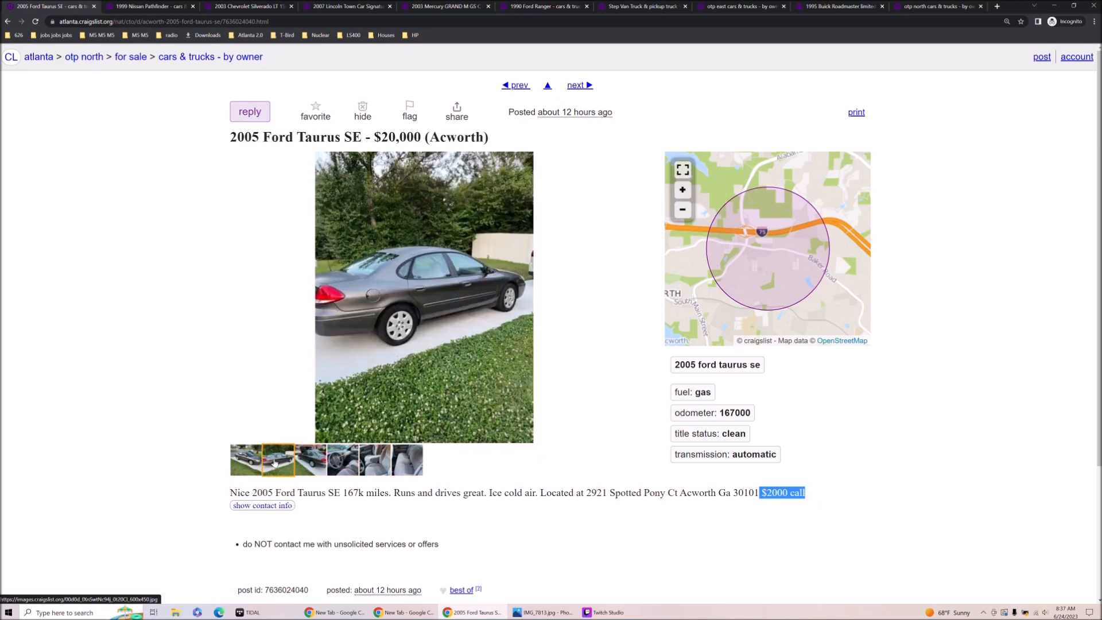
left_click(406, 460)
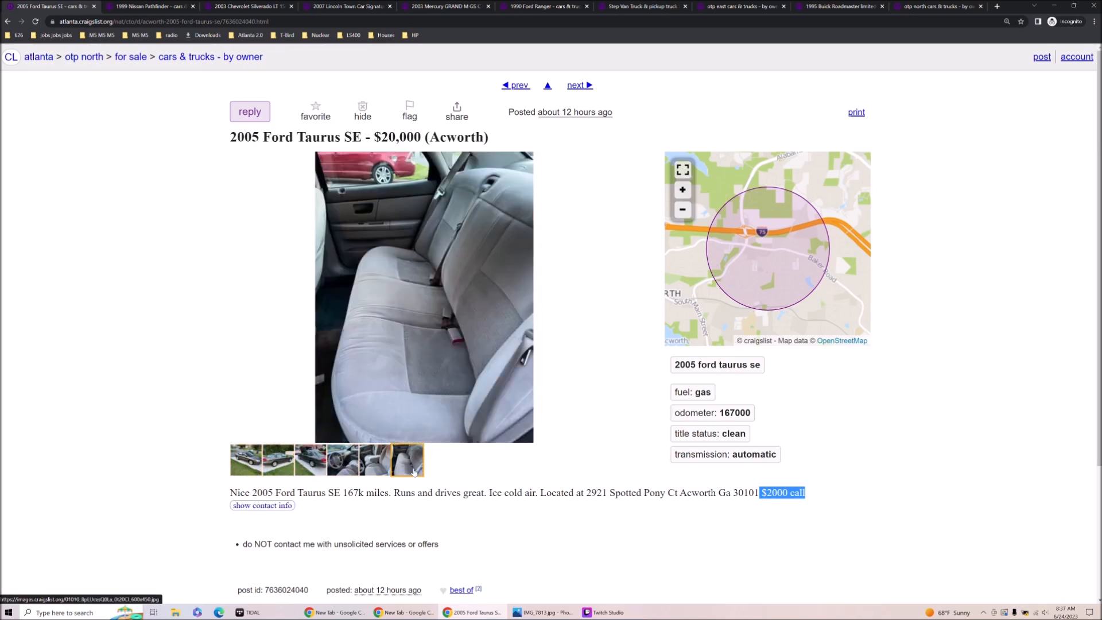
left_click(343, 460)
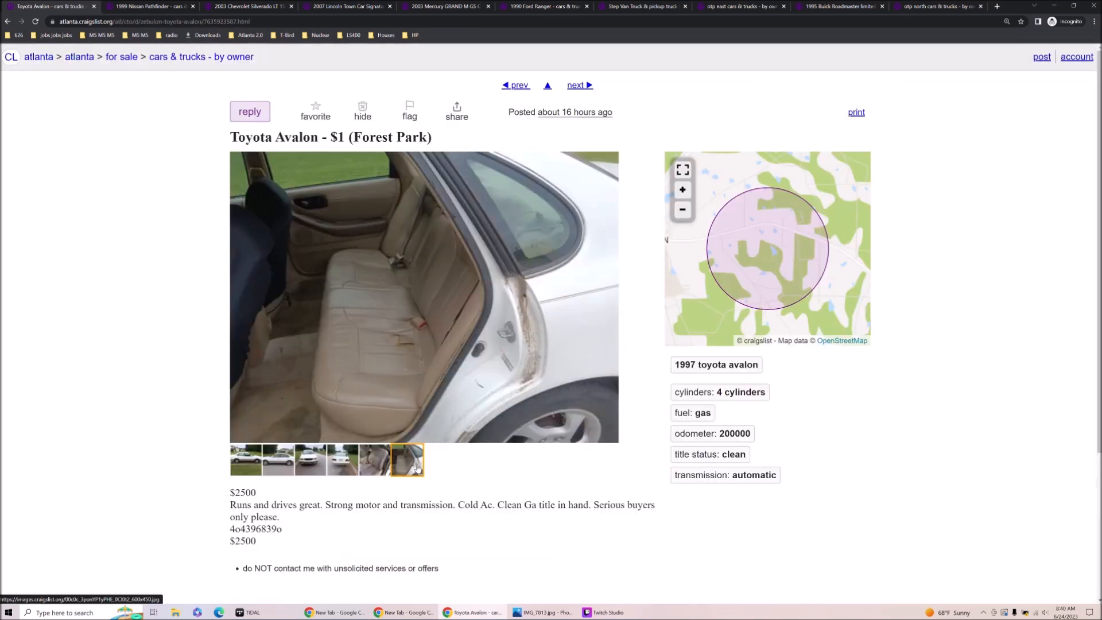
- View the Avalon's first and back seat photos, then return to the by-owner results
left_click(245, 459)
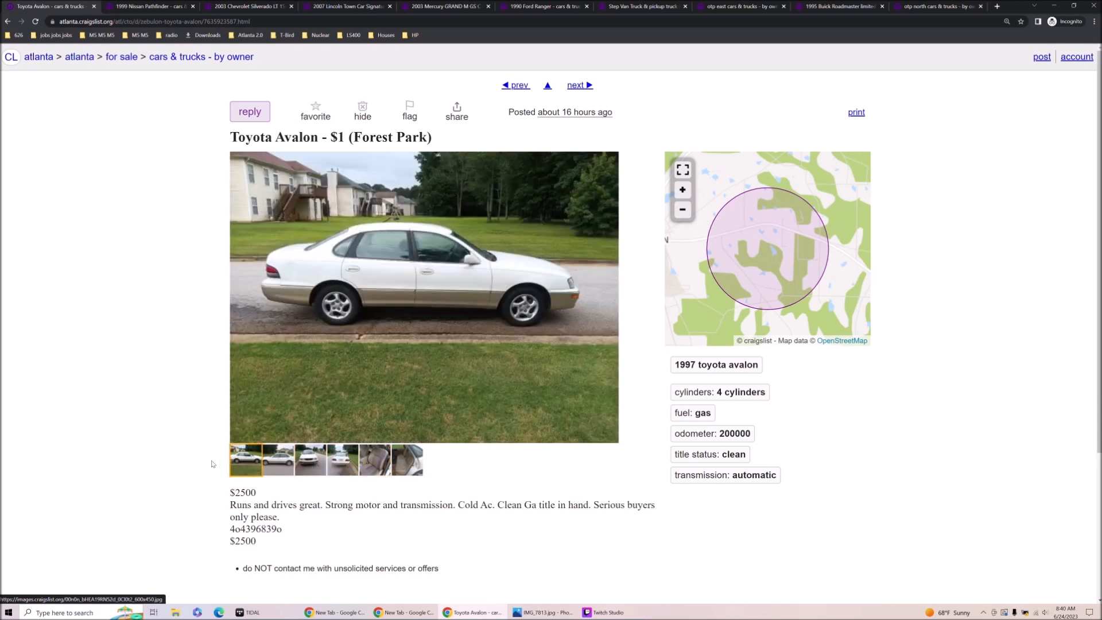
left_click(405, 459)
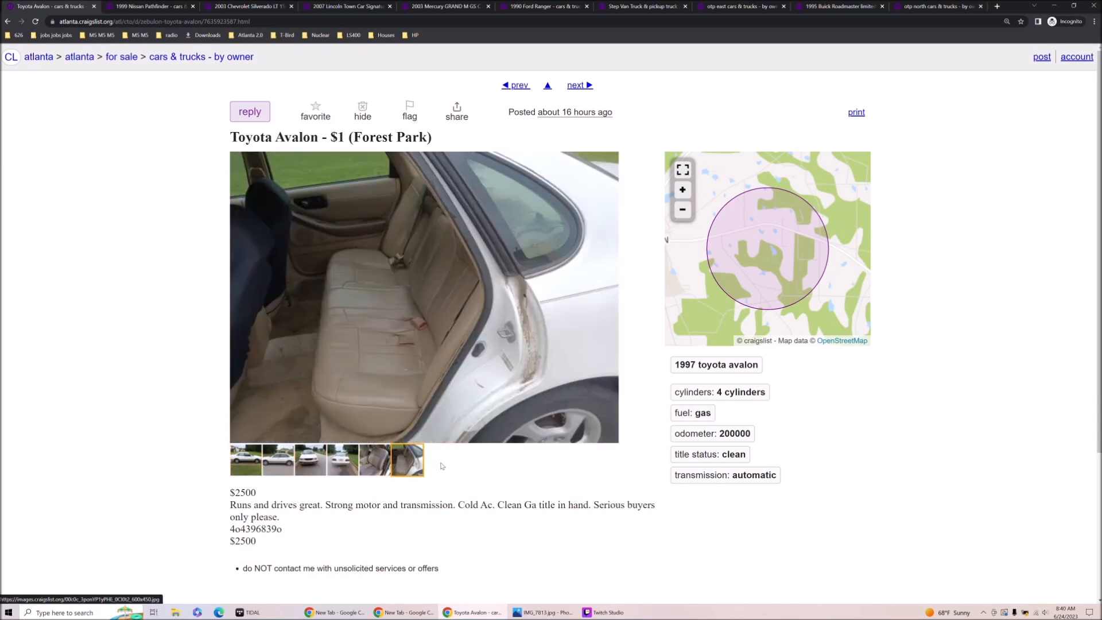
left_click(246, 459)
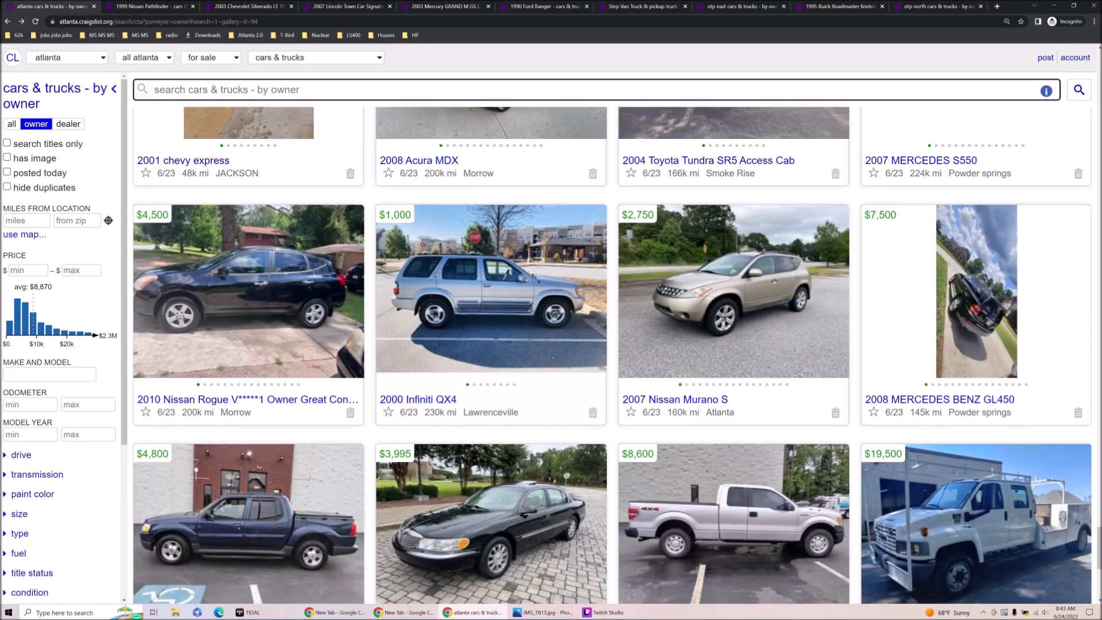
- Search the listings for 'known' and reach the 2006 Silverado 1500 4x4 ad from Marietta
left_click(562, 89)
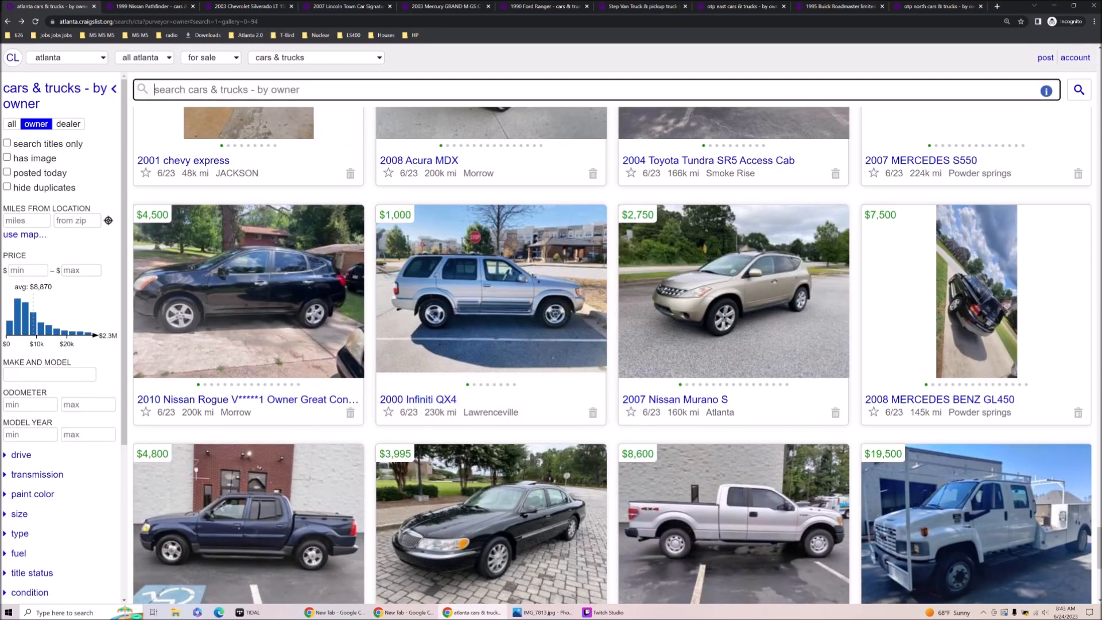
type("known")
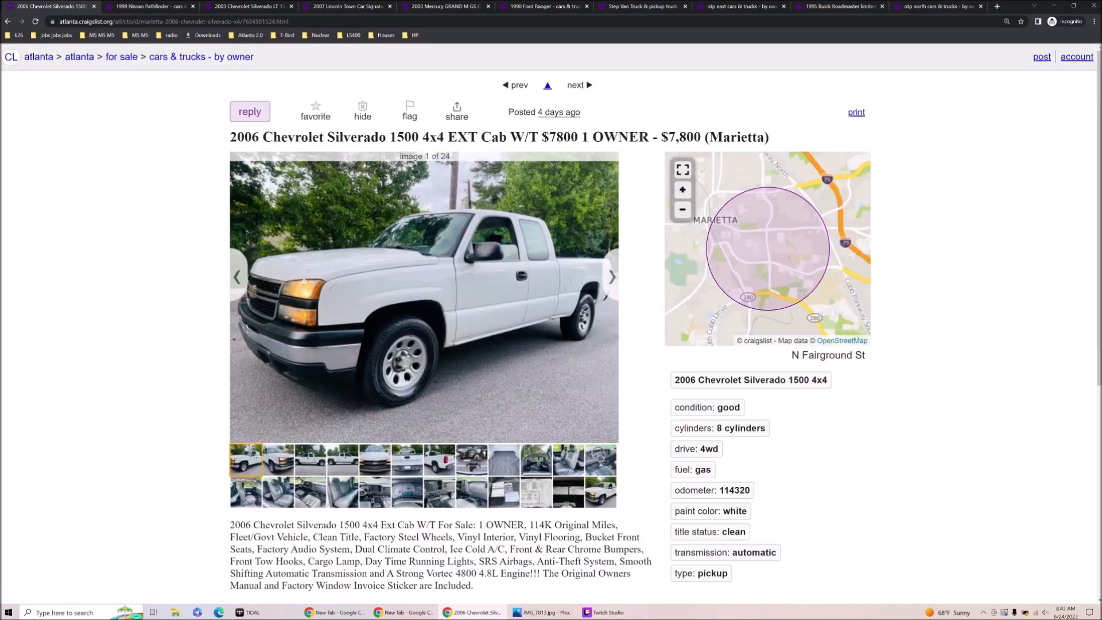
left_click(249, 111)
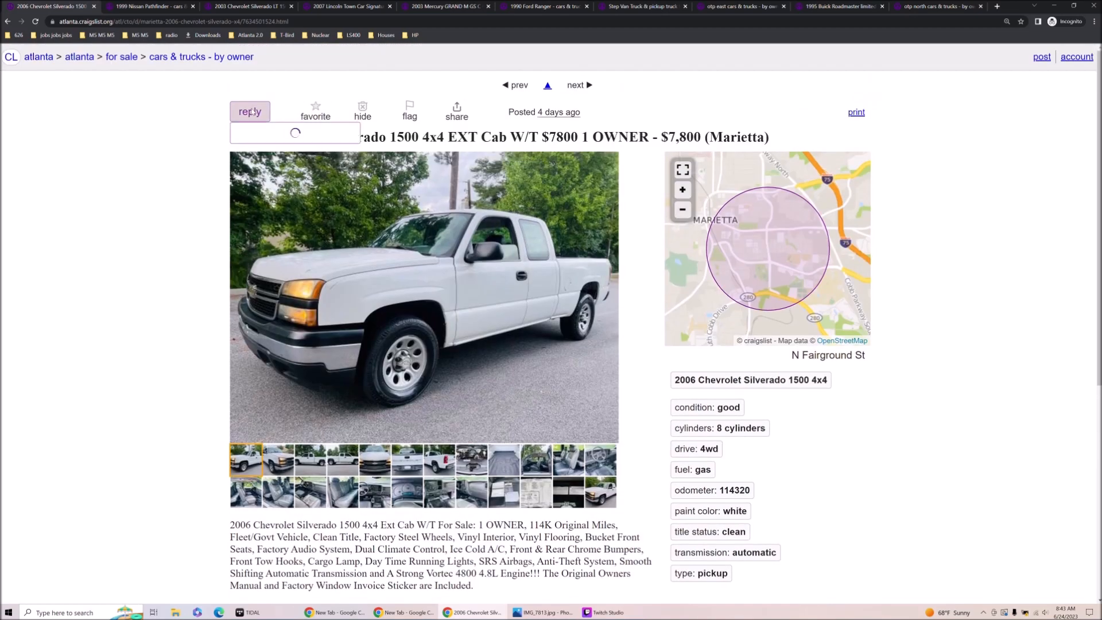
left_click(249, 111)
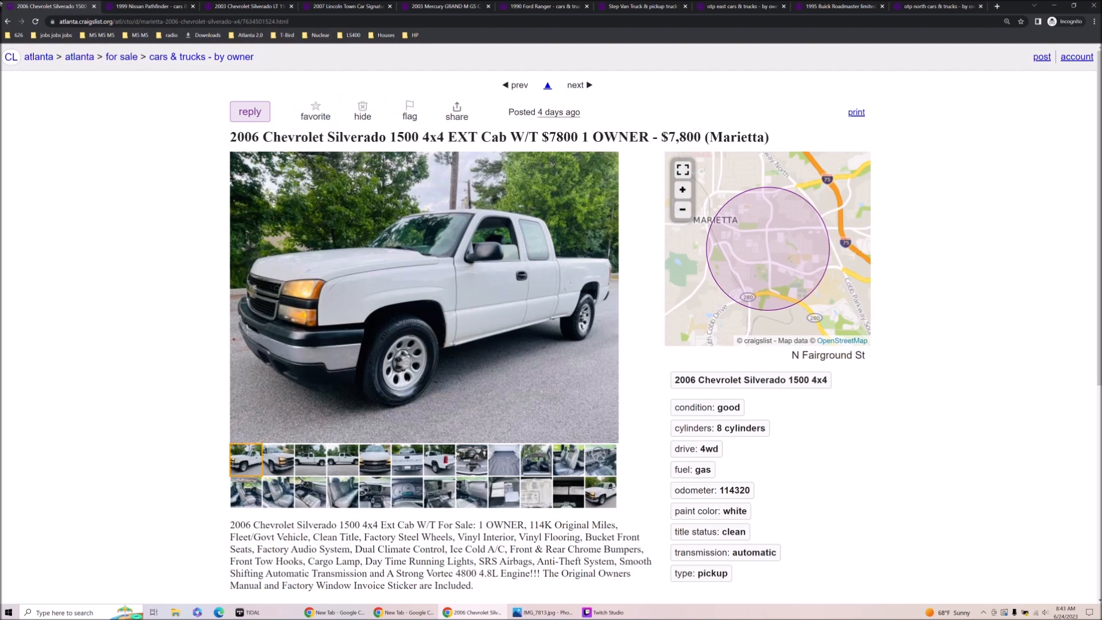
left_click(578, 85)
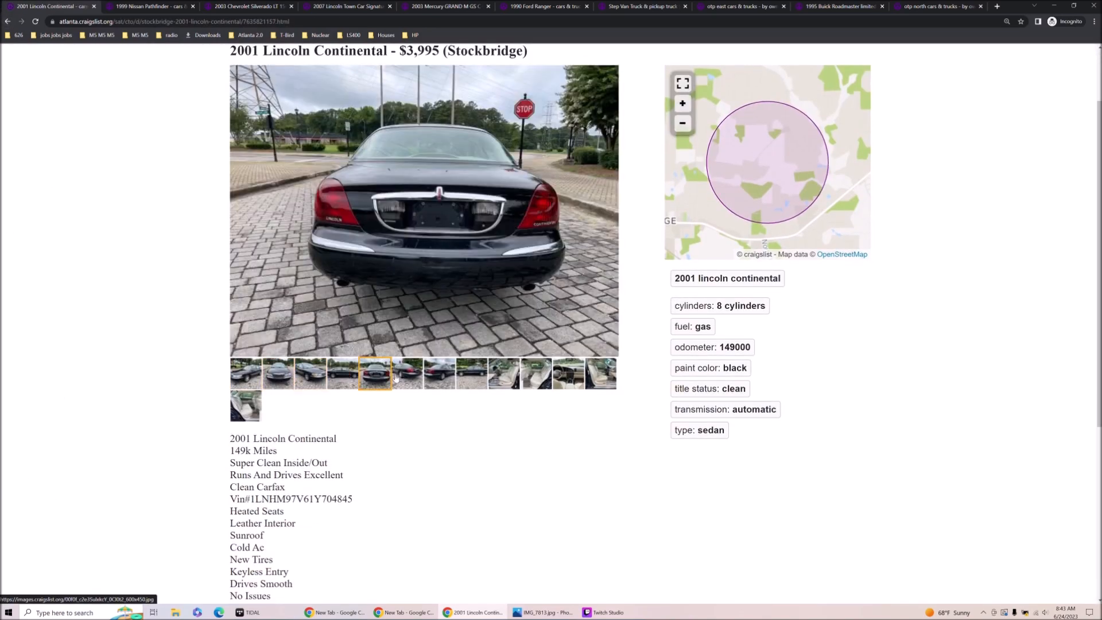
- Browse the 2001 Lincoln Continental's photos: rear seat, rear view, front interior, dashboard, three-quarter view
left_click(502, 372)
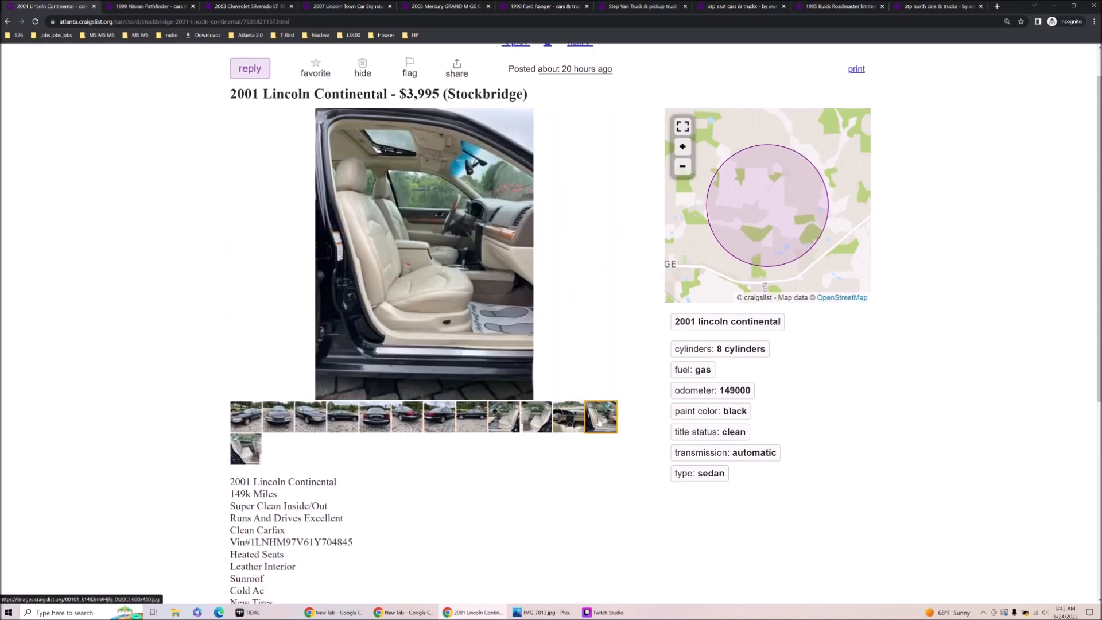
left_click(245, 449)
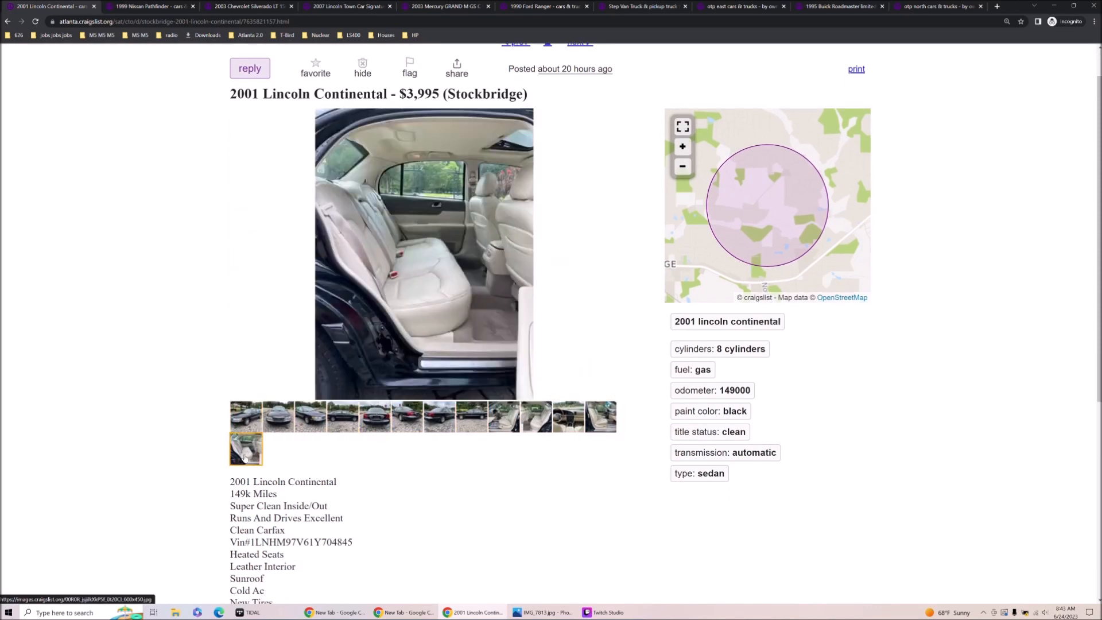
left_click(374, 416)
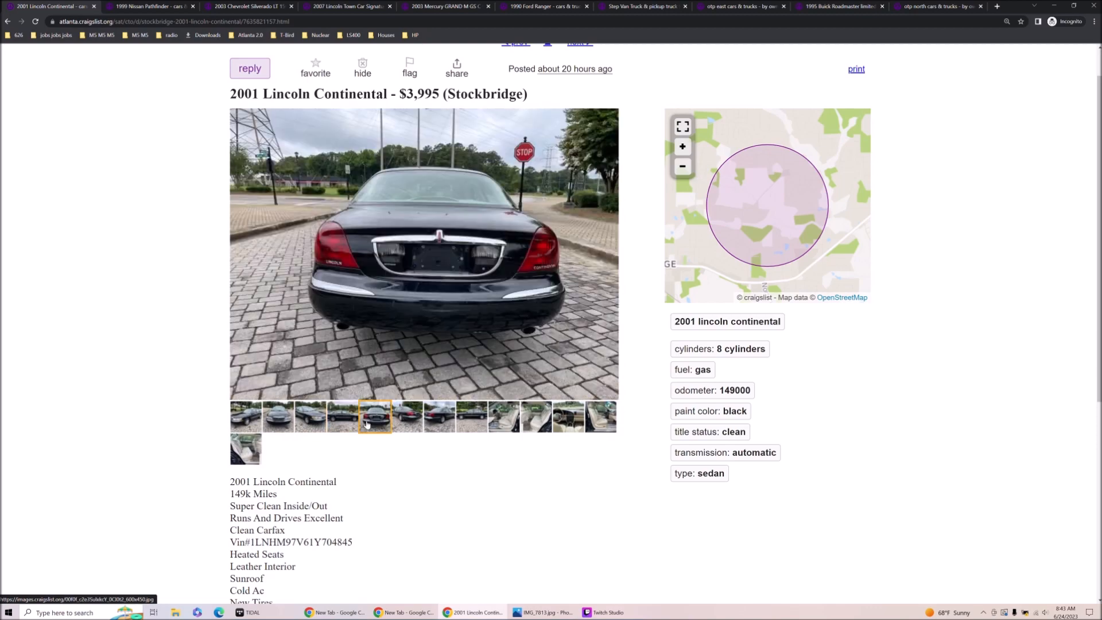
left_click(502, 416)
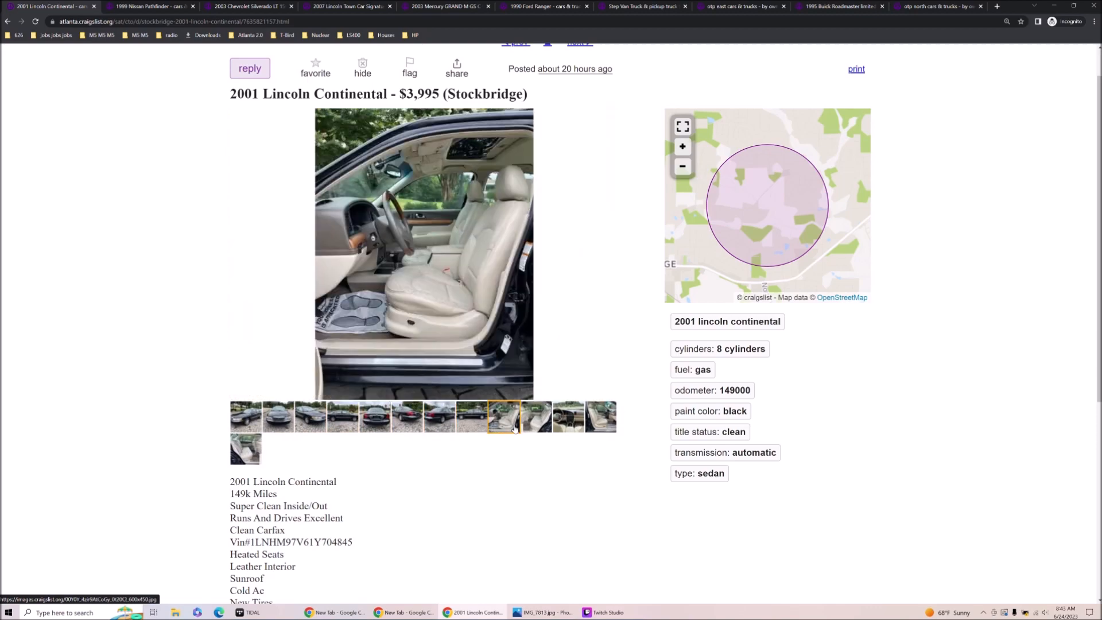
left_click(568, 415)
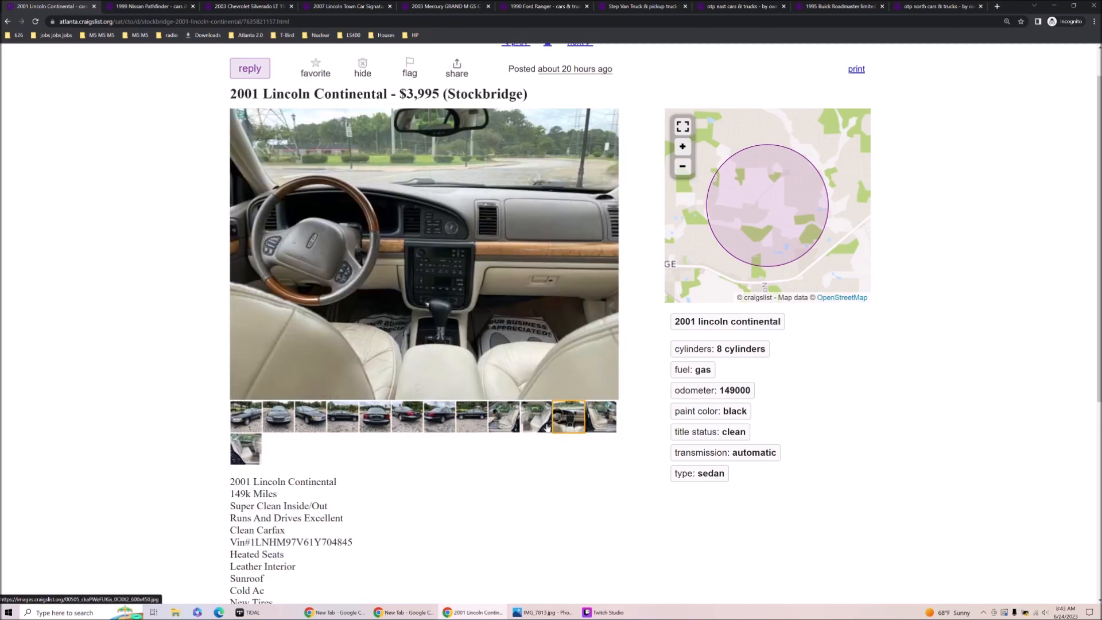
left_click(310, 416)
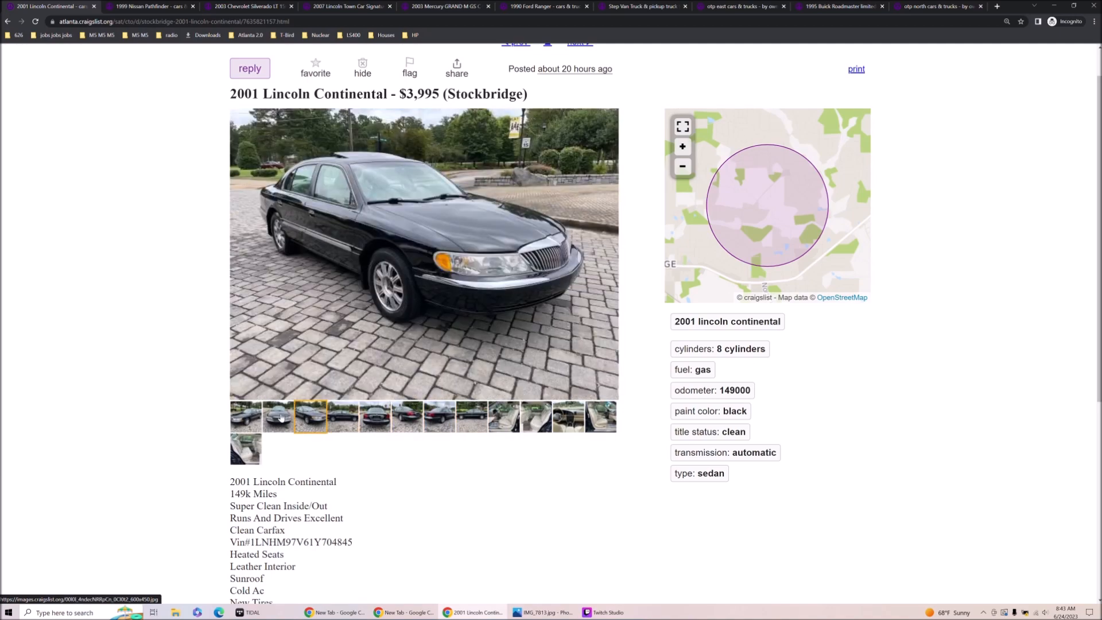
scroll("down", 3)
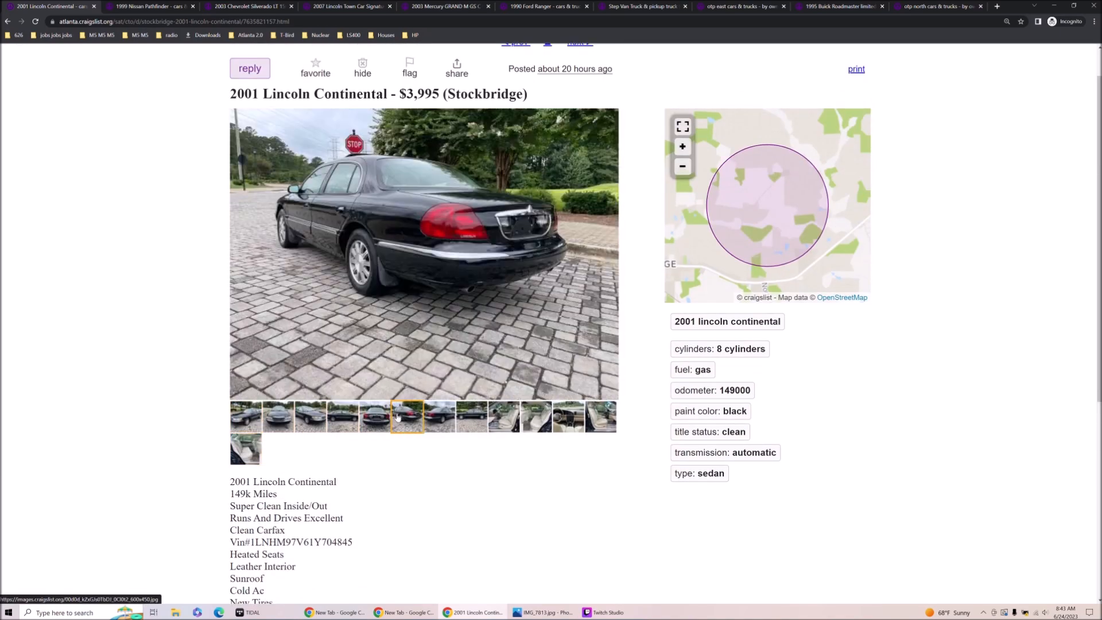
left_click(535, 415)
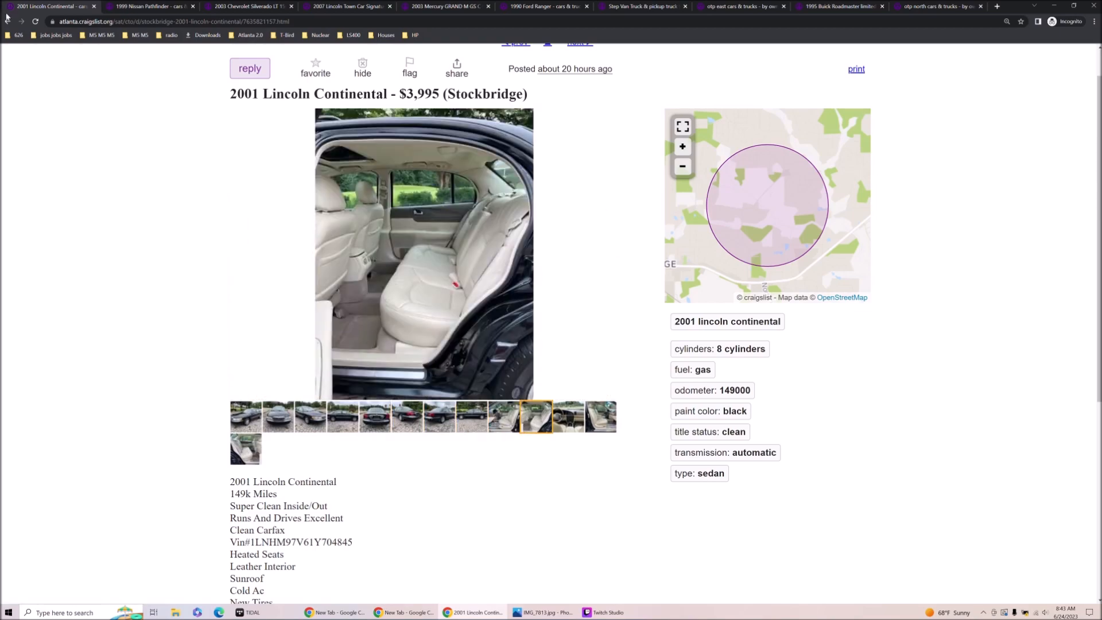
- Return to the by-owner results and open the 2001 Honda Accord ad ($2,000, Atlanta)
left_click(6, 21)
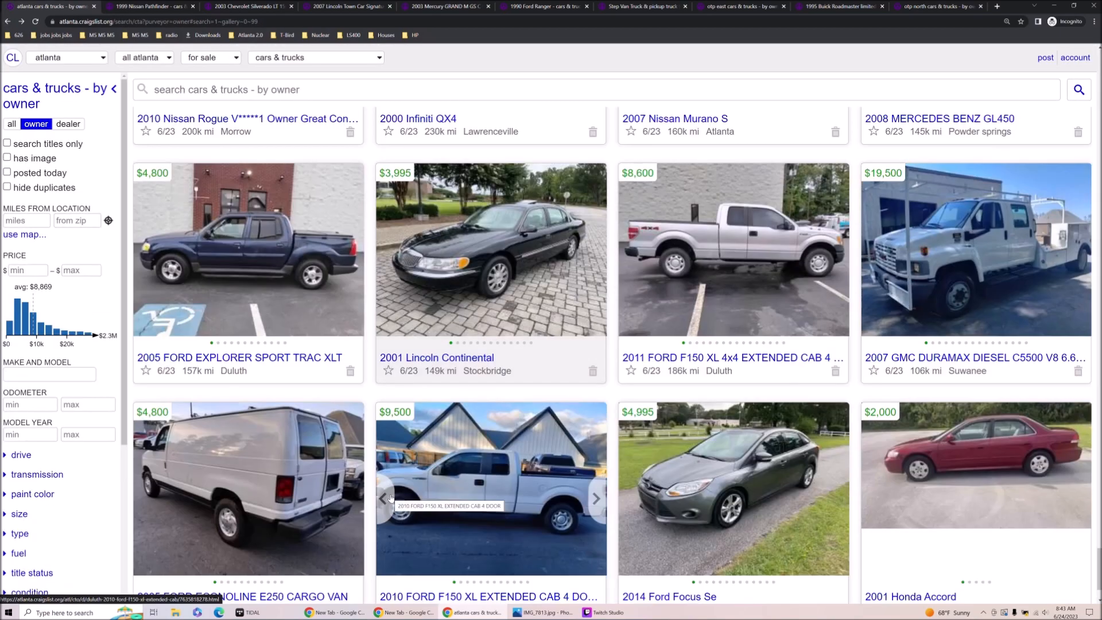
scroll("down", 3)
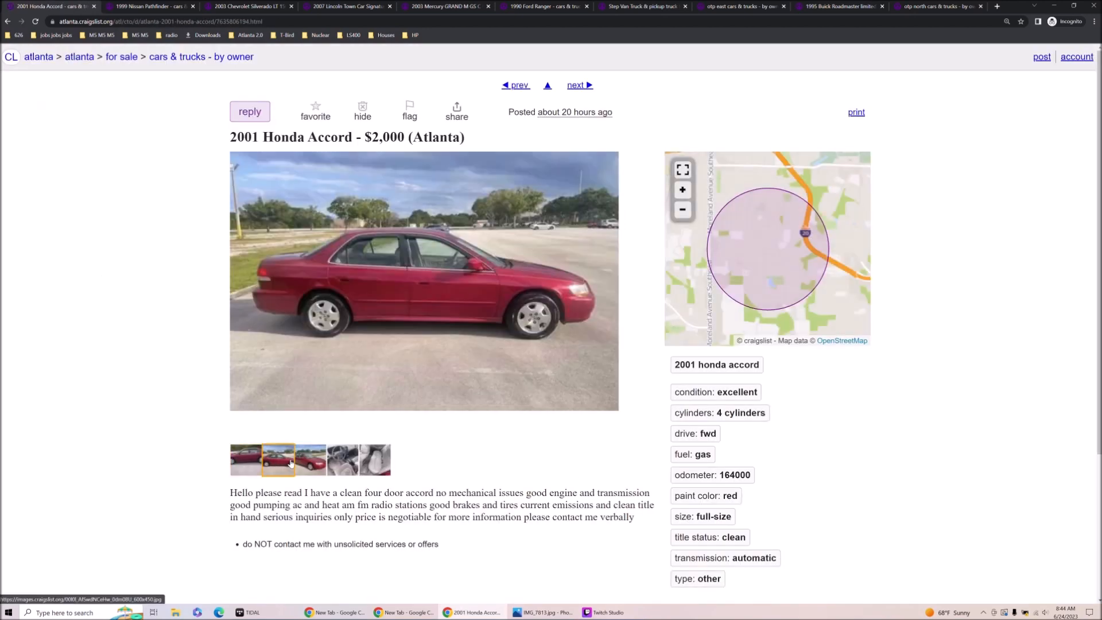
- View the Honda Accord's rear seat and side-view photos, then return to the results list
left_click(343, 460)
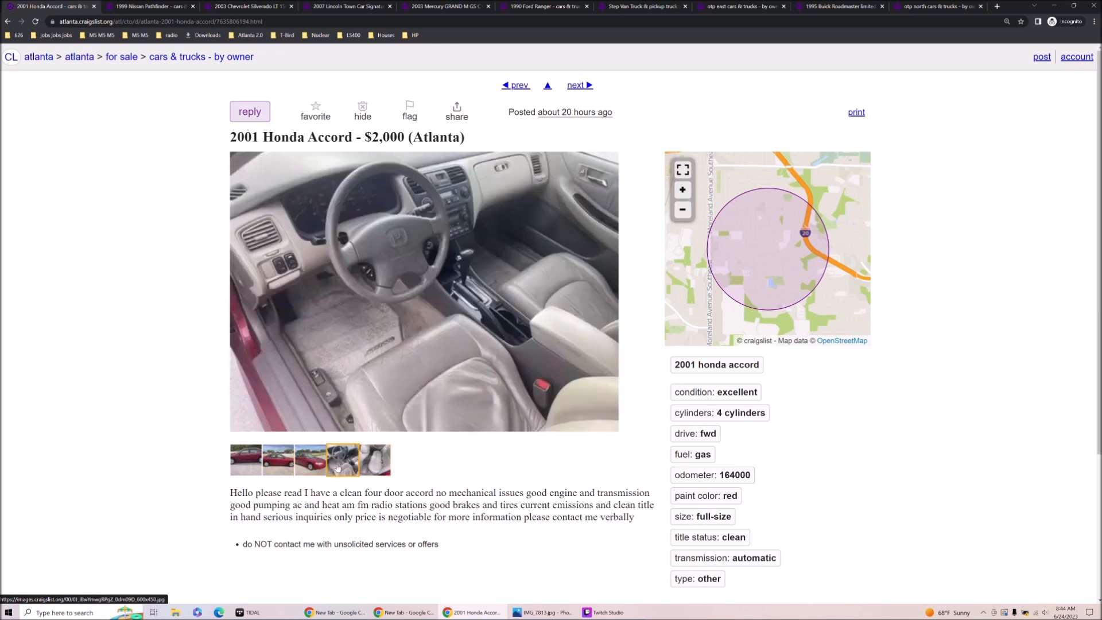
left_click(374, 459)
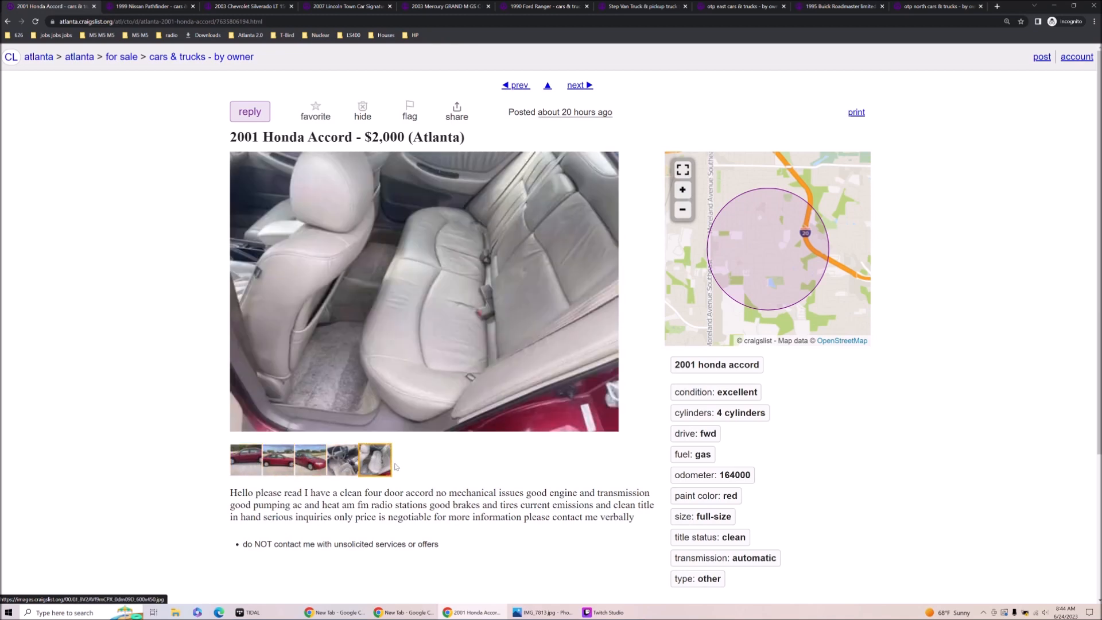
left_click(246, 459)
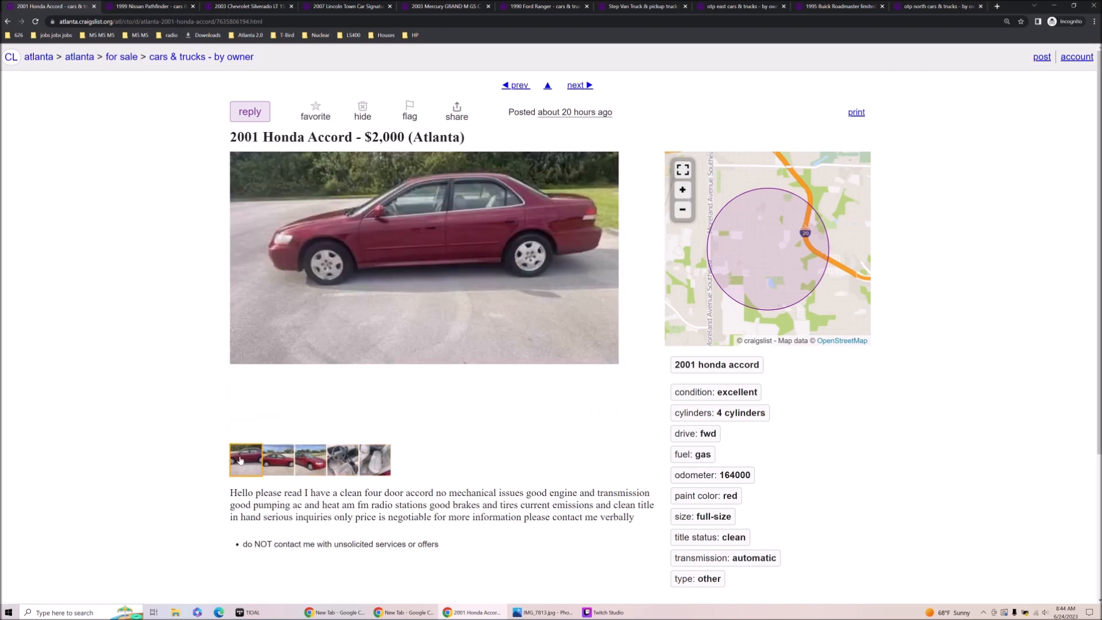
left_click(374, 458)
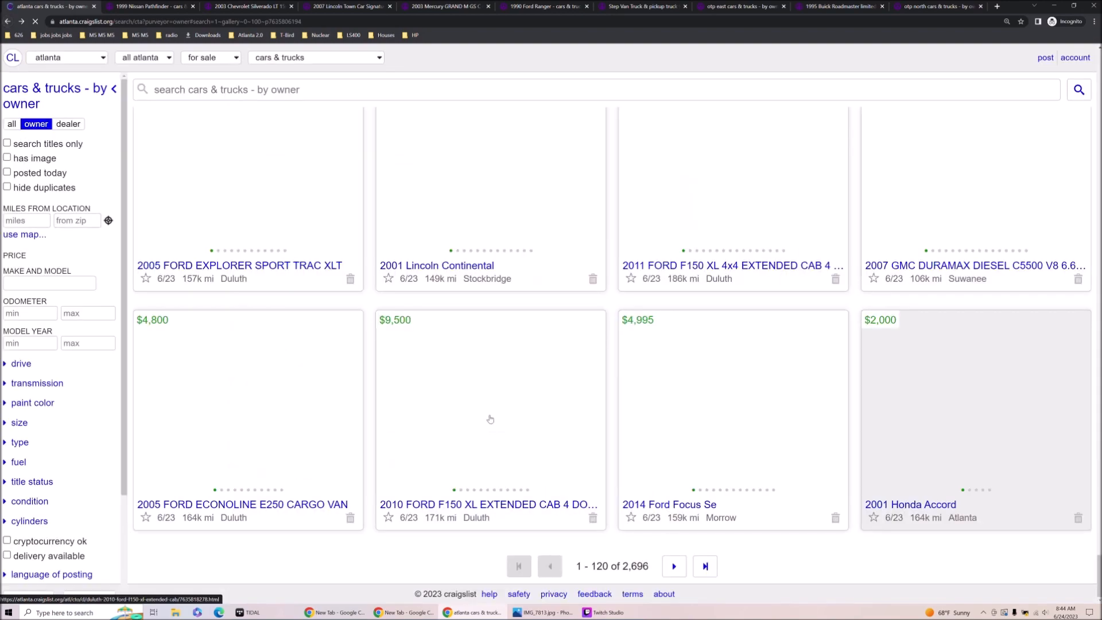
- Open the 1991 Ford Ranger supercab XLT ad from the results and view its description
left_click(671, 566)
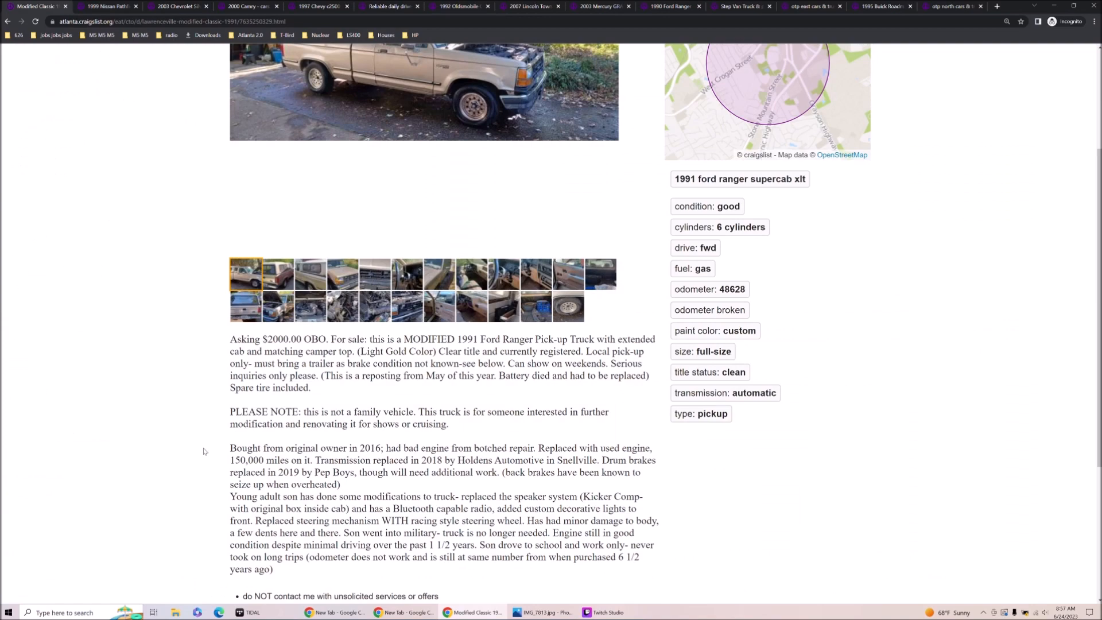
scroll("up", 3)
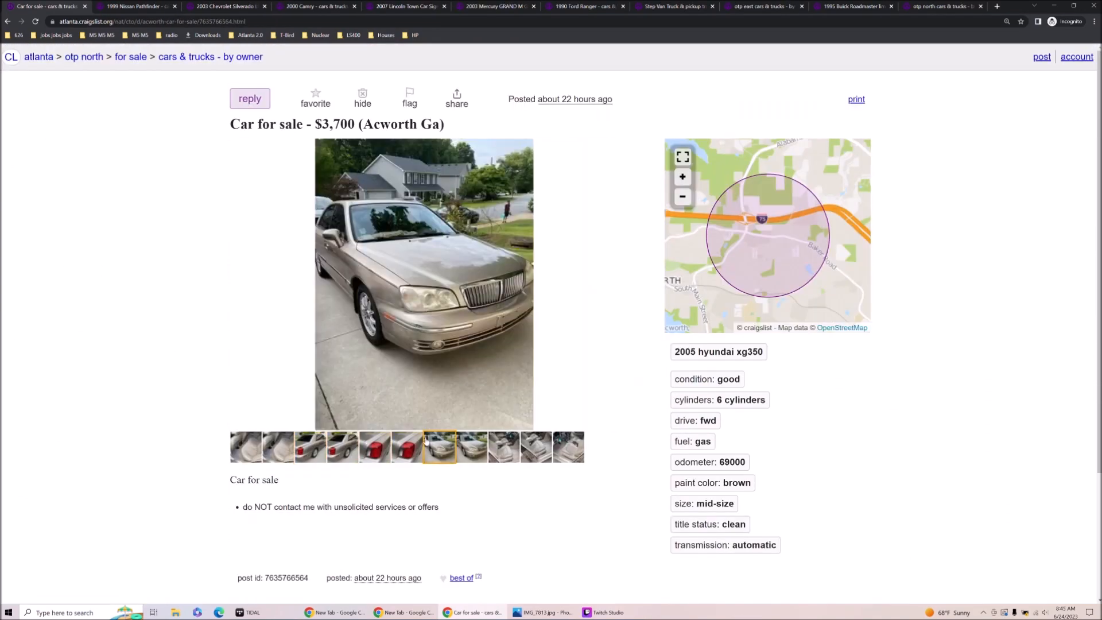
- Browse the 2005 Hyundai XG350's interior, rear three-quarter, front view and taillight photos
left_click(567, 446)
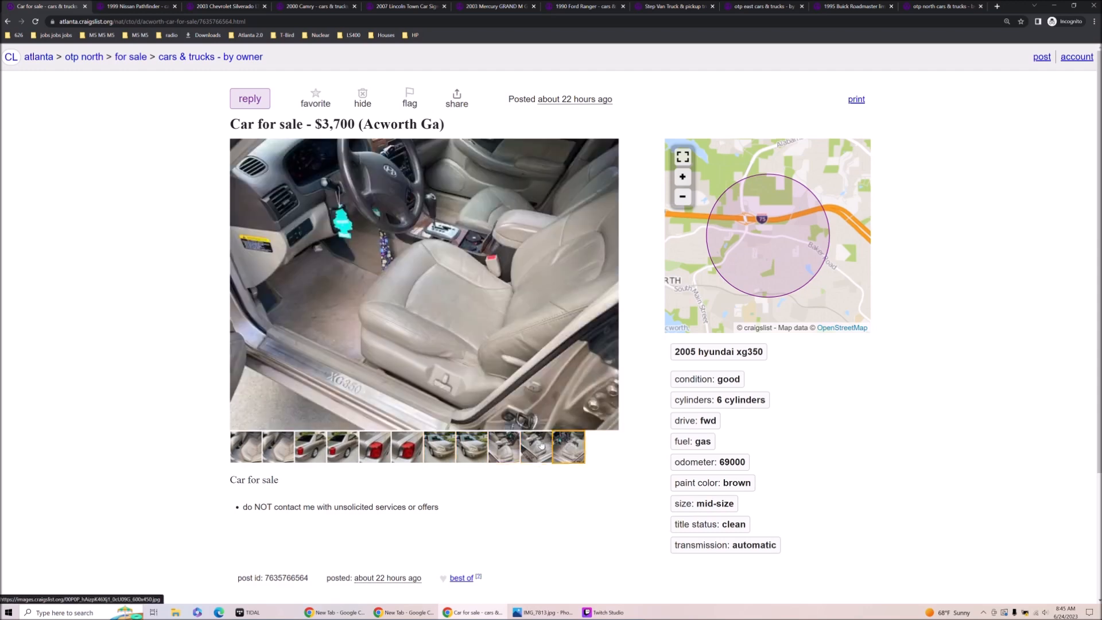
left_click(309, 447)
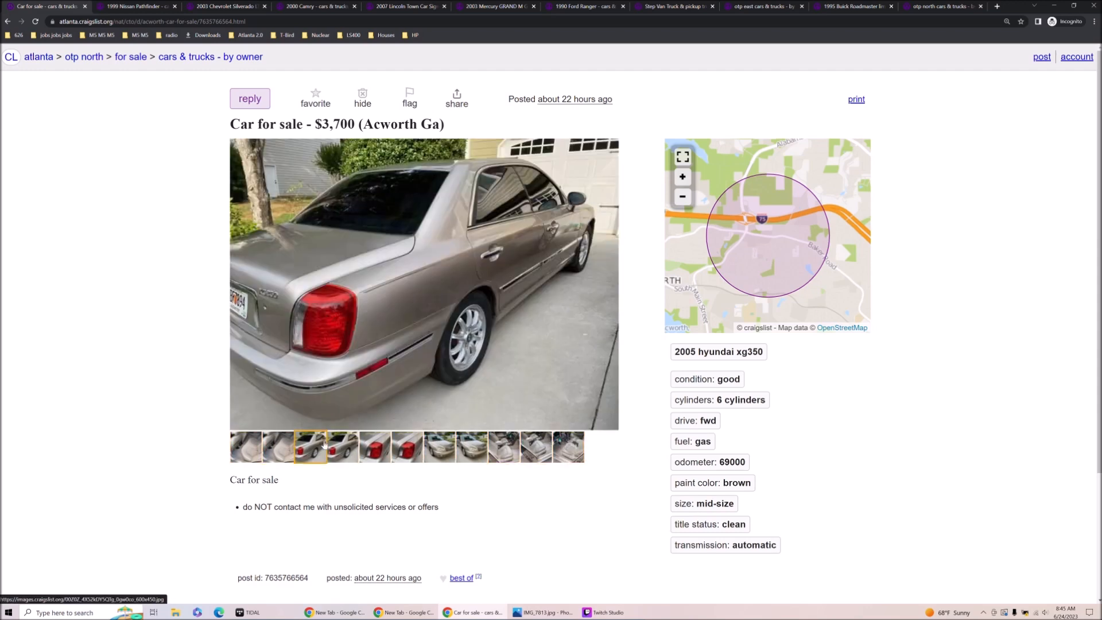
left_click(471, 446)
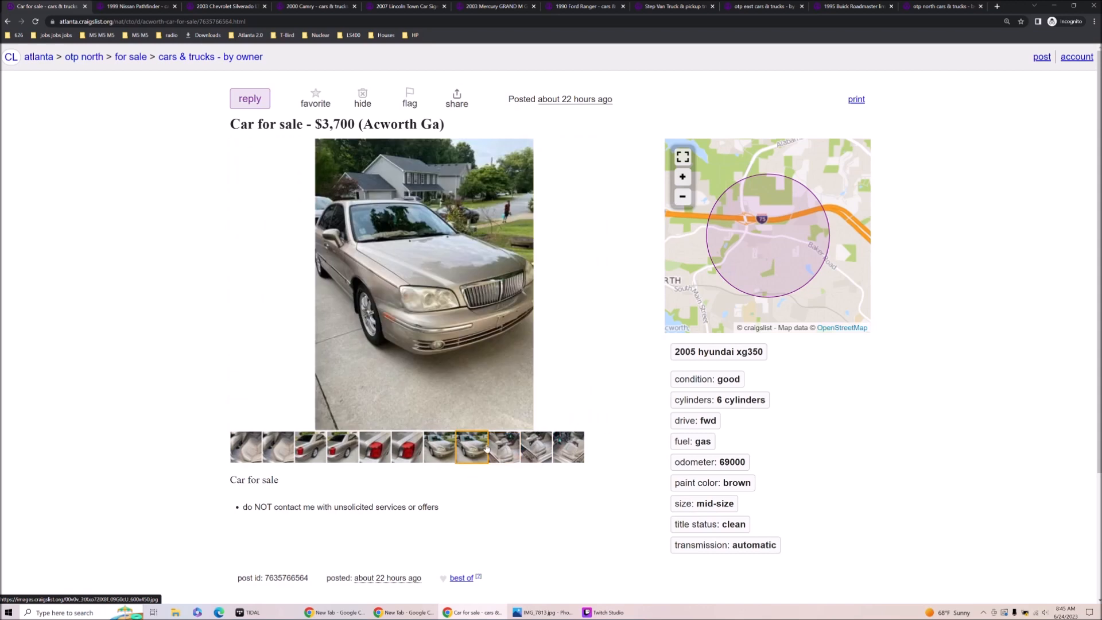
left_click(405, 447)
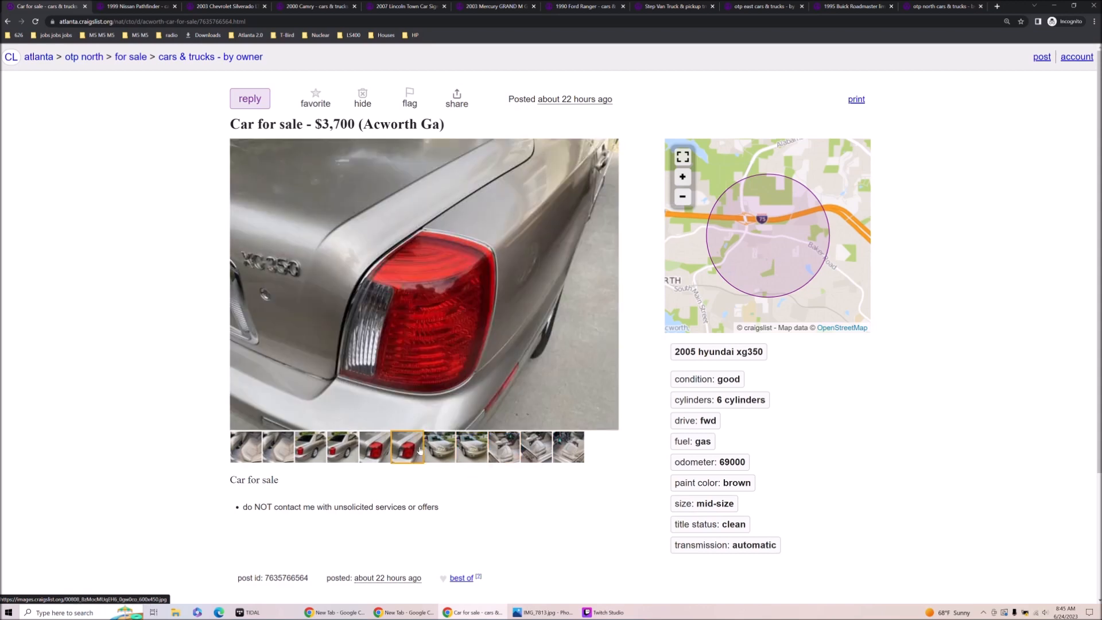
left_click(568, 446)
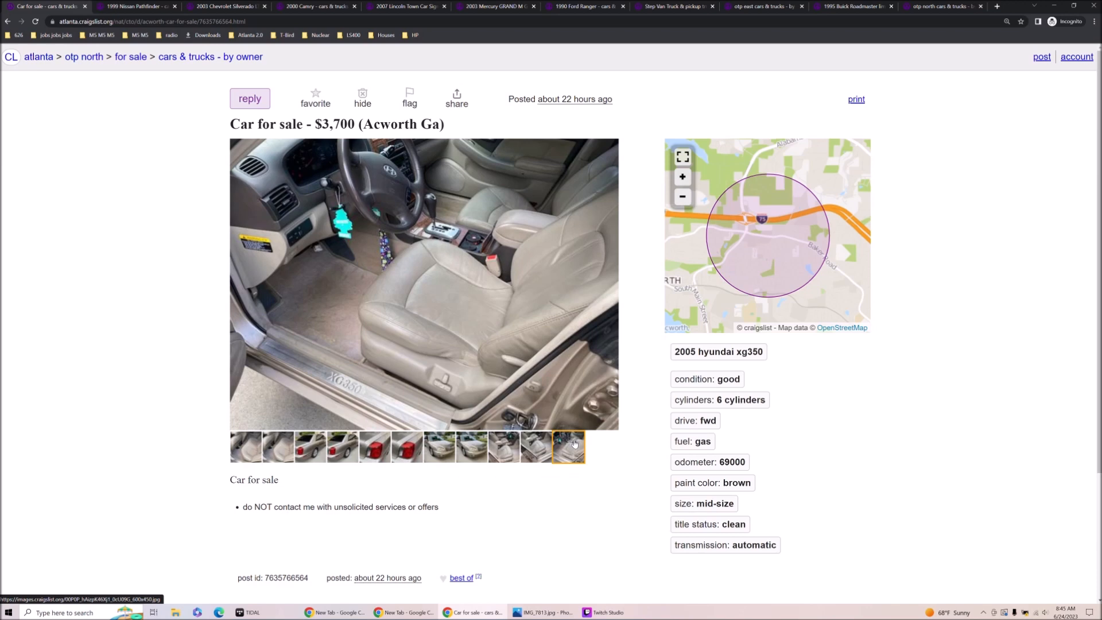
left_click(407, 446)
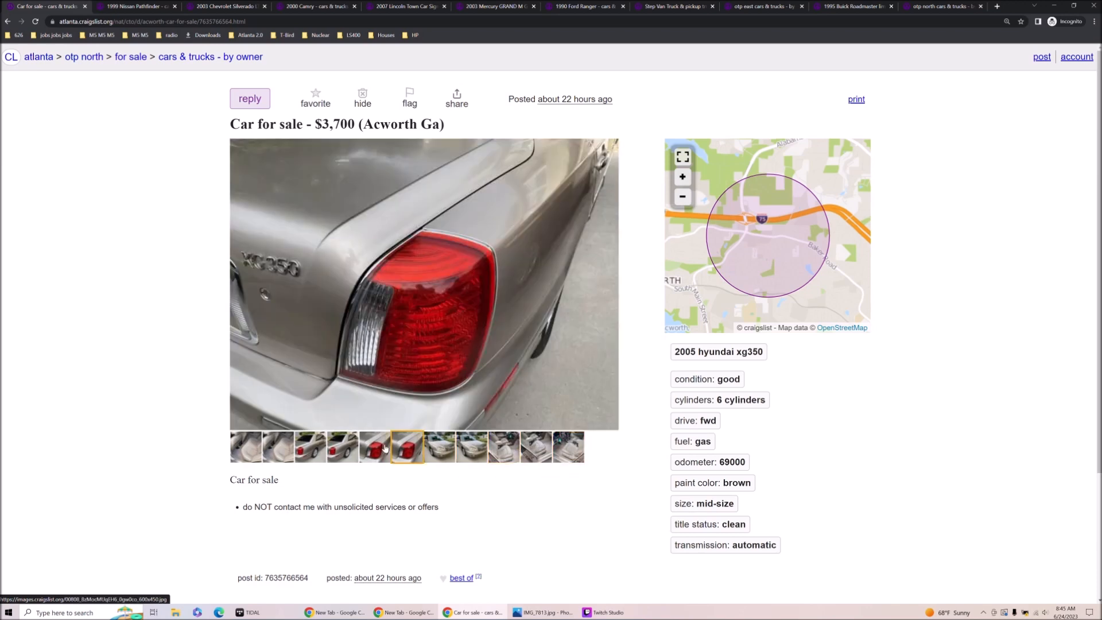
left_click(309, 446)
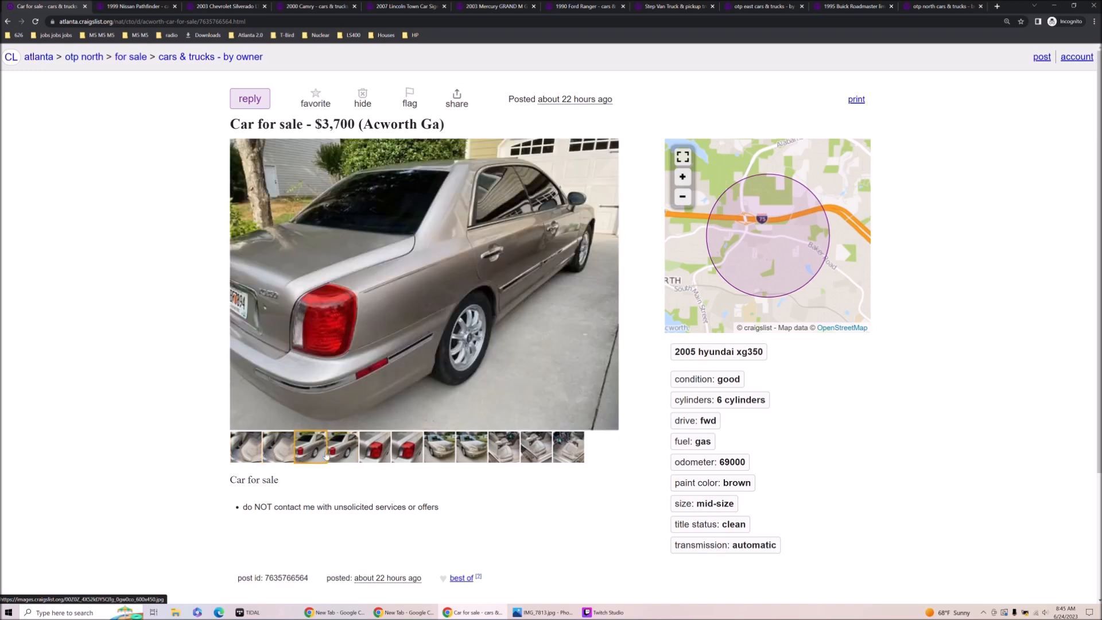
left_click(438, 447)
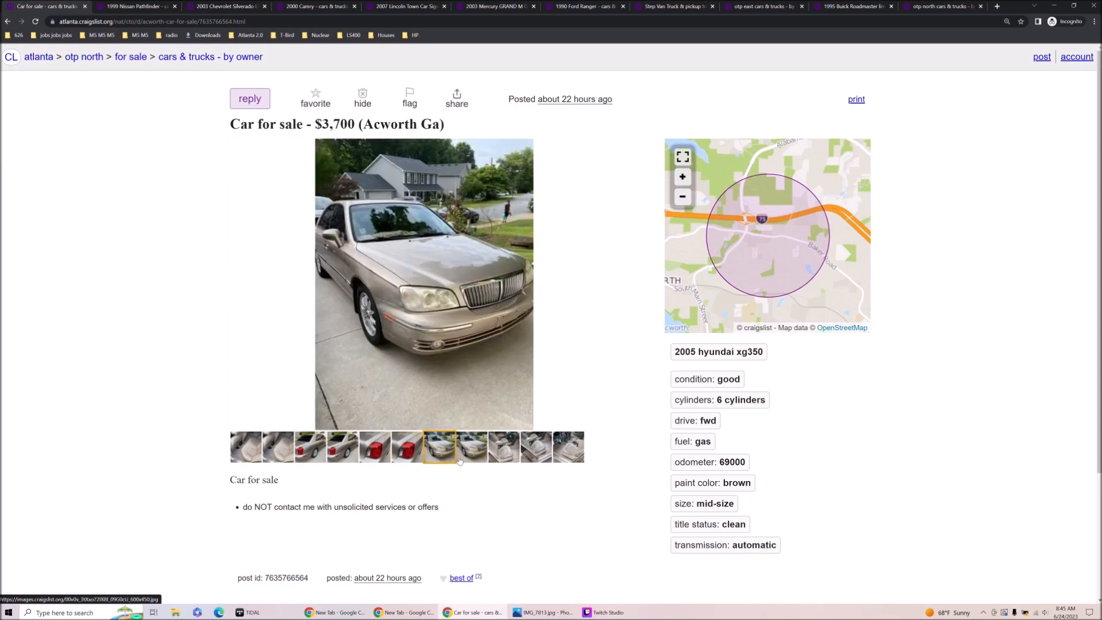
left_click(472, 446)
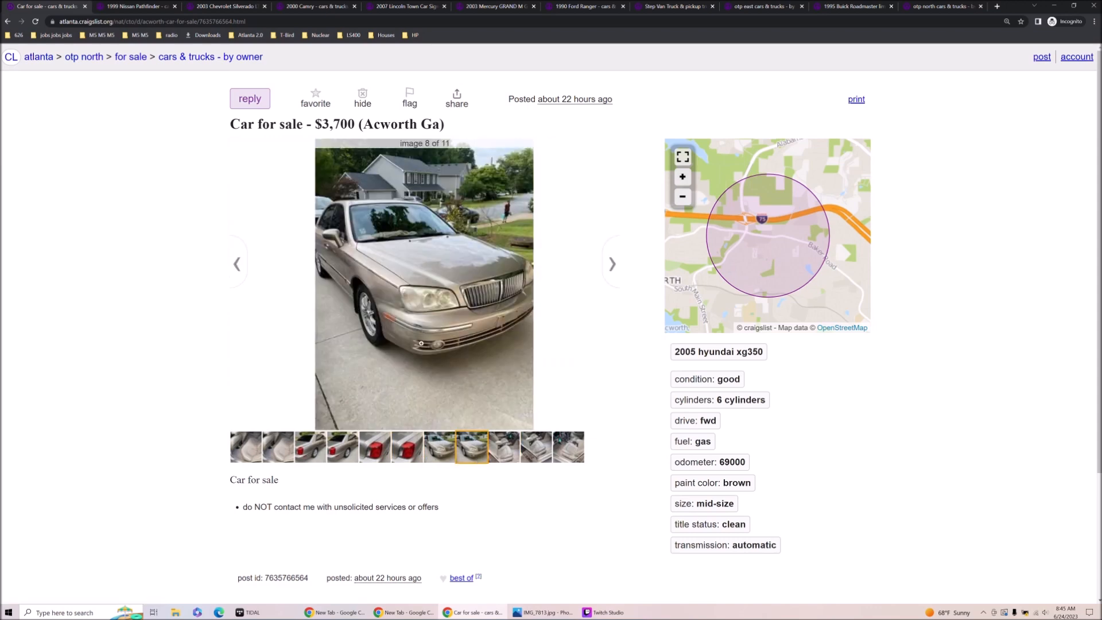
mouse_move(397, 336)
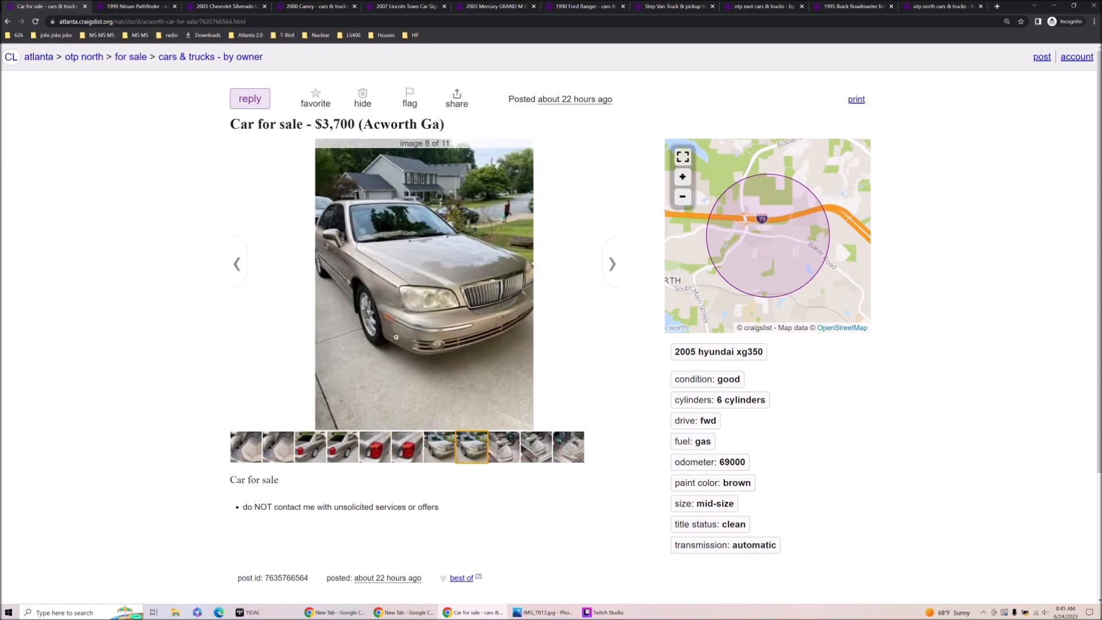
- Enlarge the Hyundai's front-view photo in the full-size viewer
left_click(424, 284)
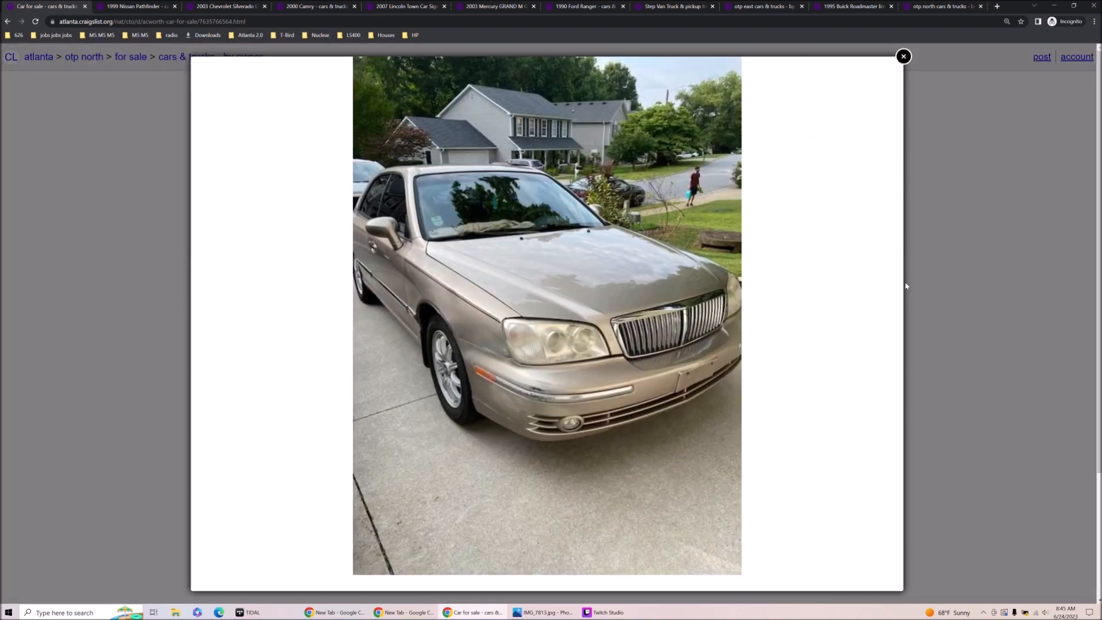
- Page through the Hyundai XG350's remaining enlarged photos, including interior and rear shots
left_click(898, 284)
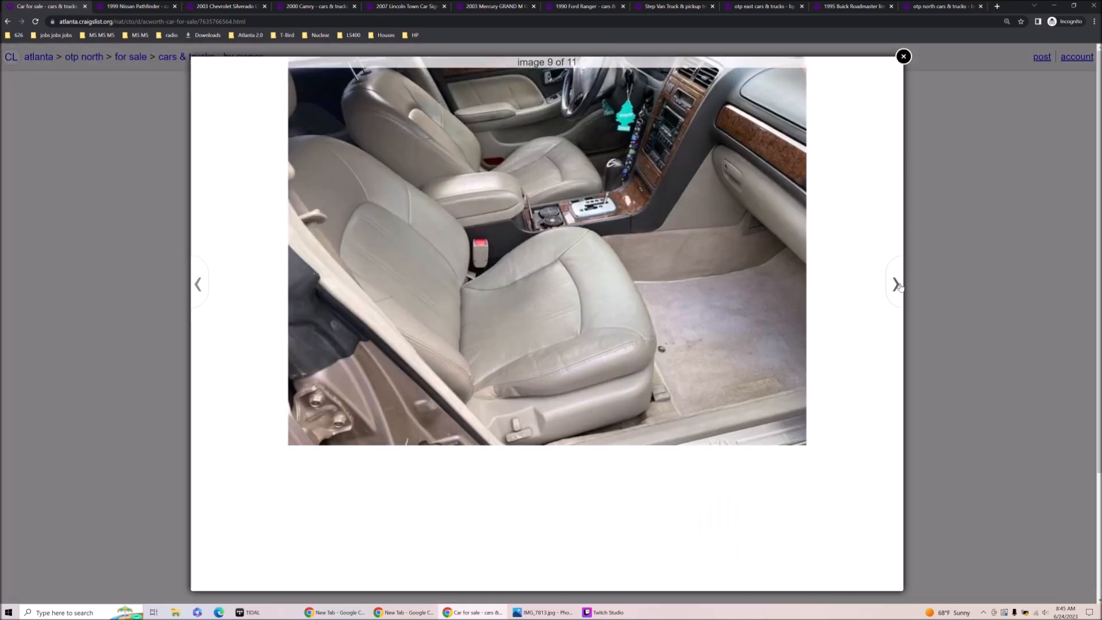
left_click(197, 284)
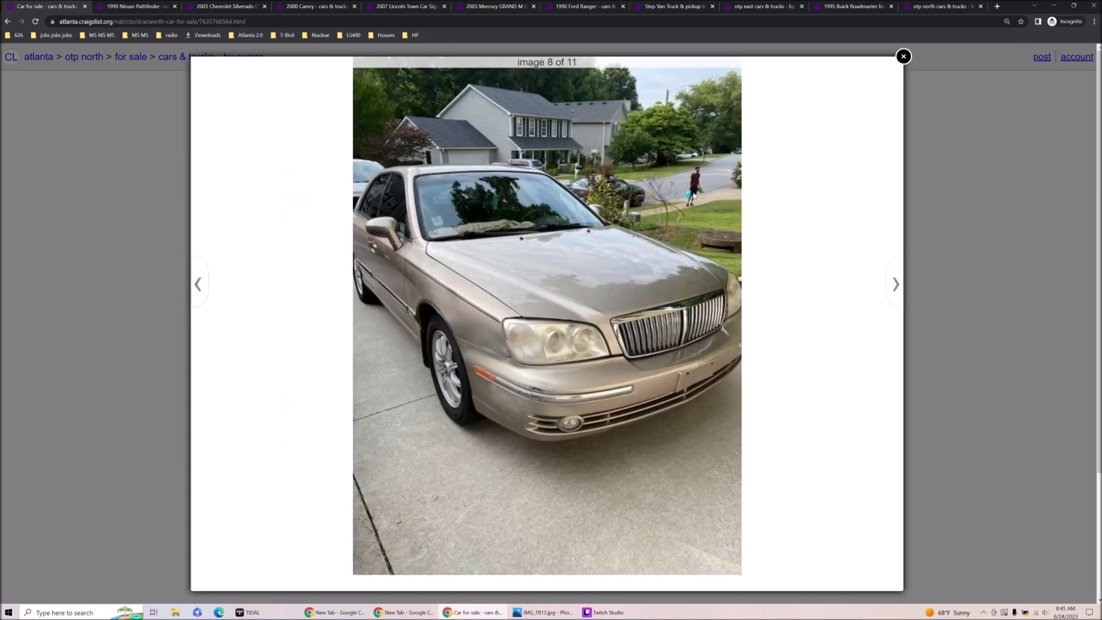
mouse_move(827, 309)
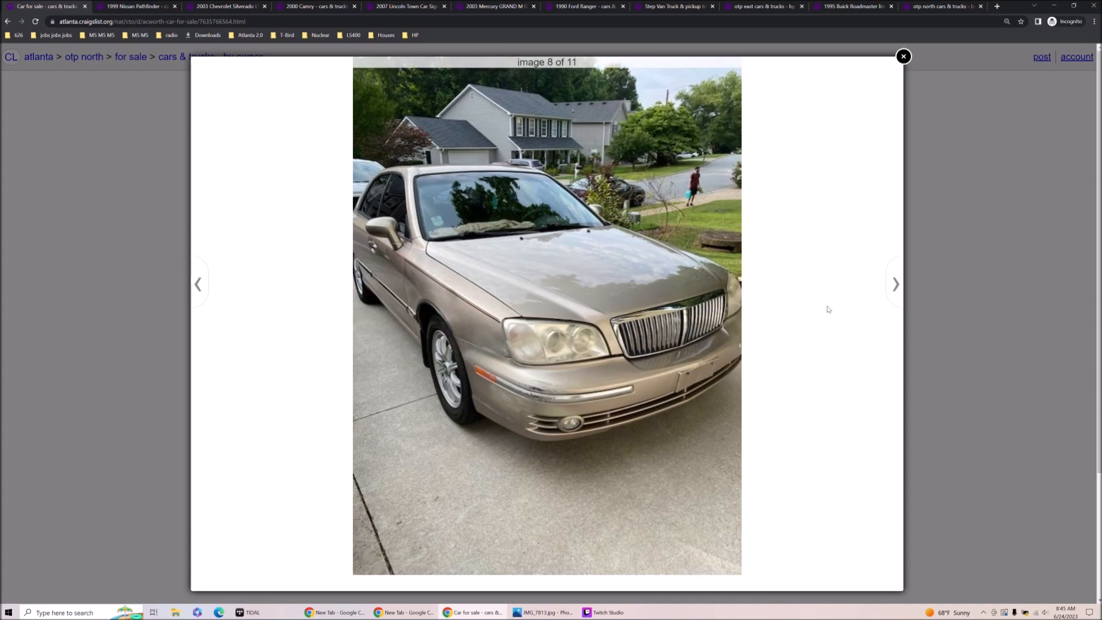
left_click(895, 283)
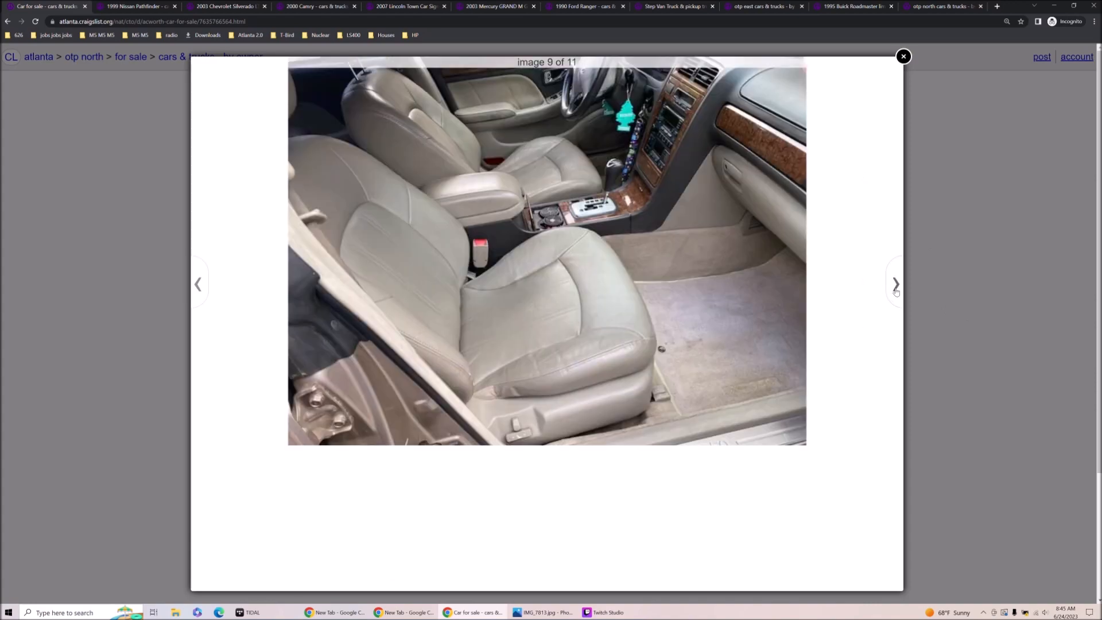
left_click(895, 283)
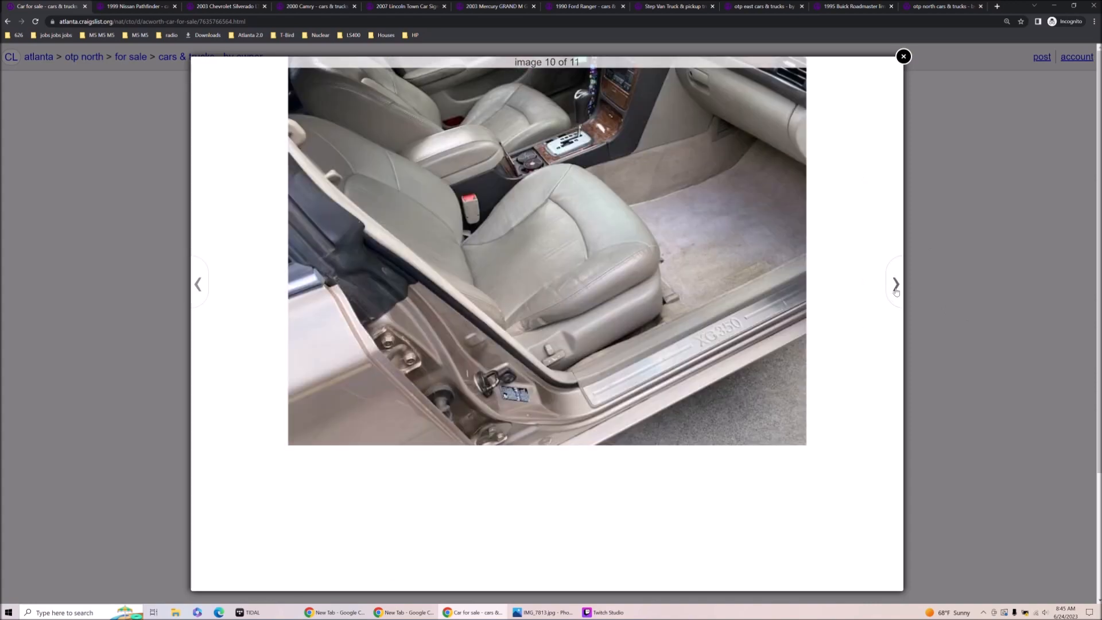
left_click(895, 283)
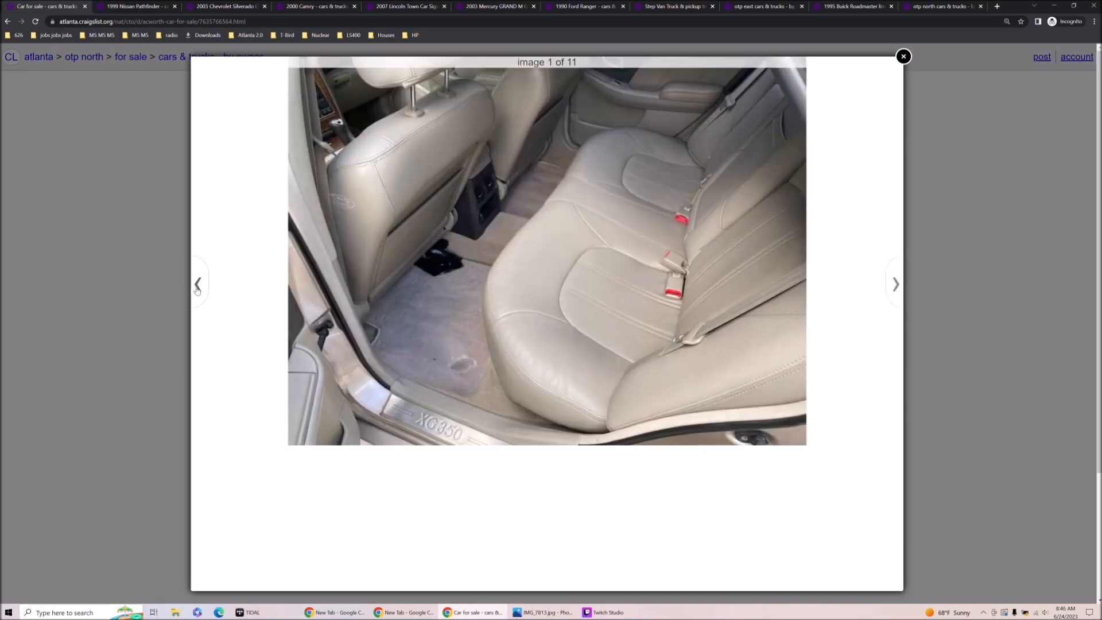
left_click(197, 284)
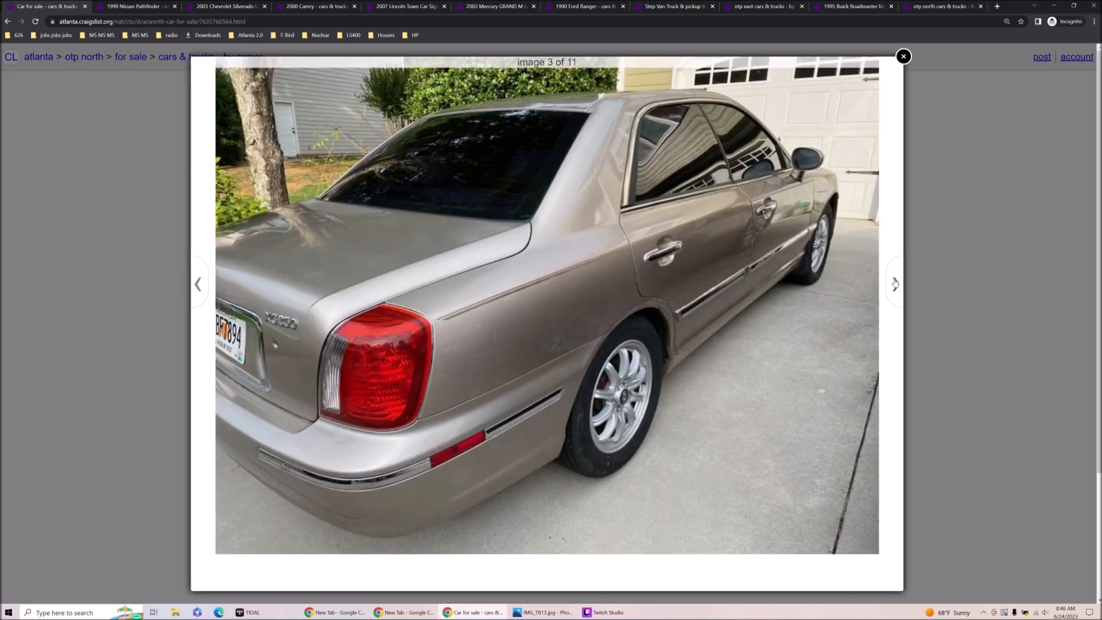
- Close the full-size viewer and return to the by-owner cars & trucks results
left_click(903, 56)
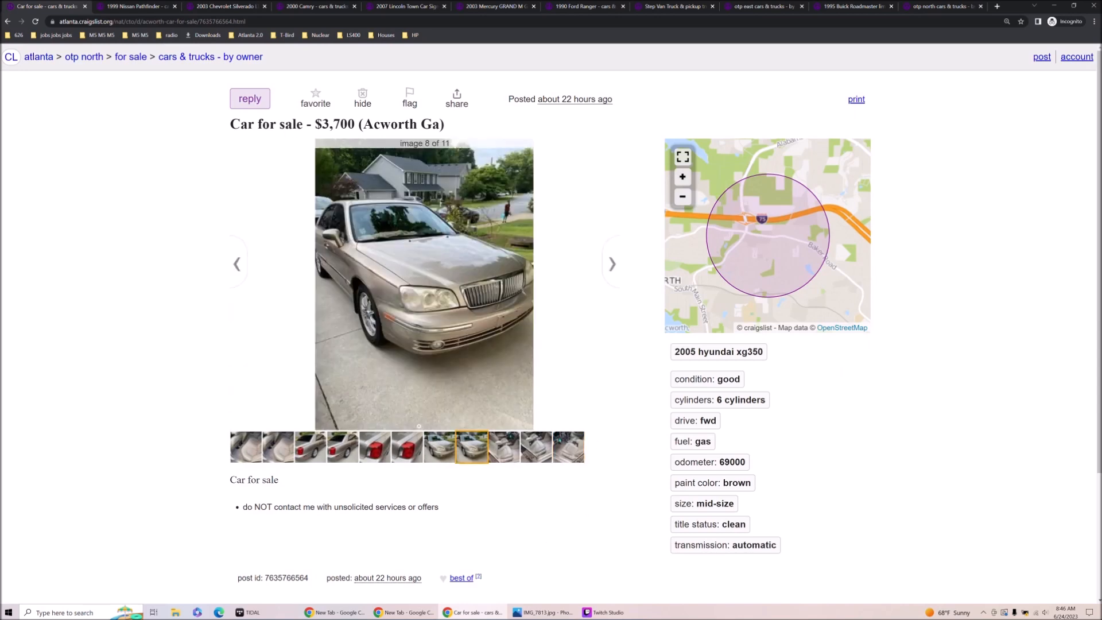
left_click(277, 447)
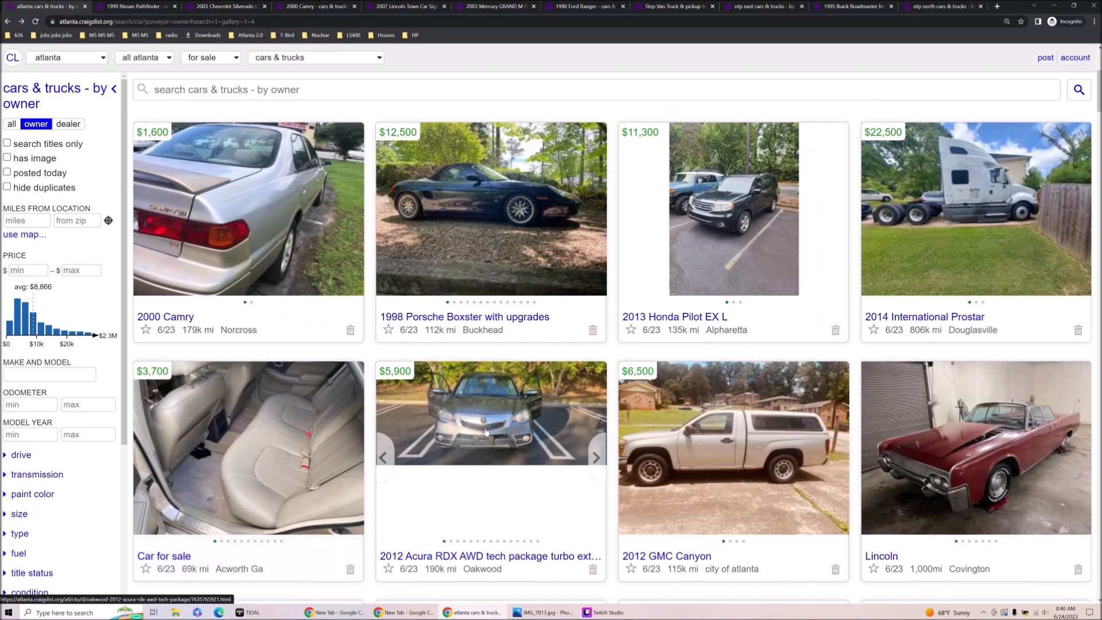
left_click(974, 448)
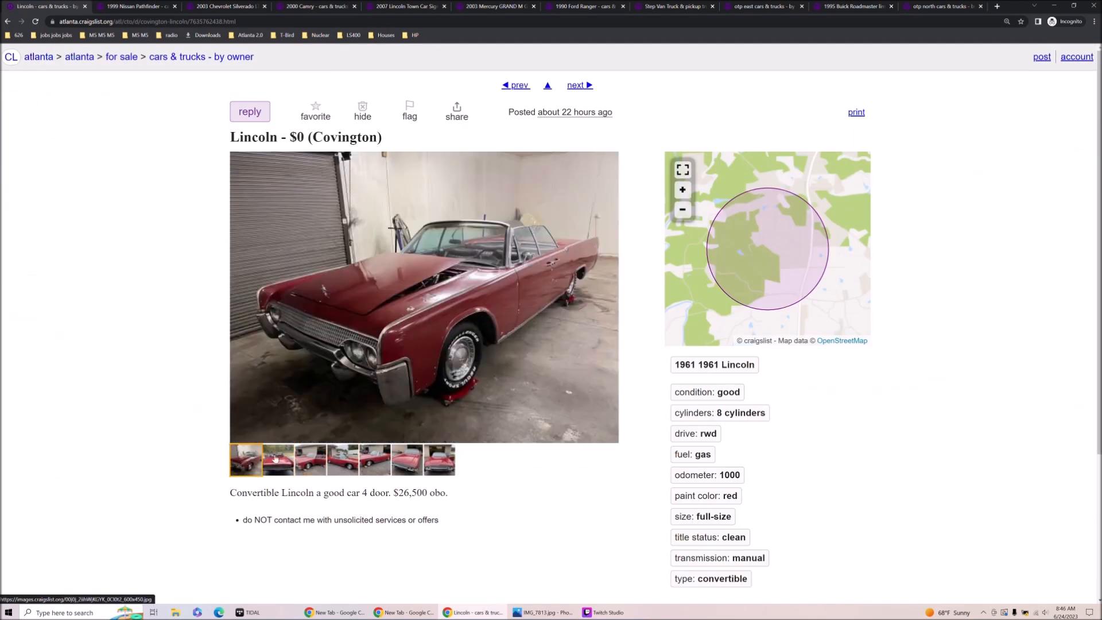
left_click(374, 460)
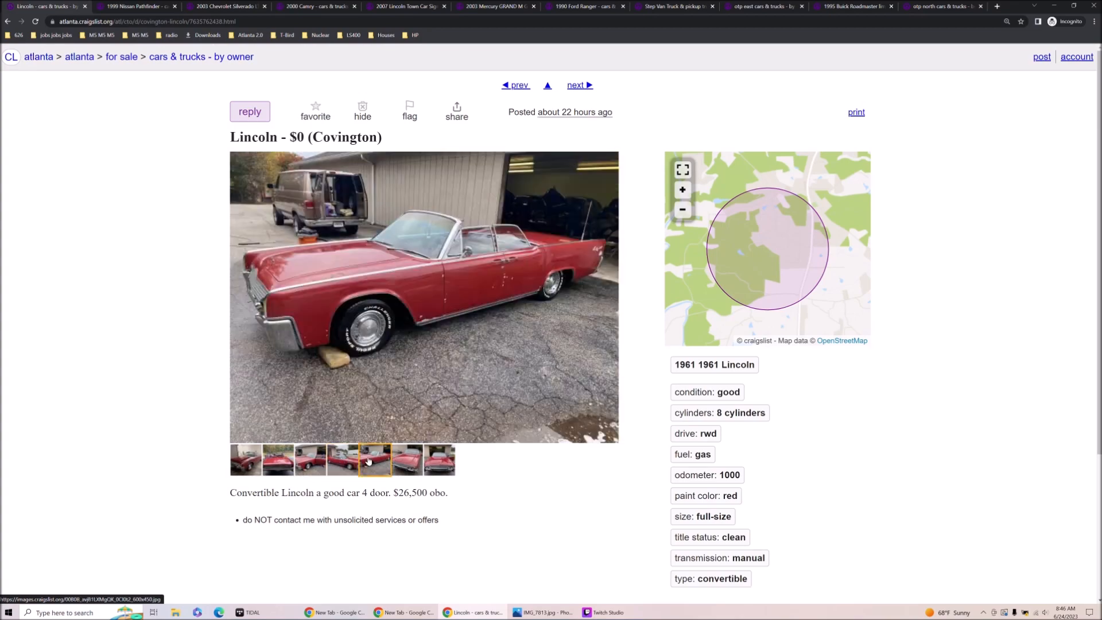
left_click(405, 459)
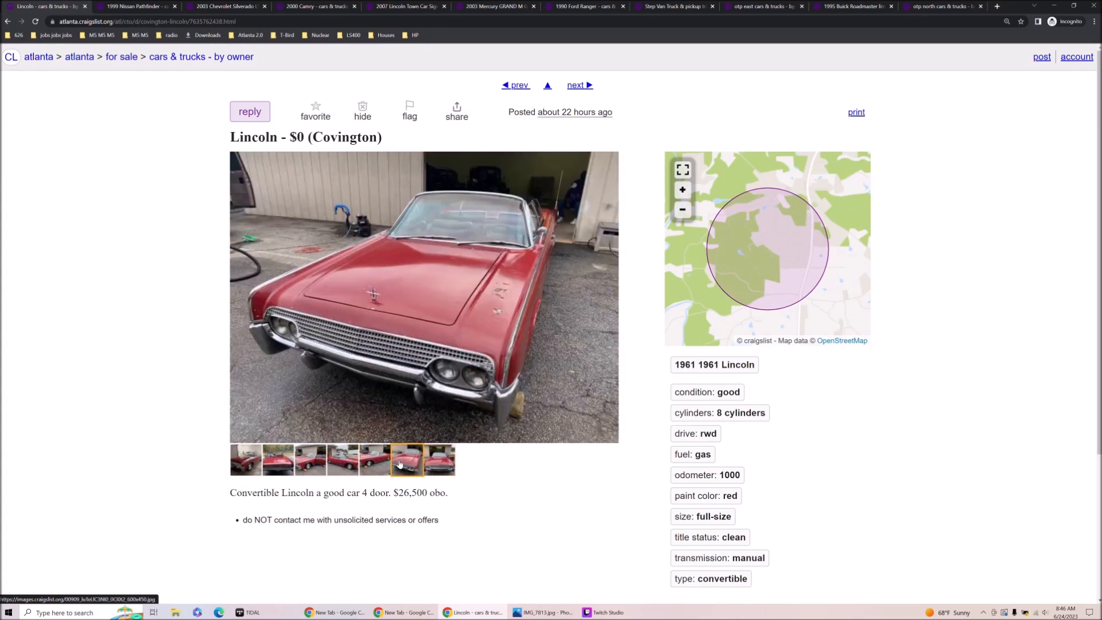
left_click(310, 459)
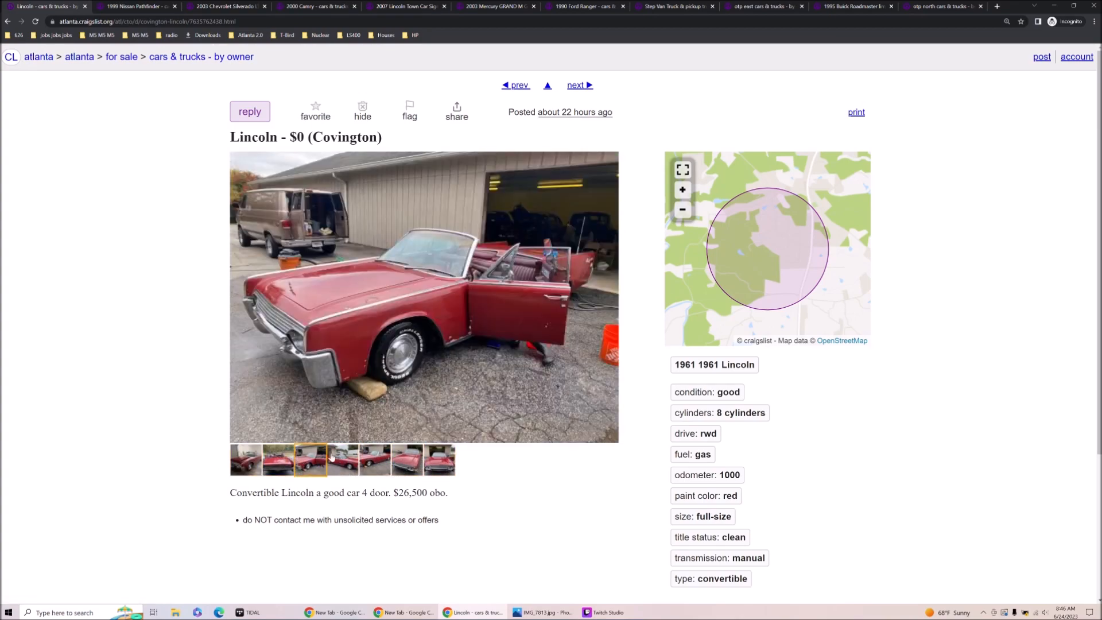
left_click(374, 459)
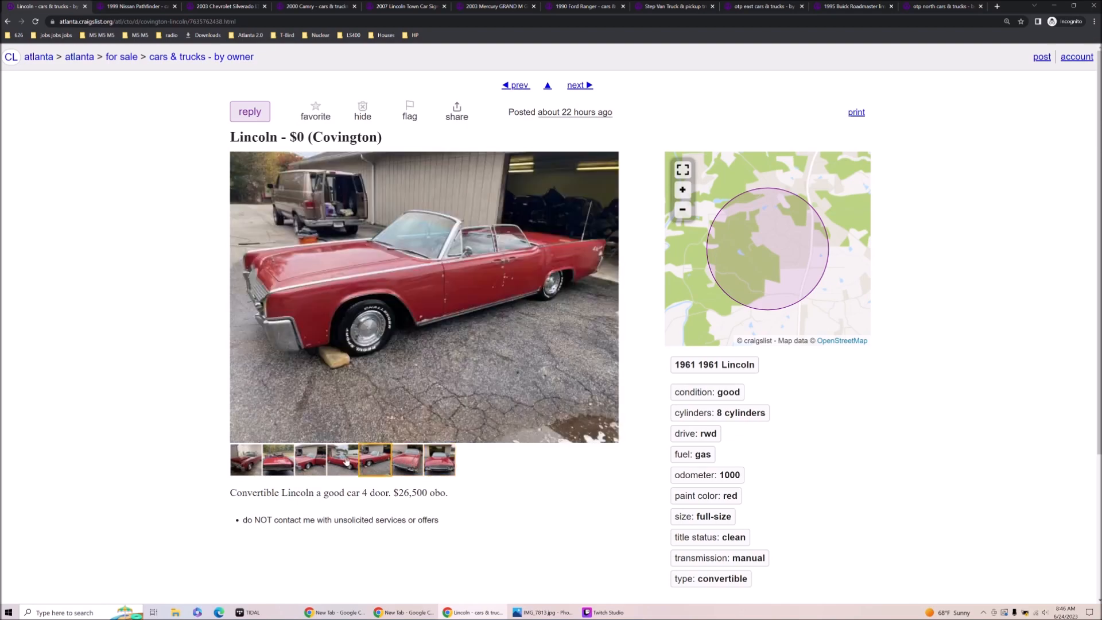
left_click(342, 459)
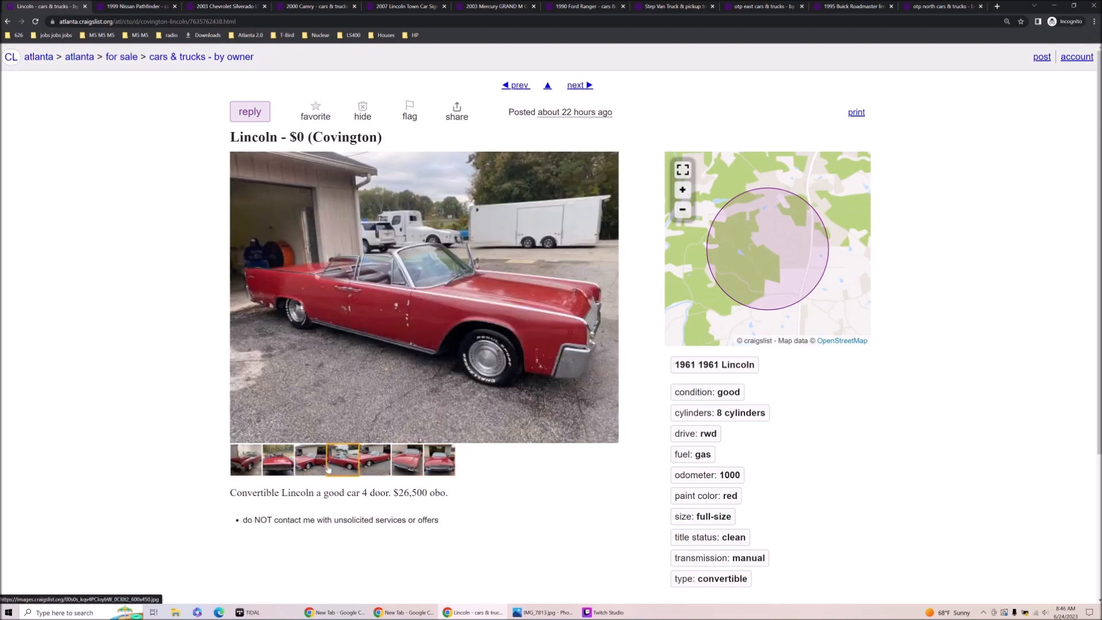
left_click(309, 459)
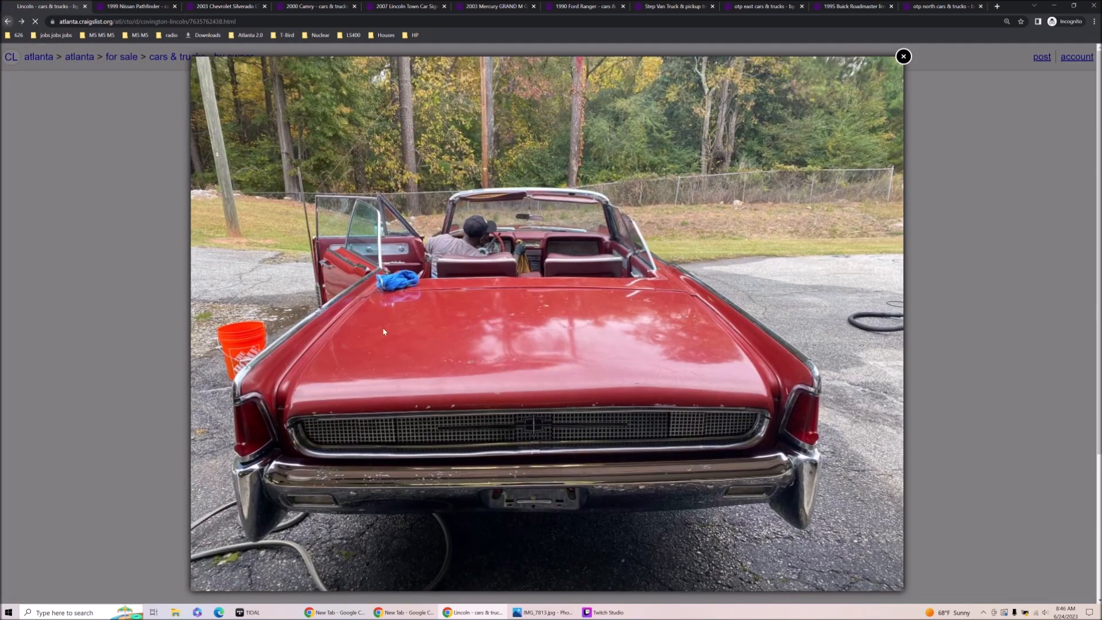
left_click(903, 56)
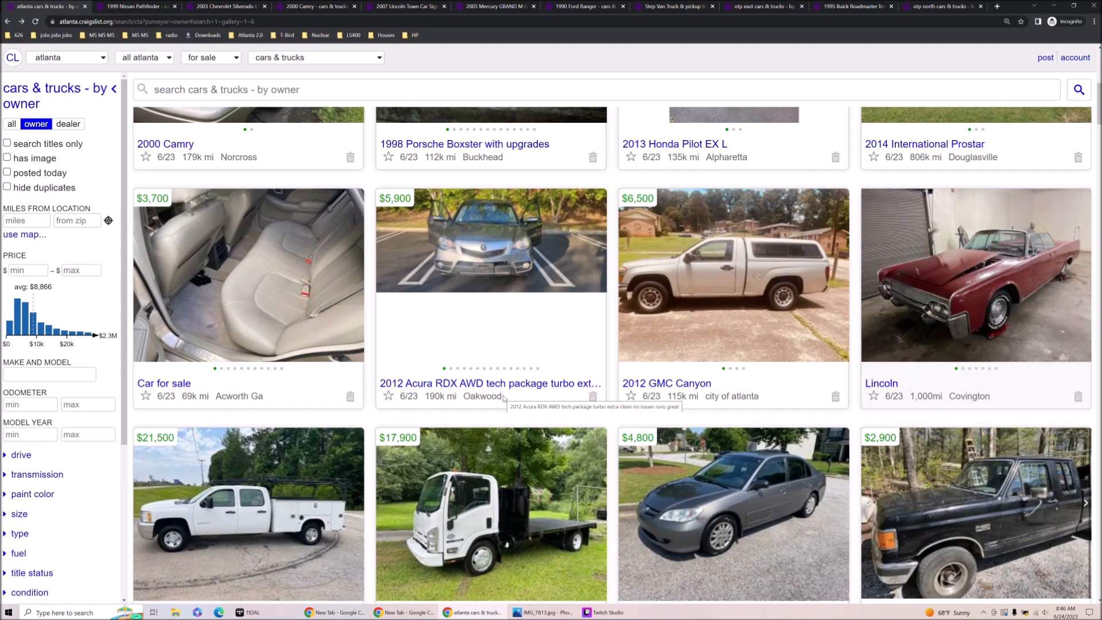
- Scroll down the results to the 1997 Chevy c2500 listing ($6,500, Decatur)
scroll("down", 3)
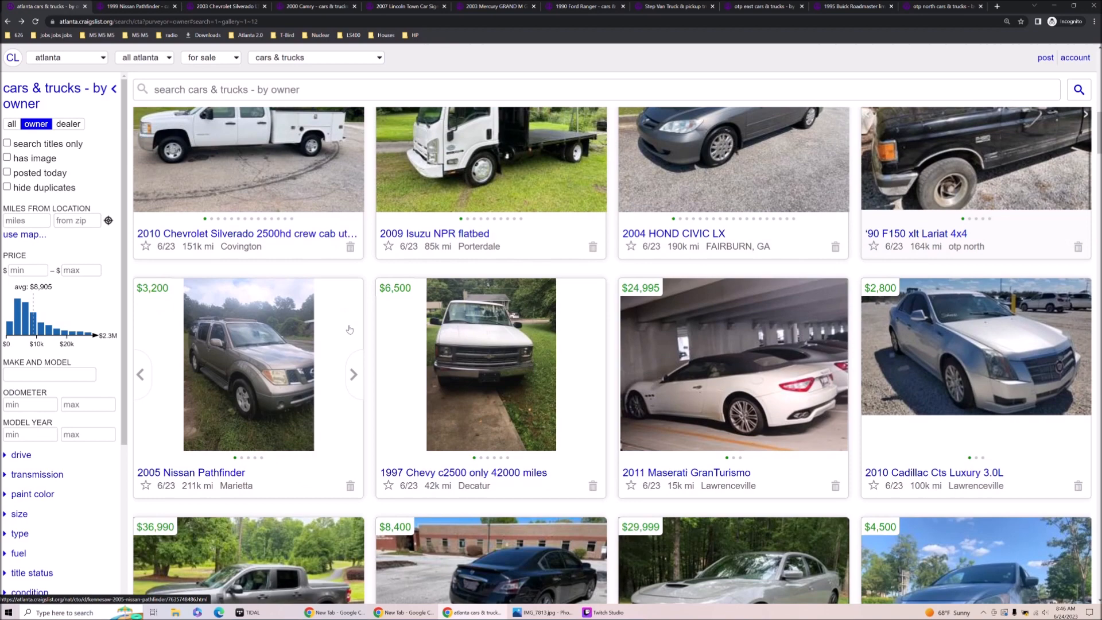
scroll("down", 3)
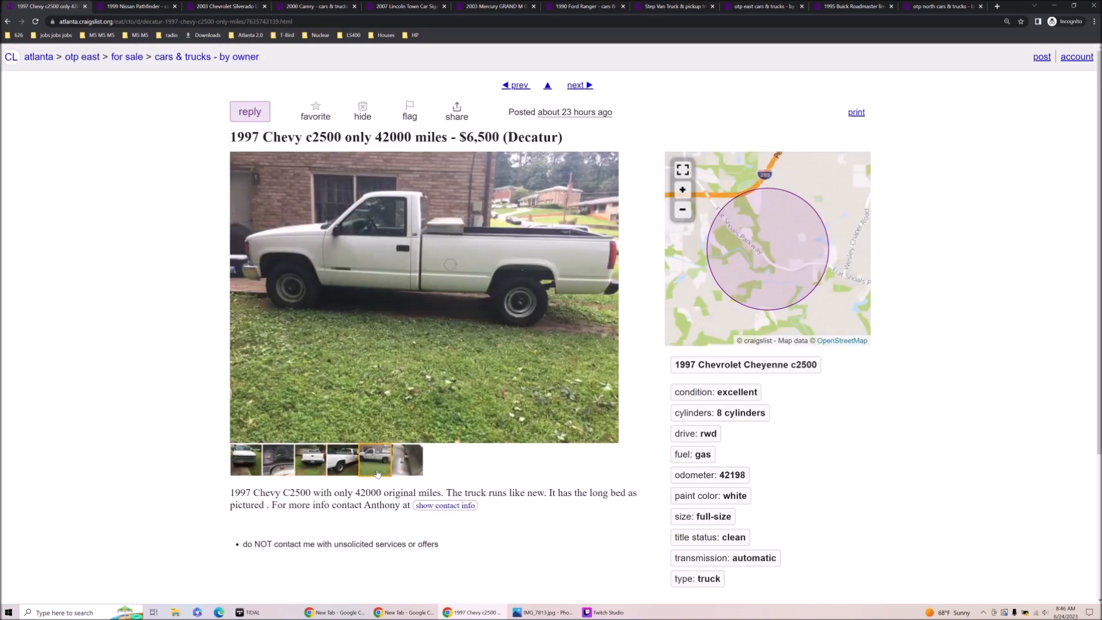
- View the Chevy c2500's dashboard, side and rear photos, then show them full size at image 1 of 6
left_click(276, 459)
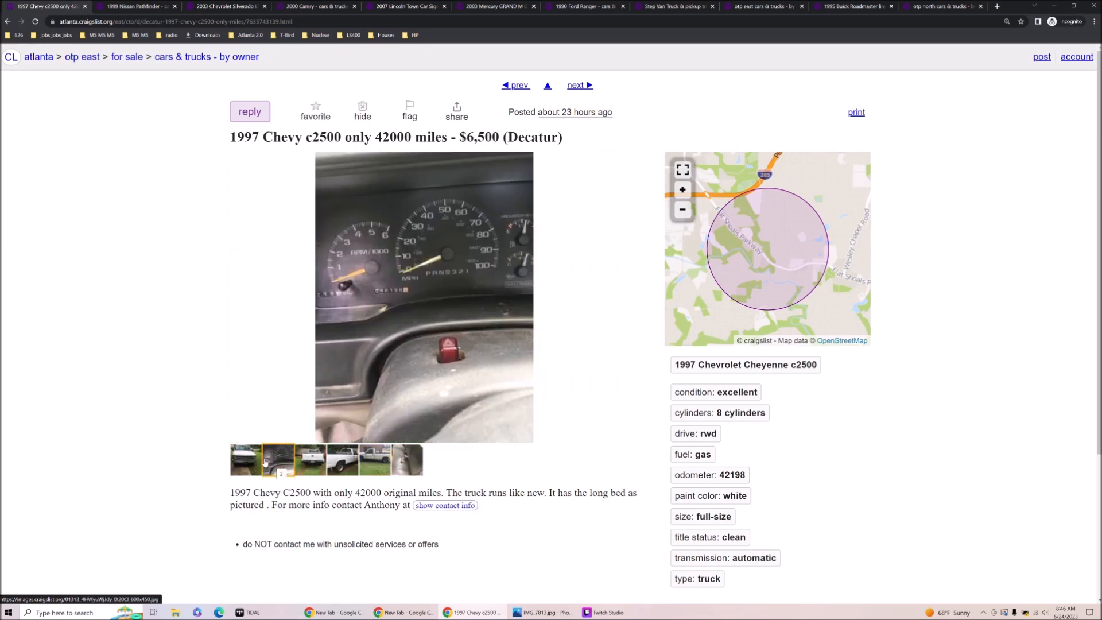
left_click(343, 460)
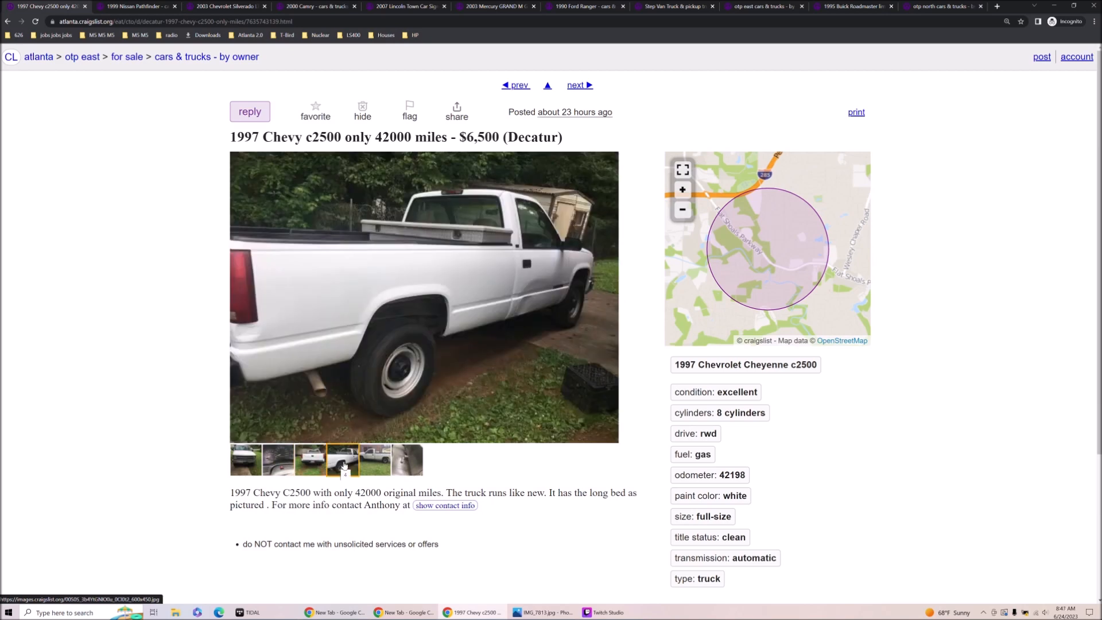
left_click(309, 460)
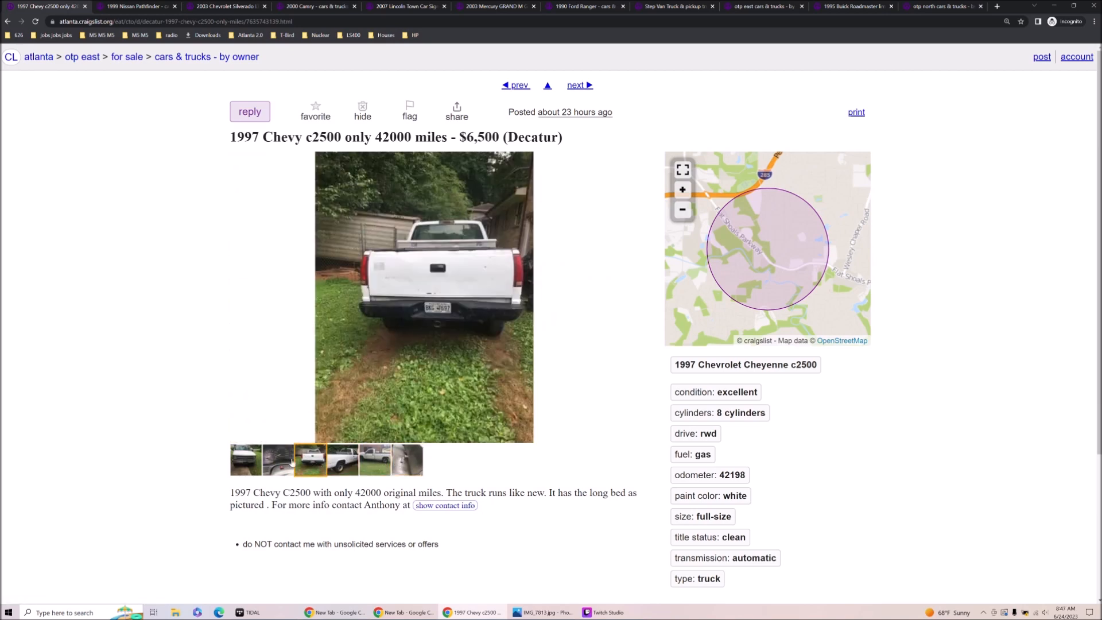
left_click(424, 298)
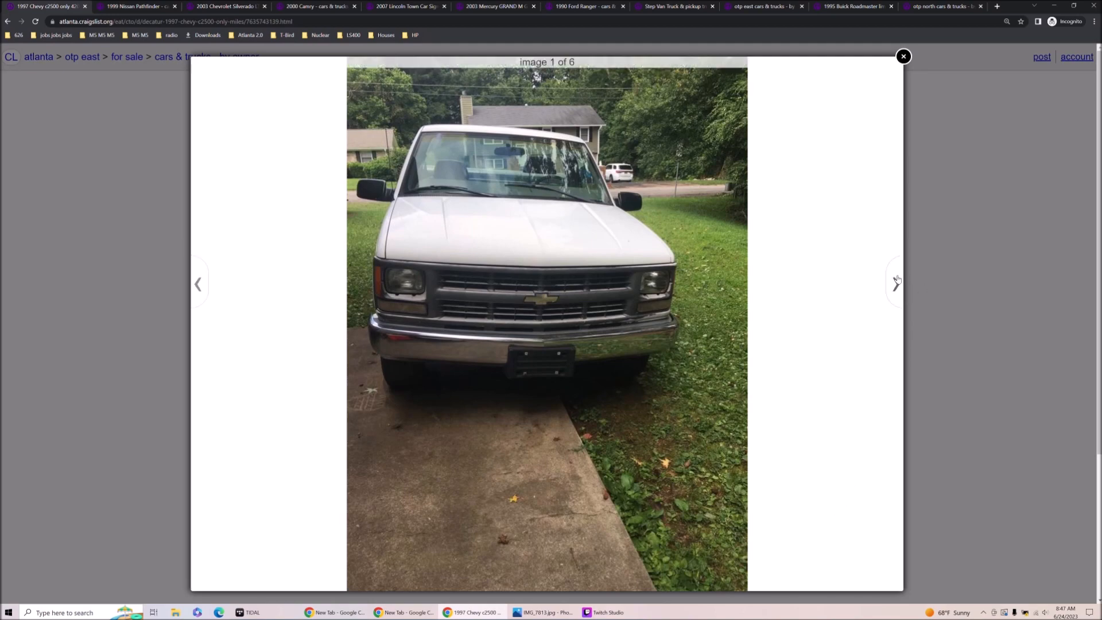
- Page to the truck's dashboard and rear photos in the viewer, then leave for the results page
left_click(896, 282)
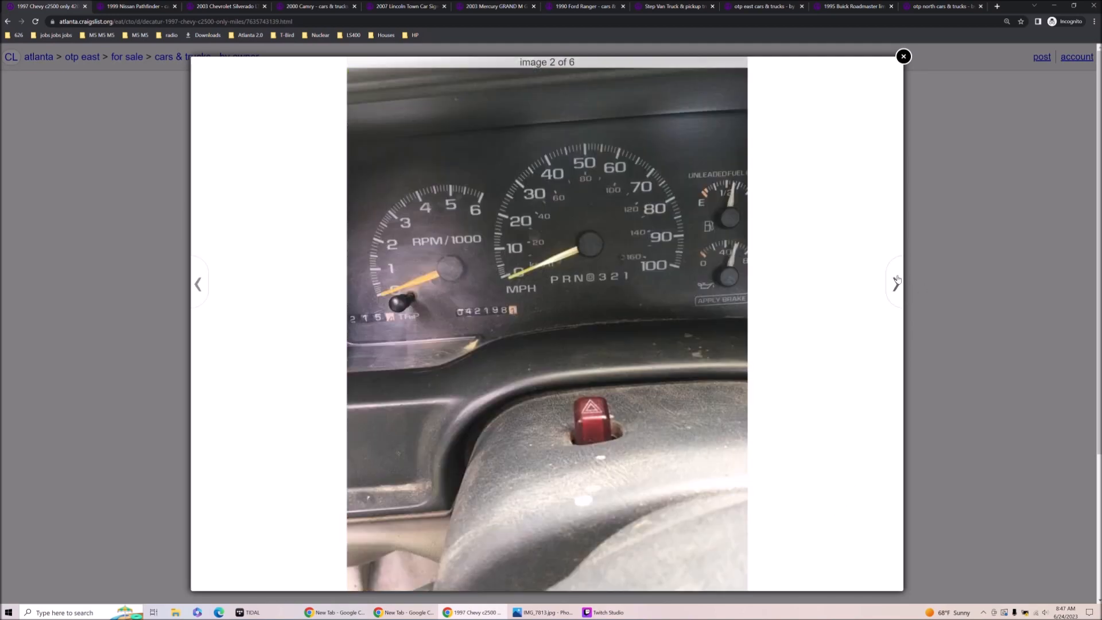
left_click(895, 284)
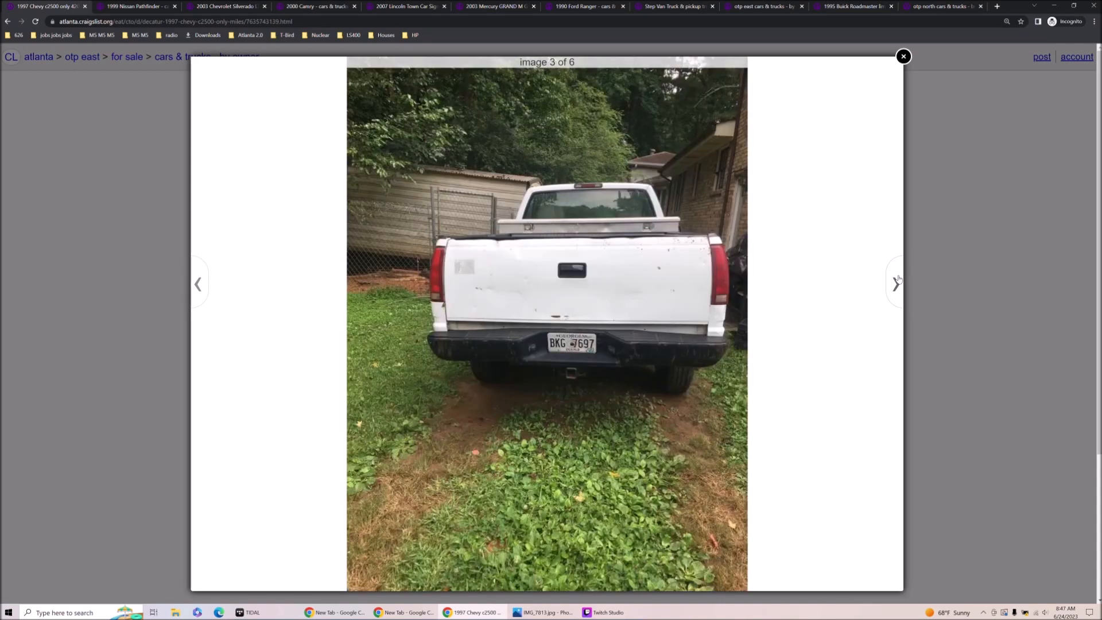
left_click(895, 283)
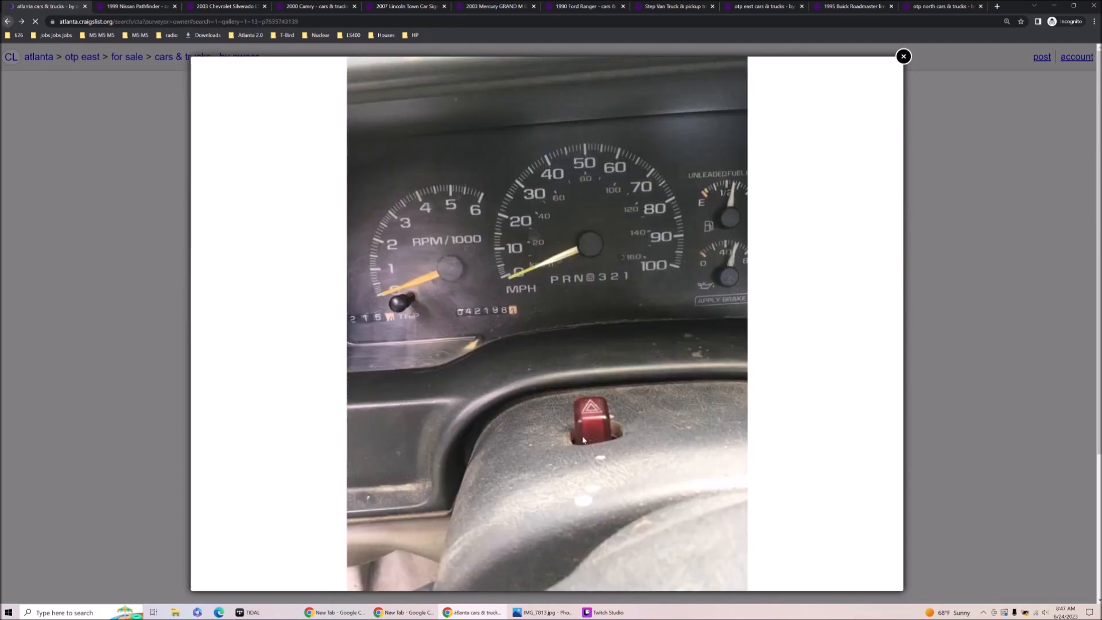
right_click(490, 277)
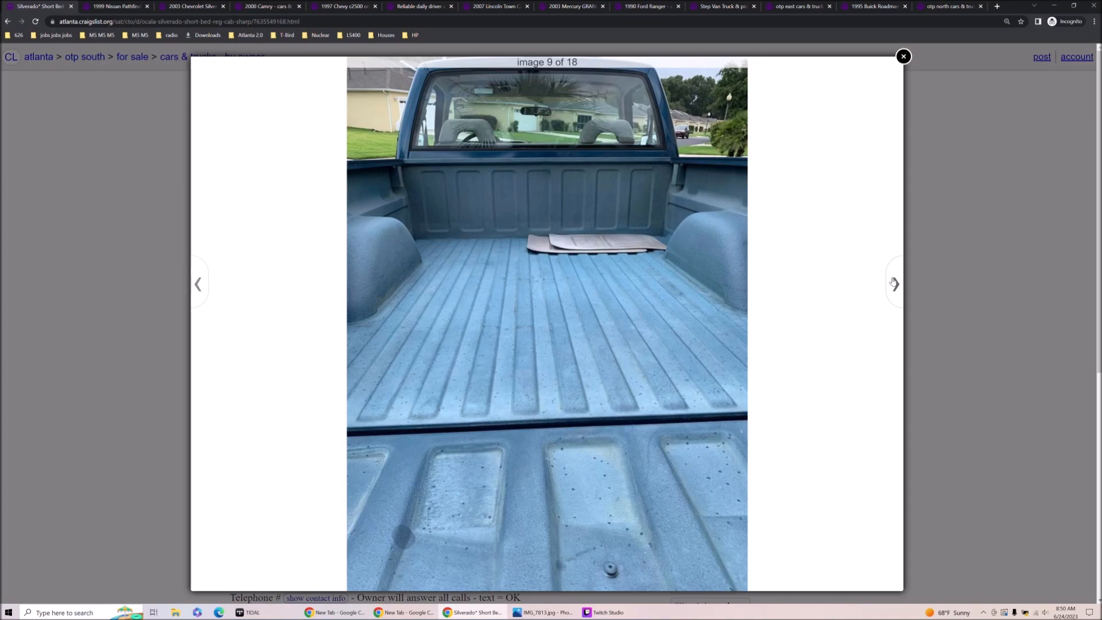
- Close the Ocala Silverado's photo viewer and read its 1992 Silverado 1500 seller description
left_click(903, 56)
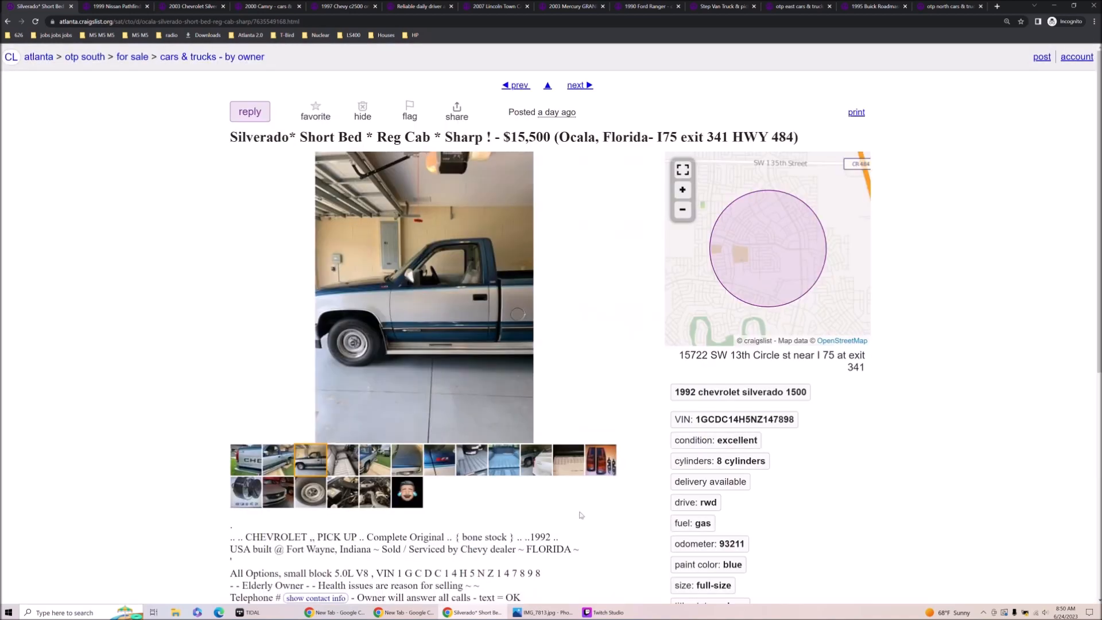
scroll("down", 3)
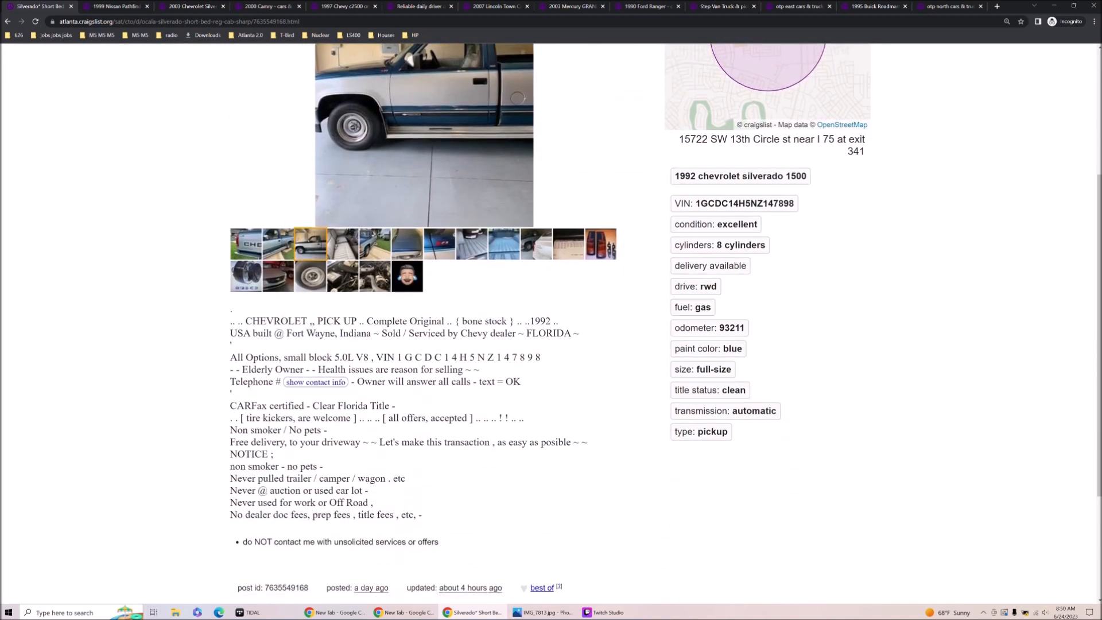